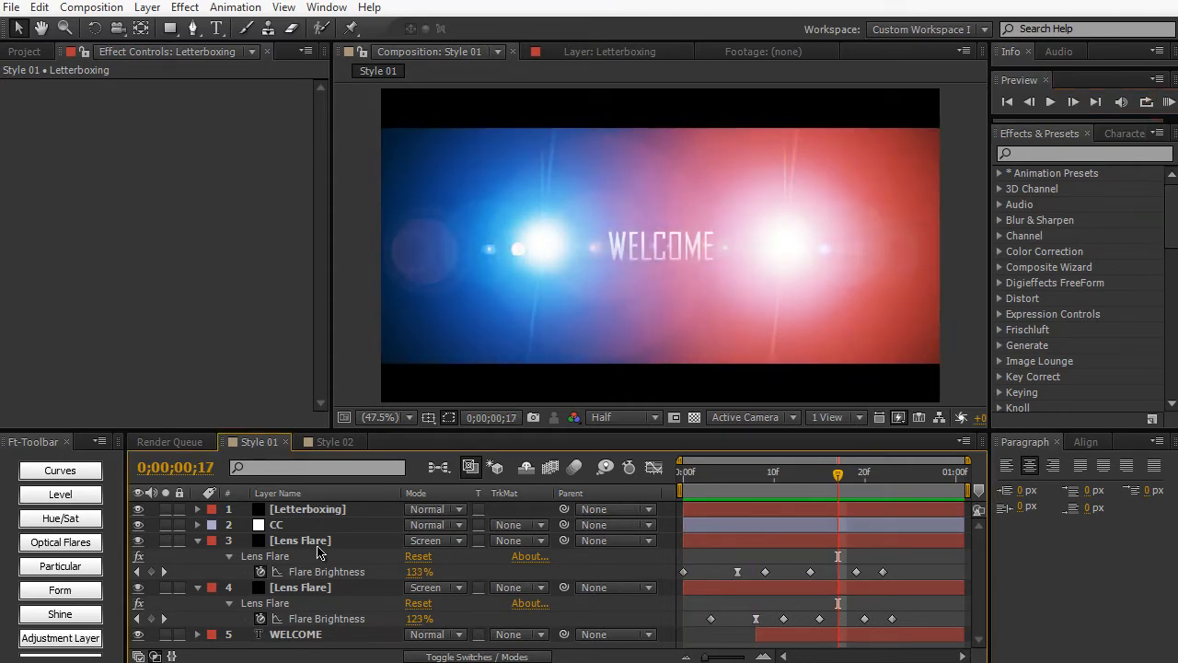
Step: Switch to the Style 02 composition and scrub through its flare animation
left_click(334, 442)
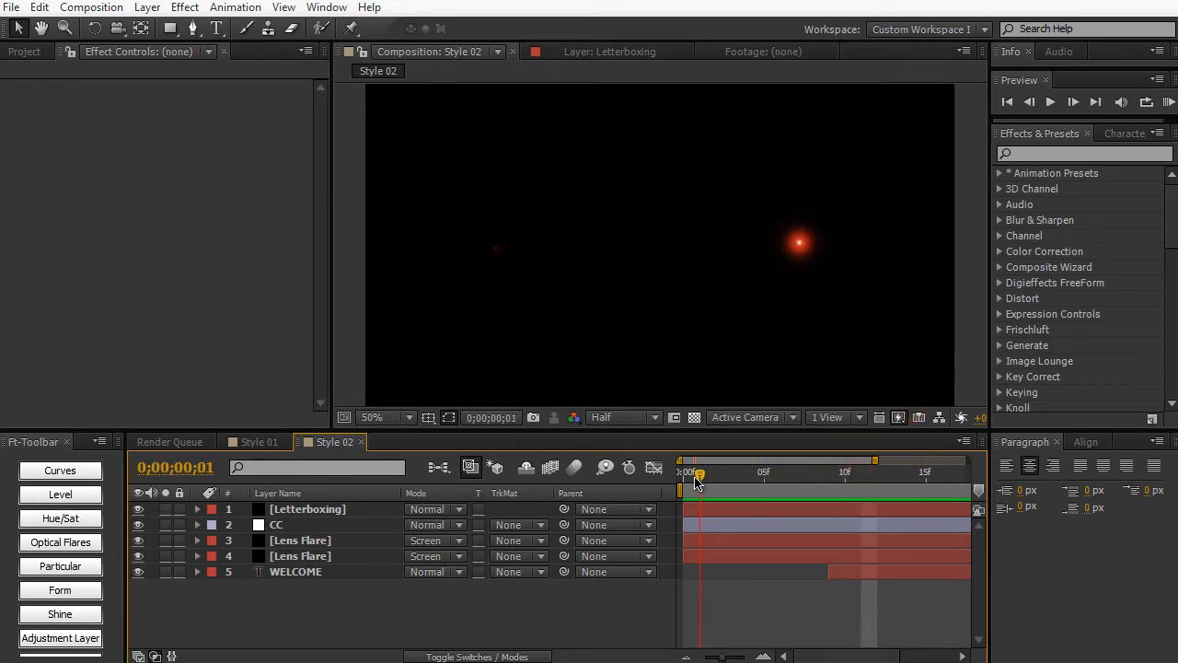
left_click_drag(699, 473, 909, 483)
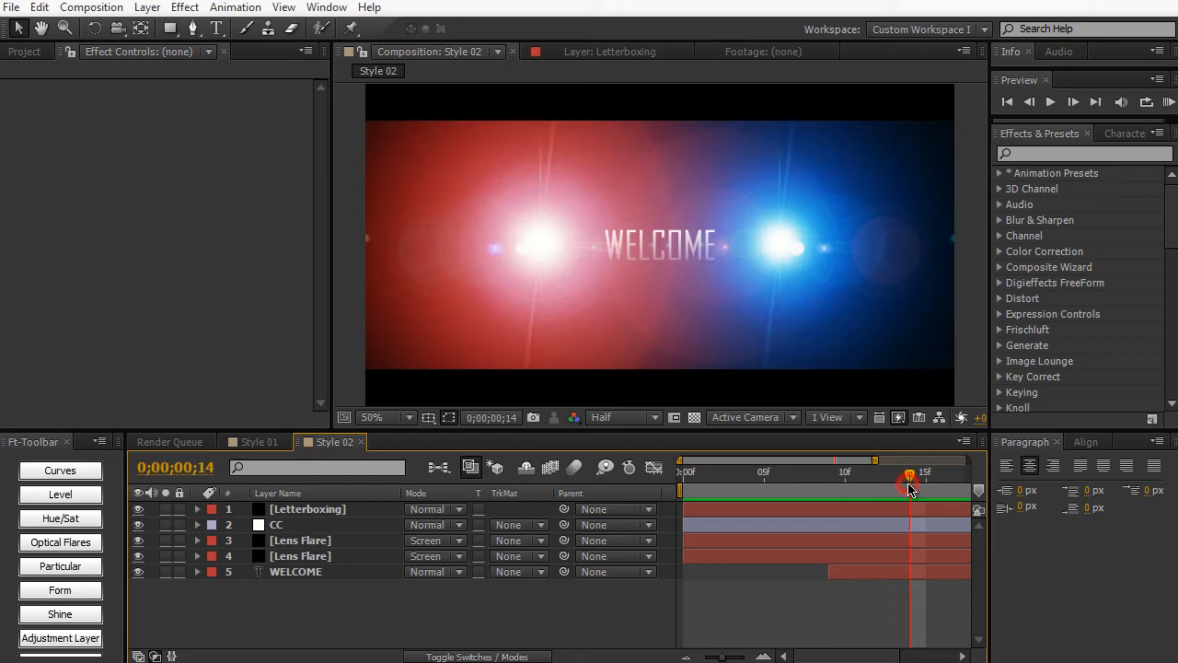
mouse_move(910, 483)
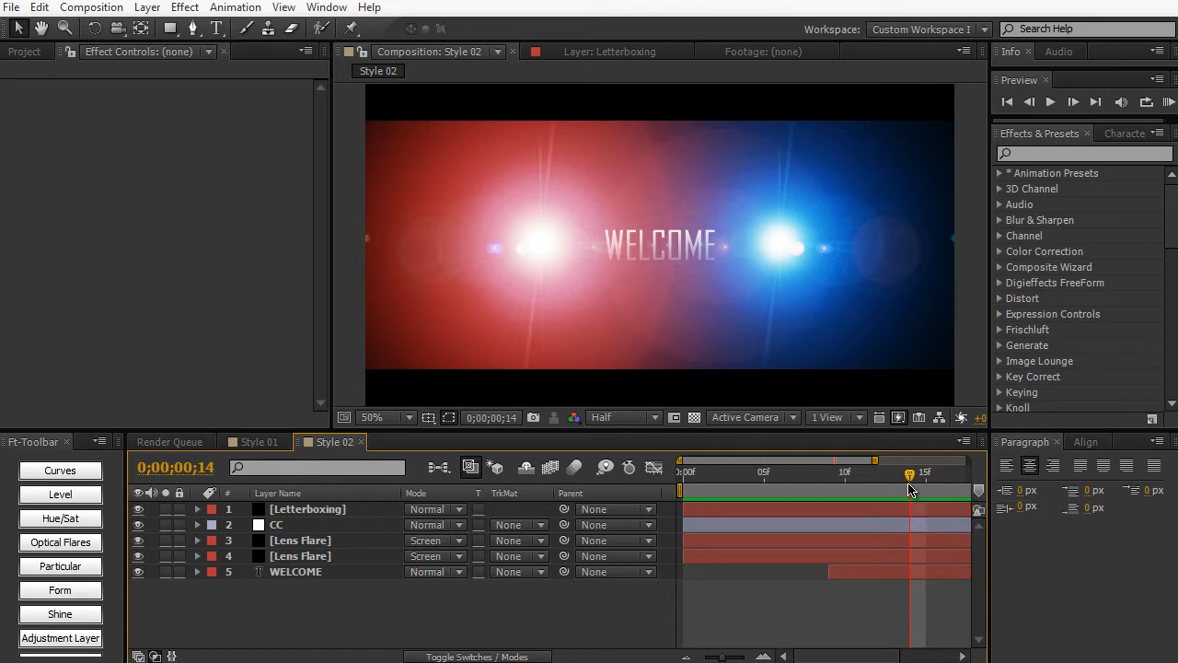
mouse_move(912, 553)
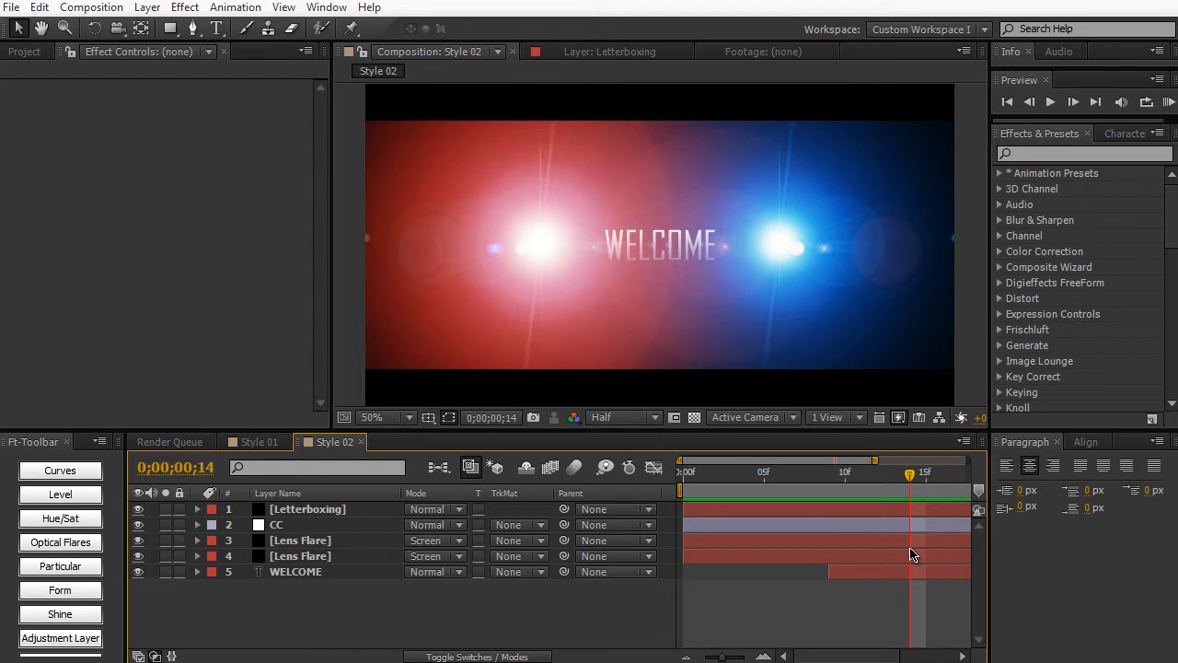
mouse_move(704, 329)
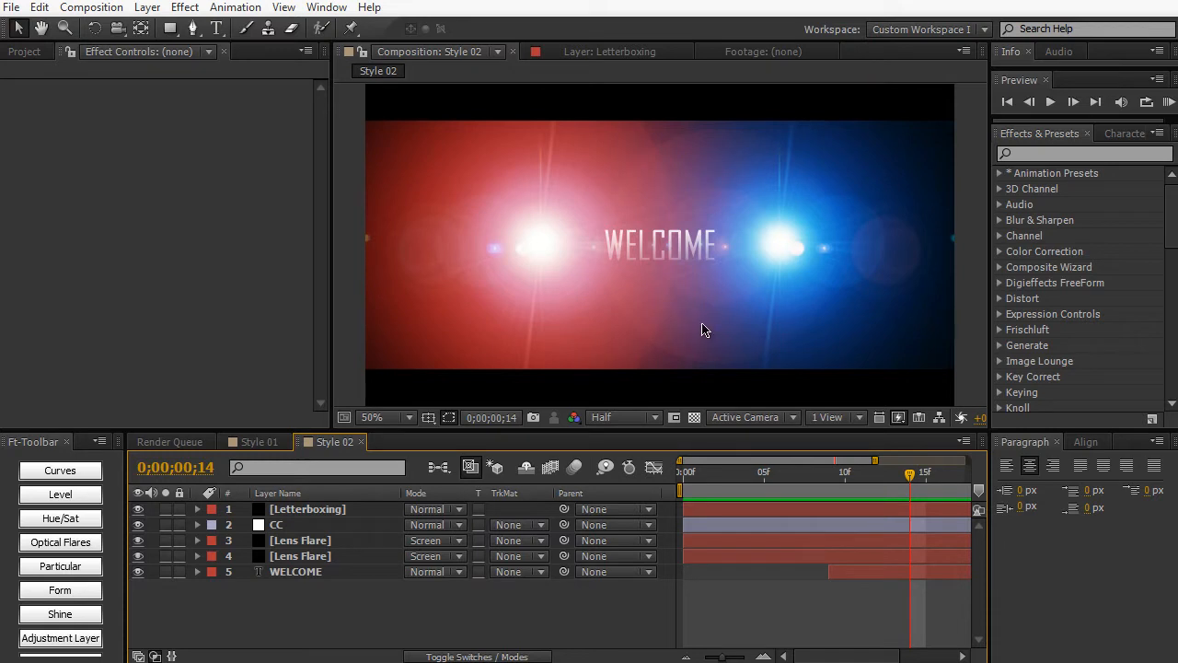
mouse_move(548, 293)
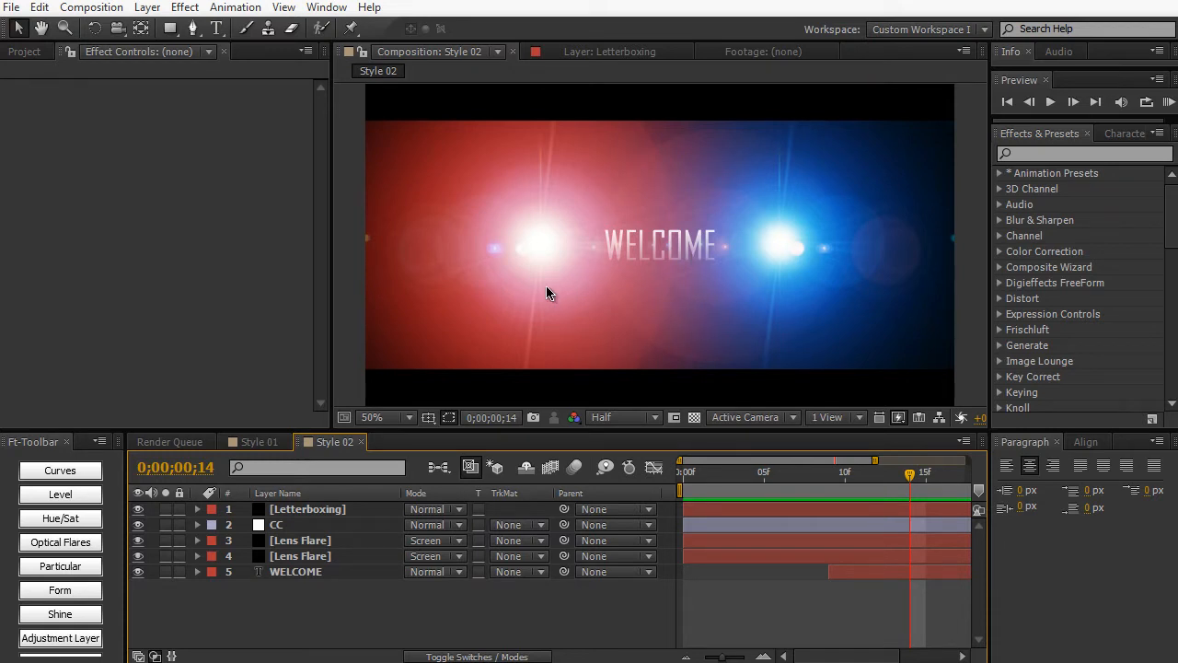
mouse_move(810, 318)
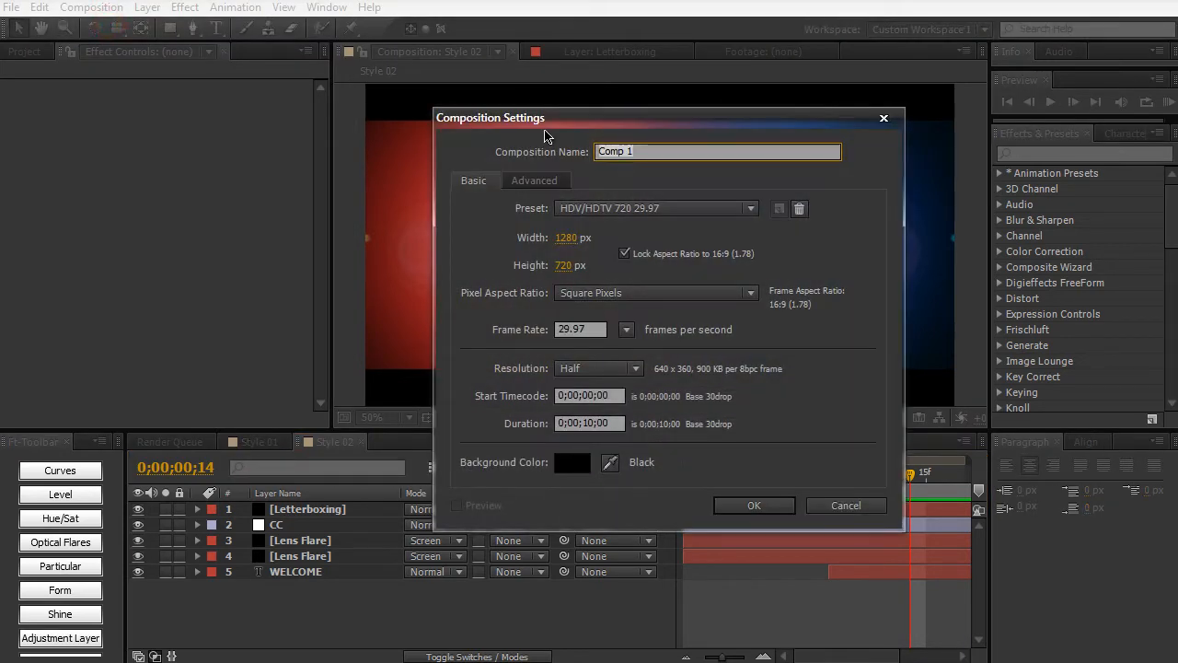
Step: Name the new HDV 720 composition 'Flares' and confirm its settings
type("Flares")
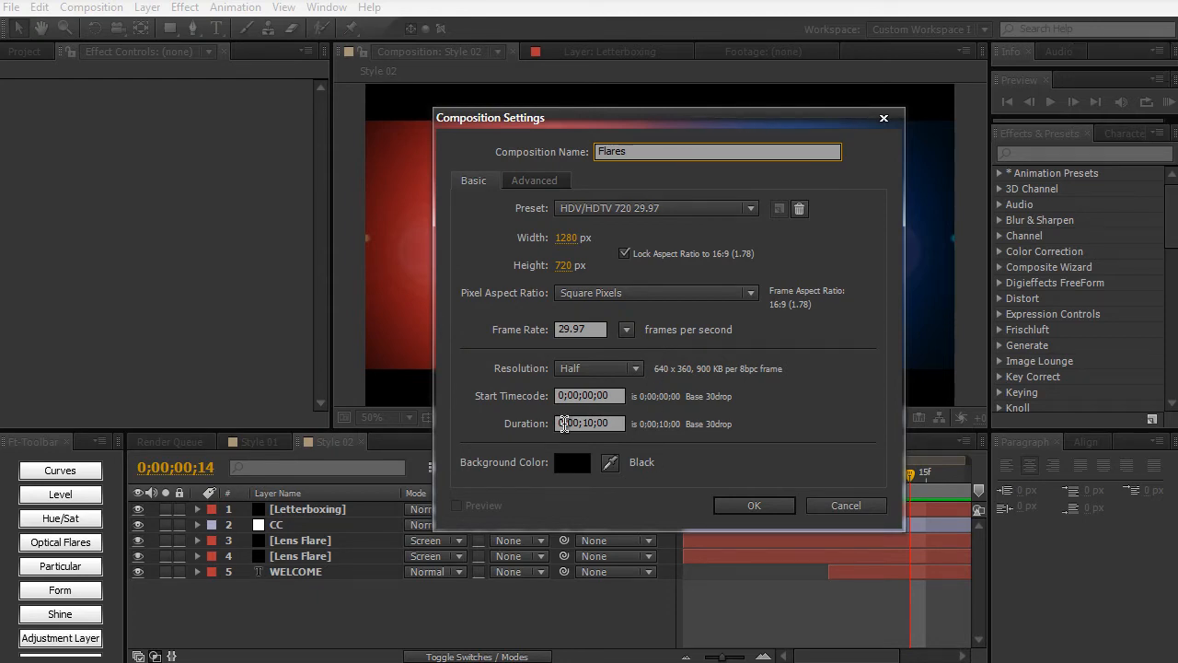
left_click(754, 505)
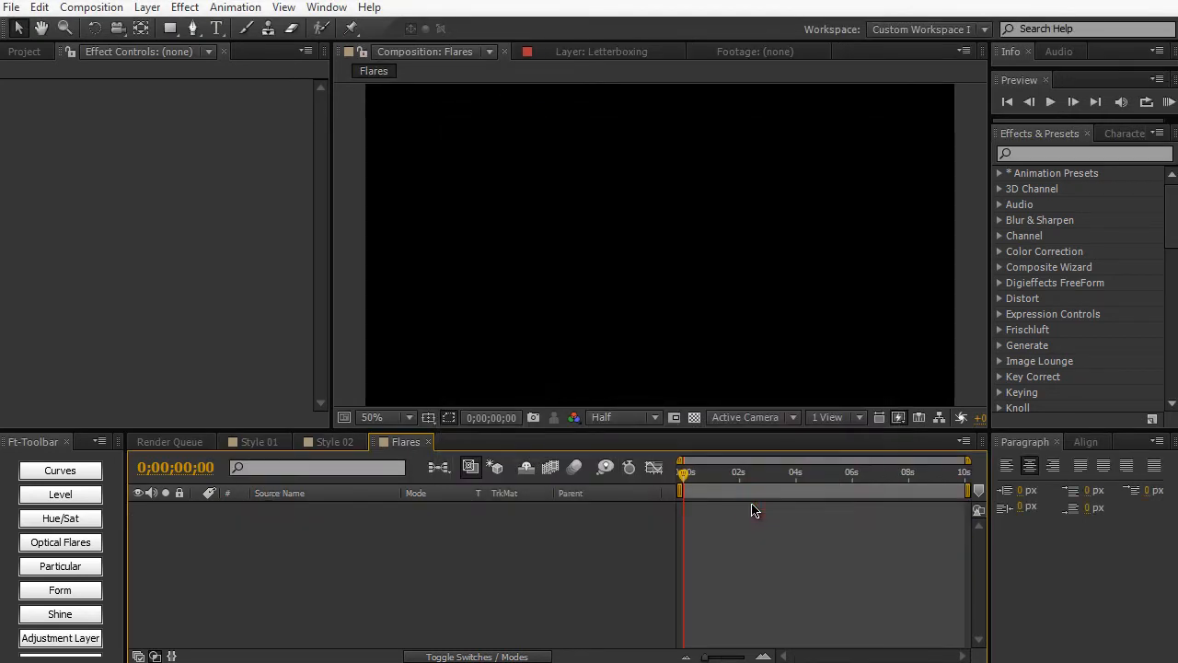
mouse_move(418, 524)
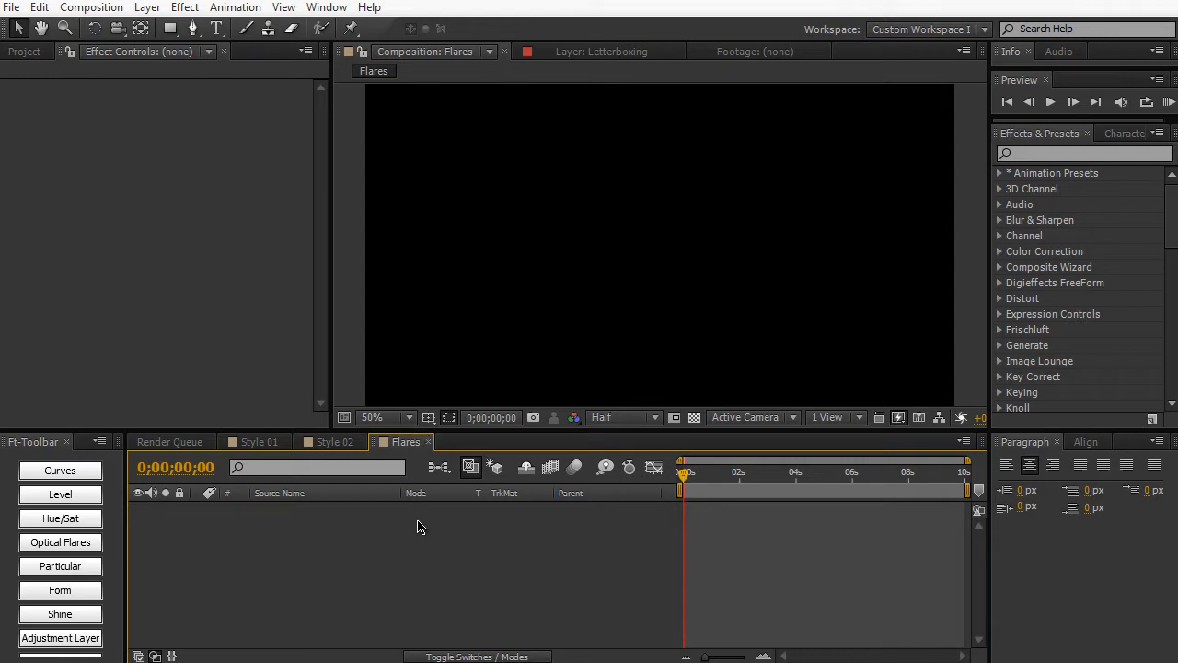
Step: Create a black comp-size solid layer named BG with Ctrl+Y
key("ctrl+y")
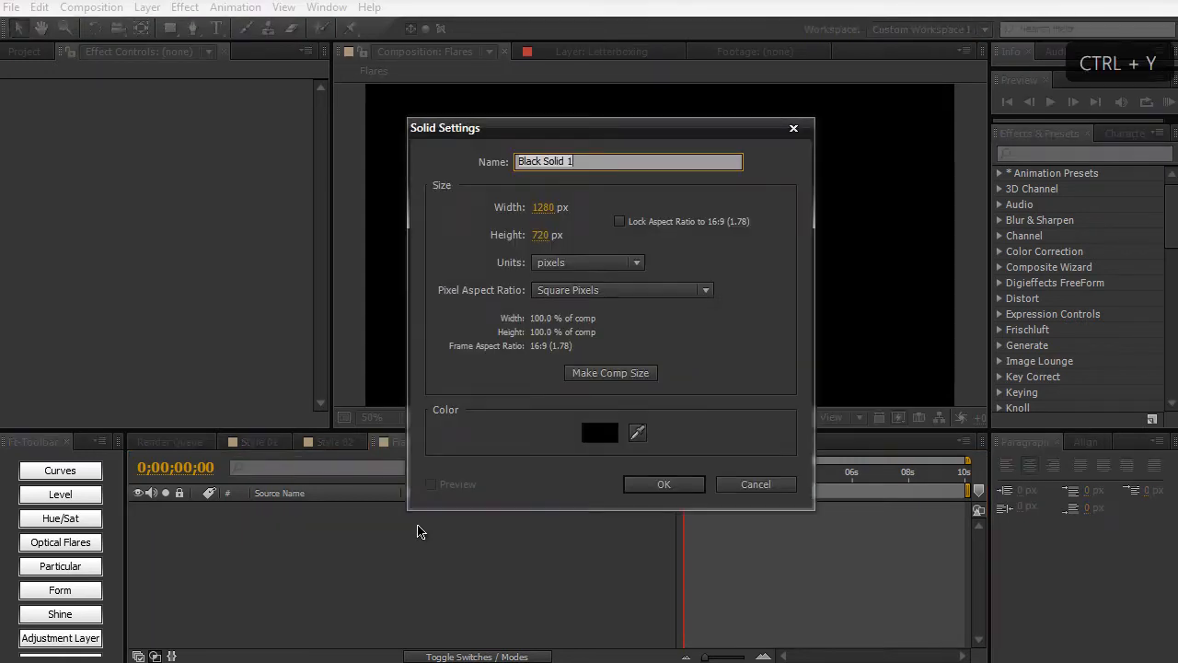
type("BG")
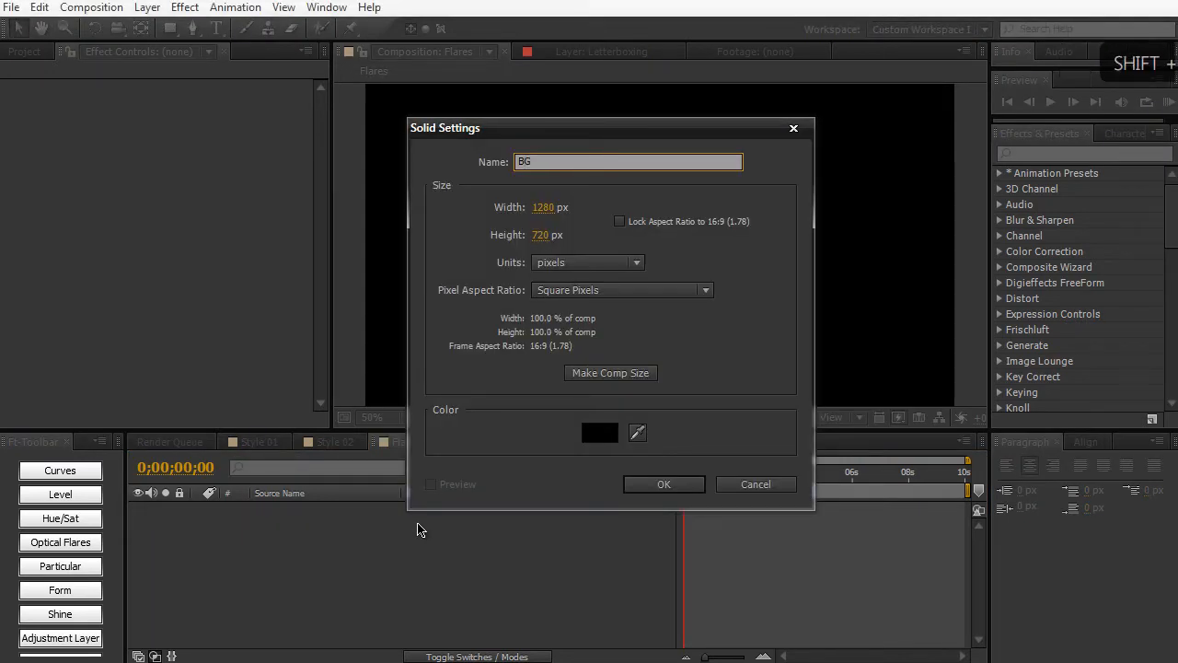
left_click(663, 483)
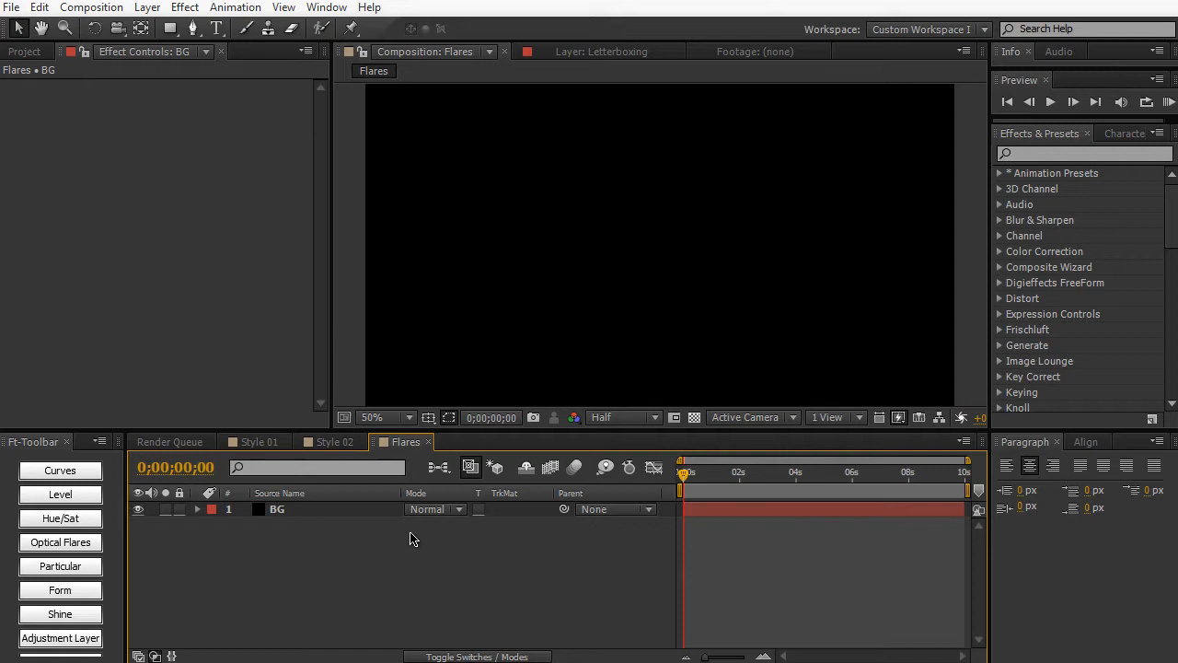
Step: Add a WELCOME text layer and center it in the composition
key("ctrl+alt+shift+t")
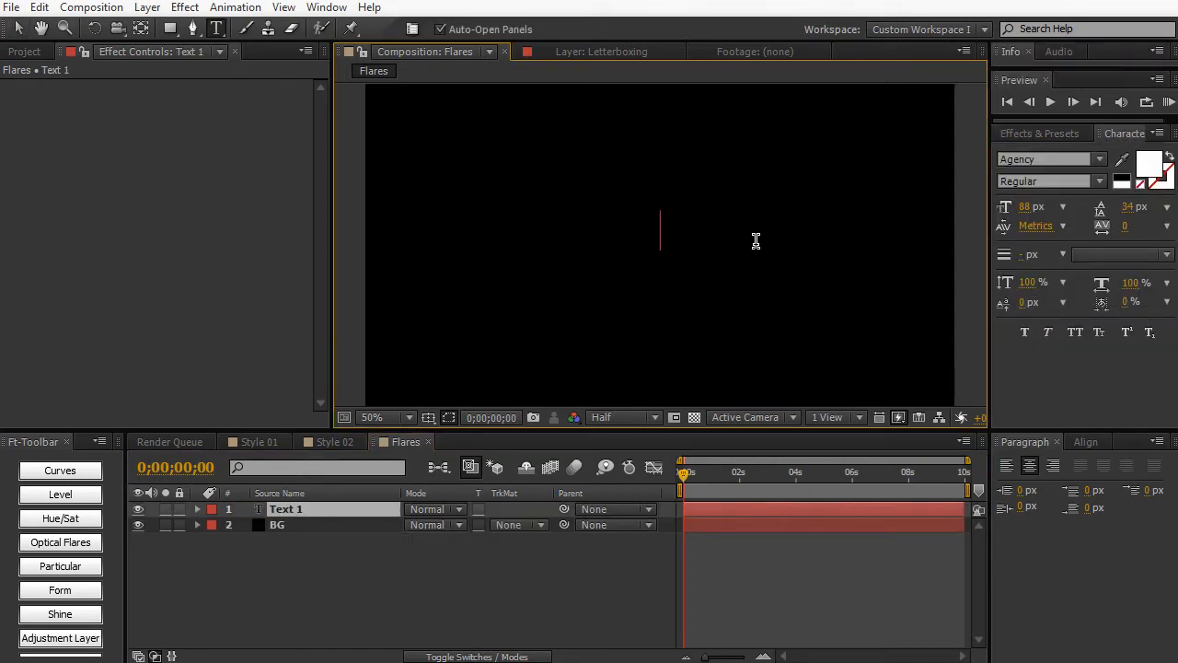
mouse_move(727, 233)
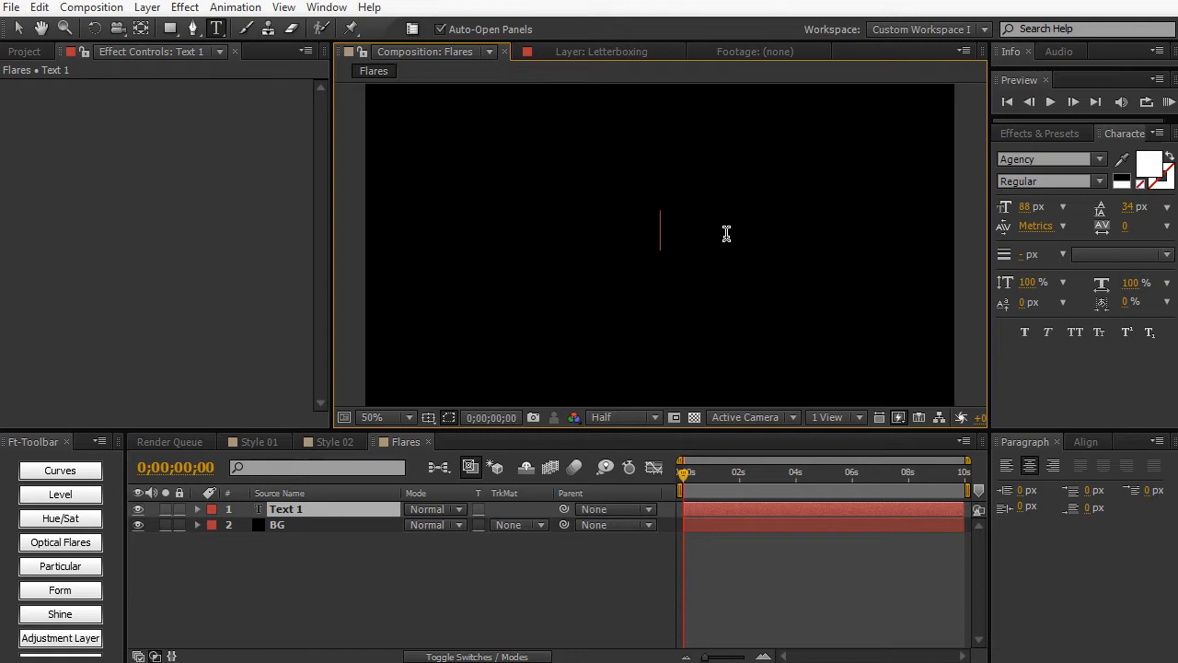
type("WELCOME")
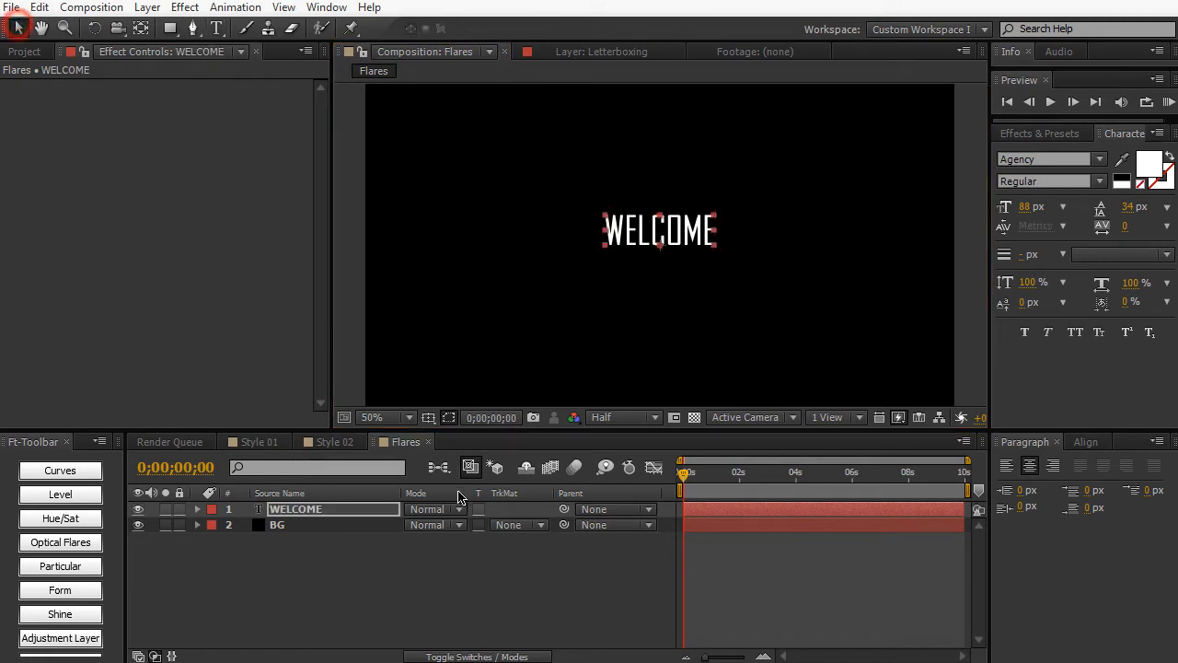
left_click(1086, 442)
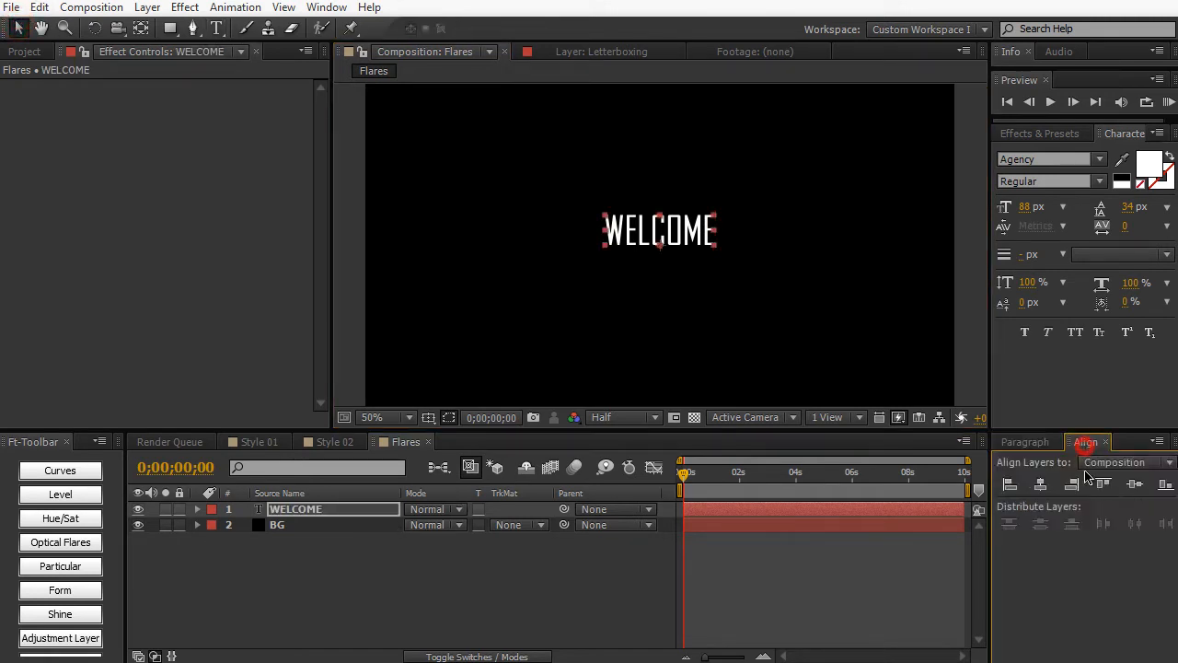
left_click(1135, 483)
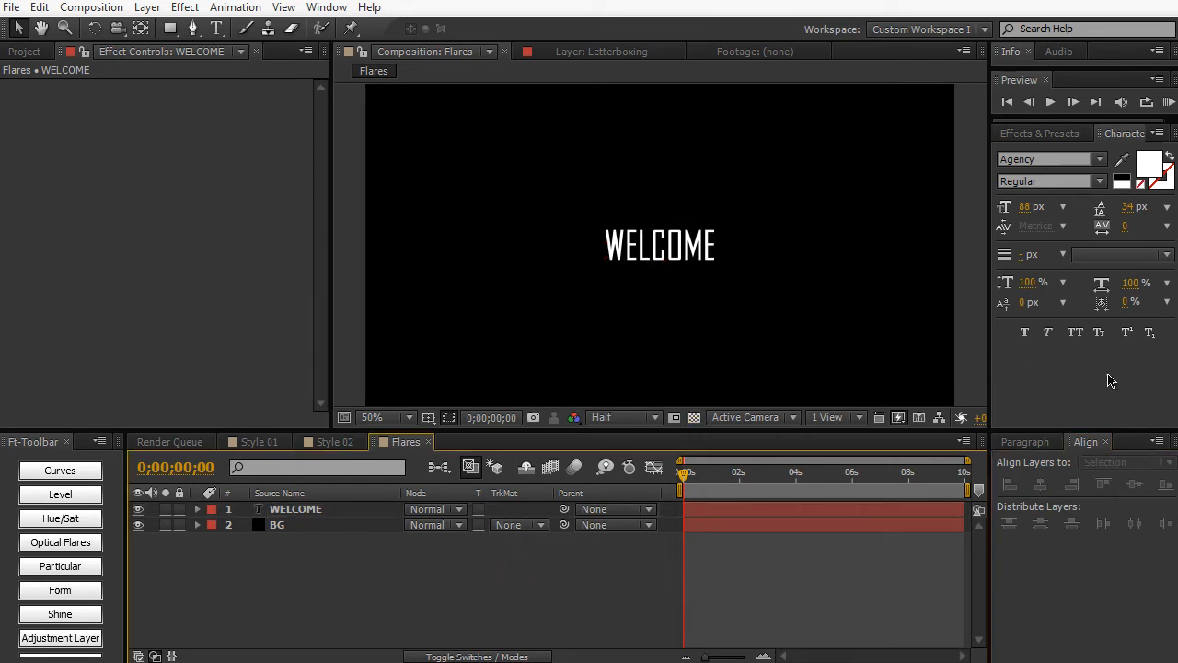
Step: Apply the Ramp effect to WELCOME with white as its start colour
left_click(1040, 133)
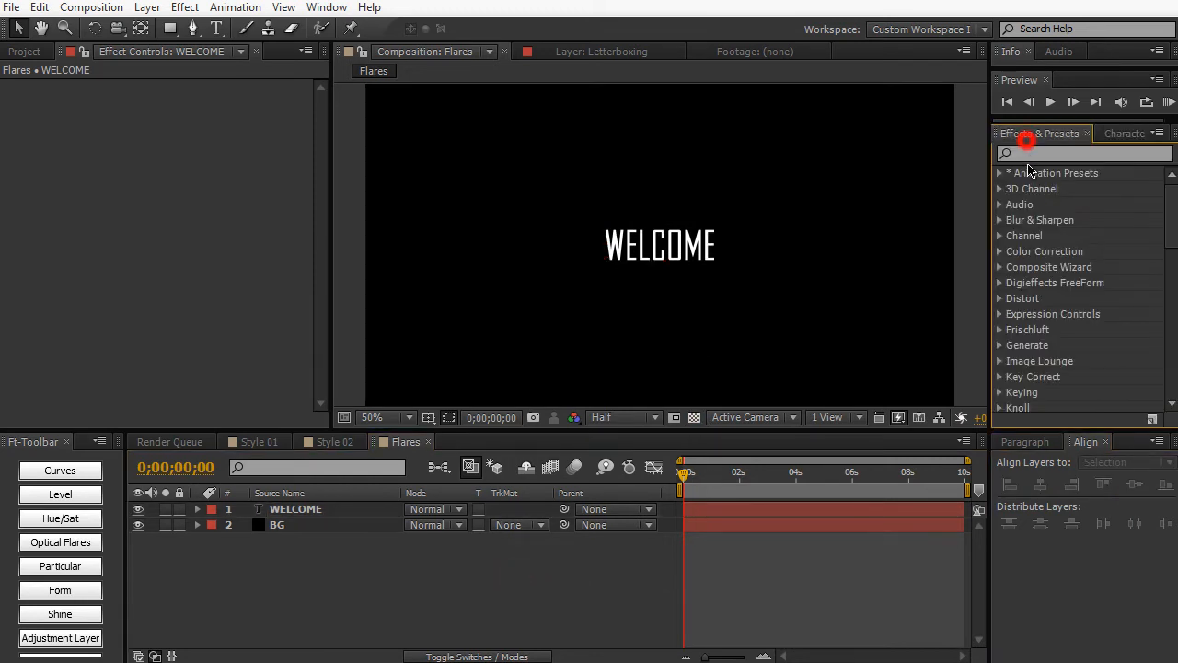
type("ramp")
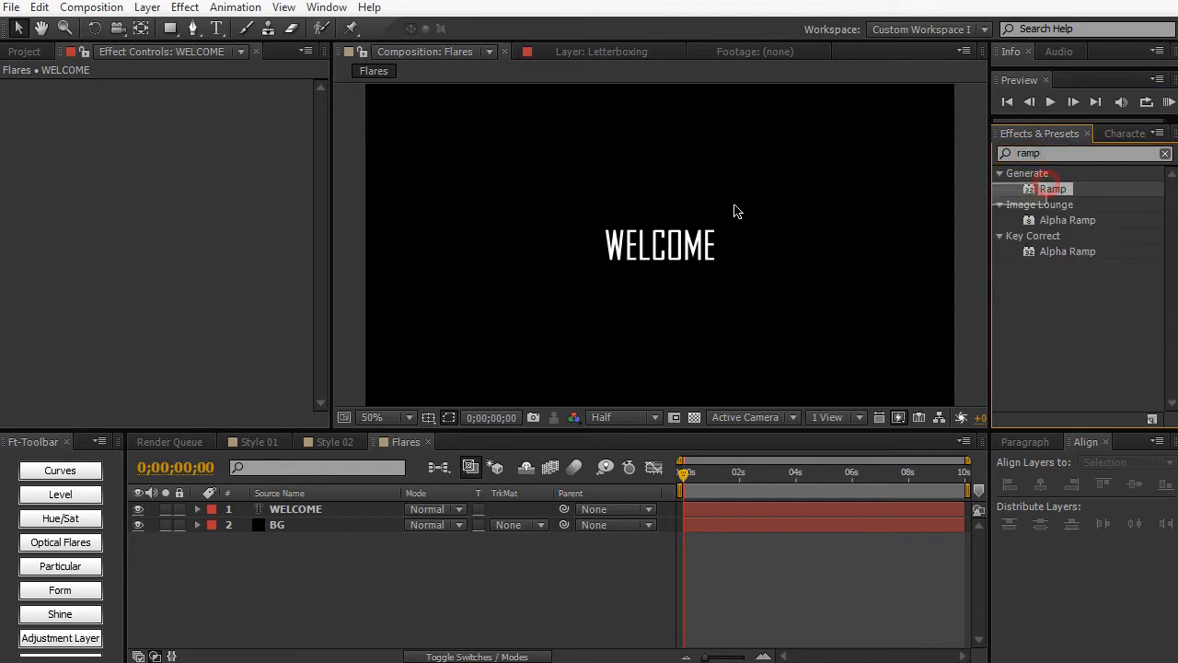
left_click(659, 244)
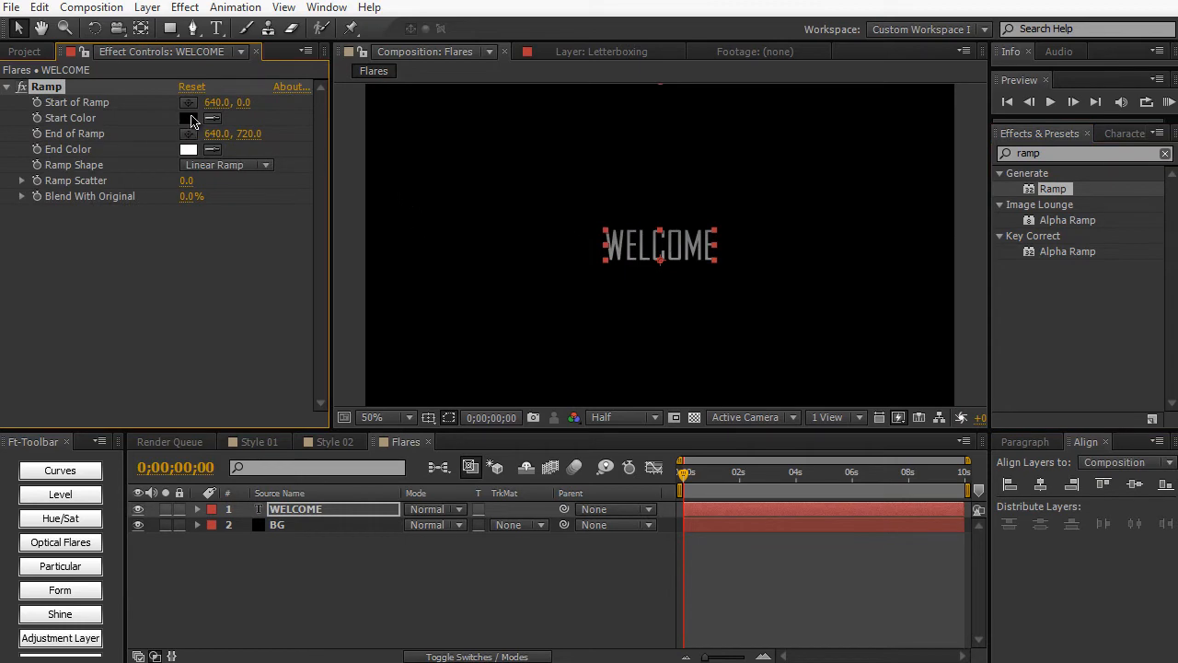
left_click(188, 118)
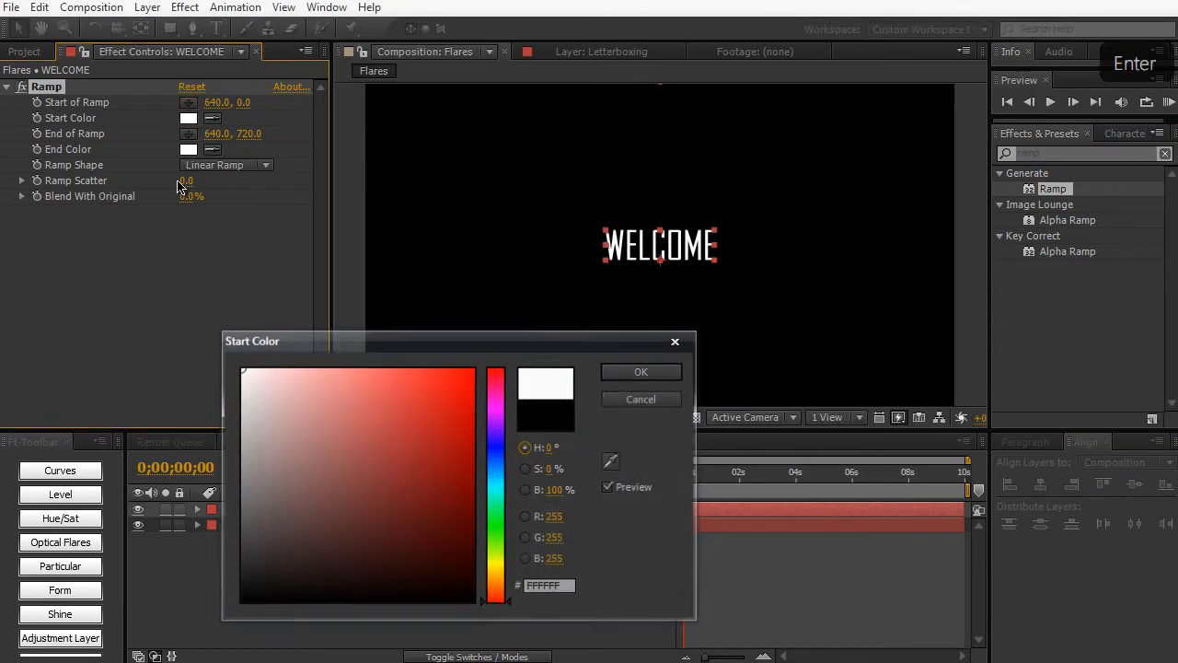
left_click(189, 149)
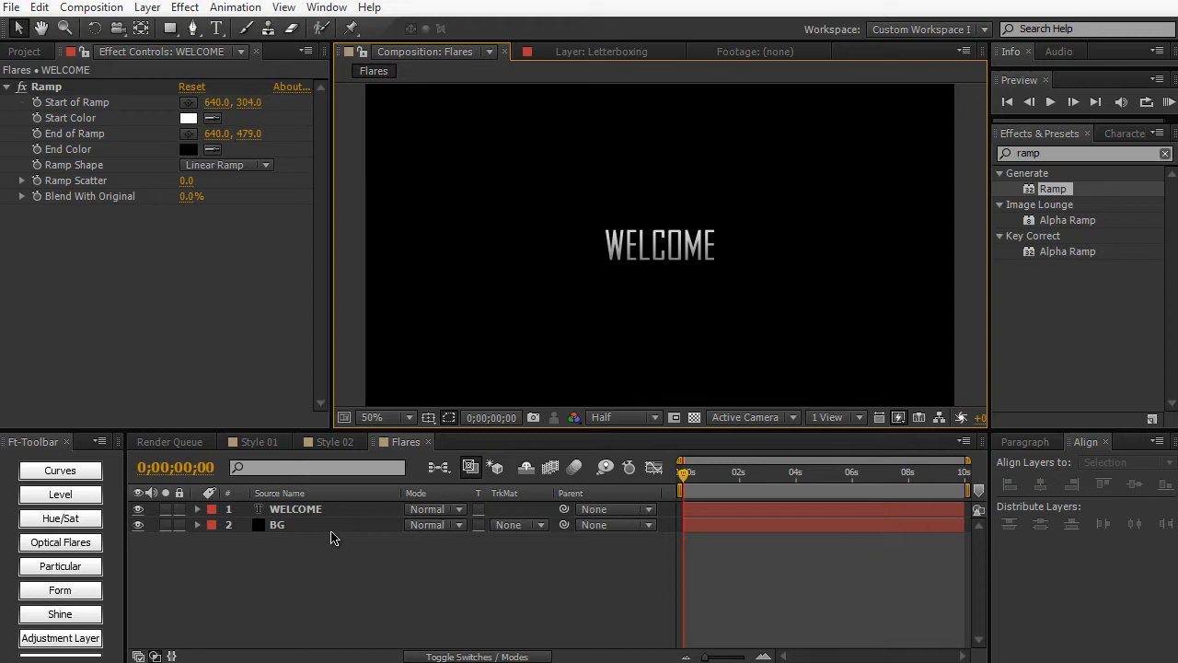
key("ctrl+y")
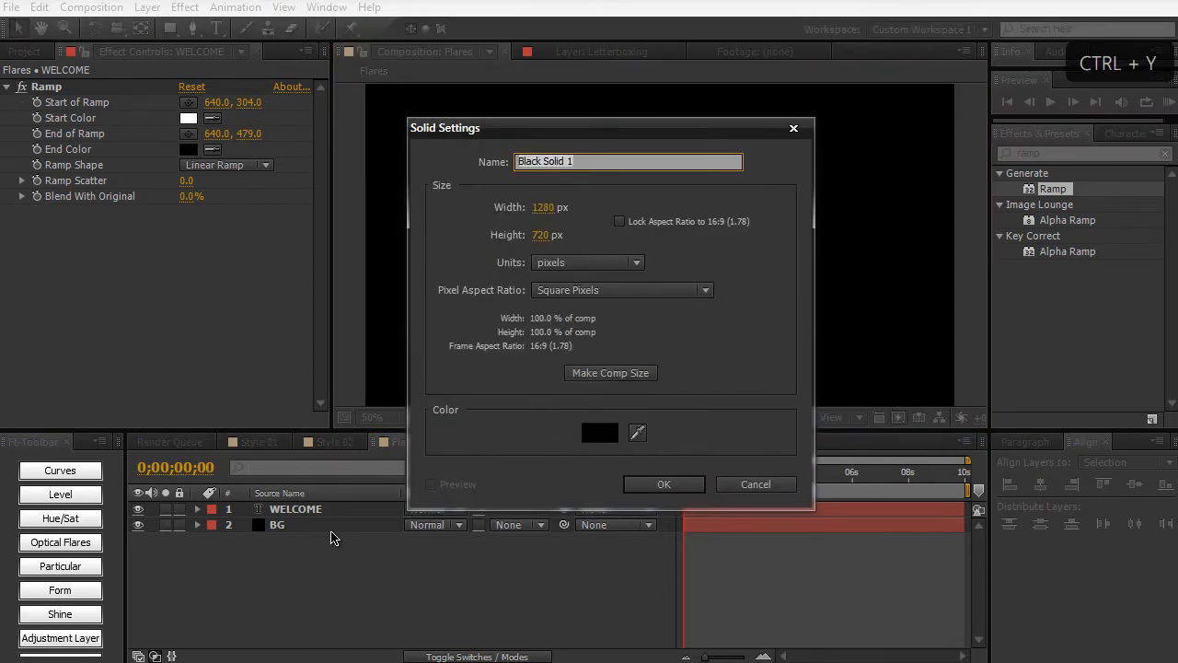
Step: Name the new black 1280×720 solid 'Lens Flare' and confirm it
type("Lens Flar")
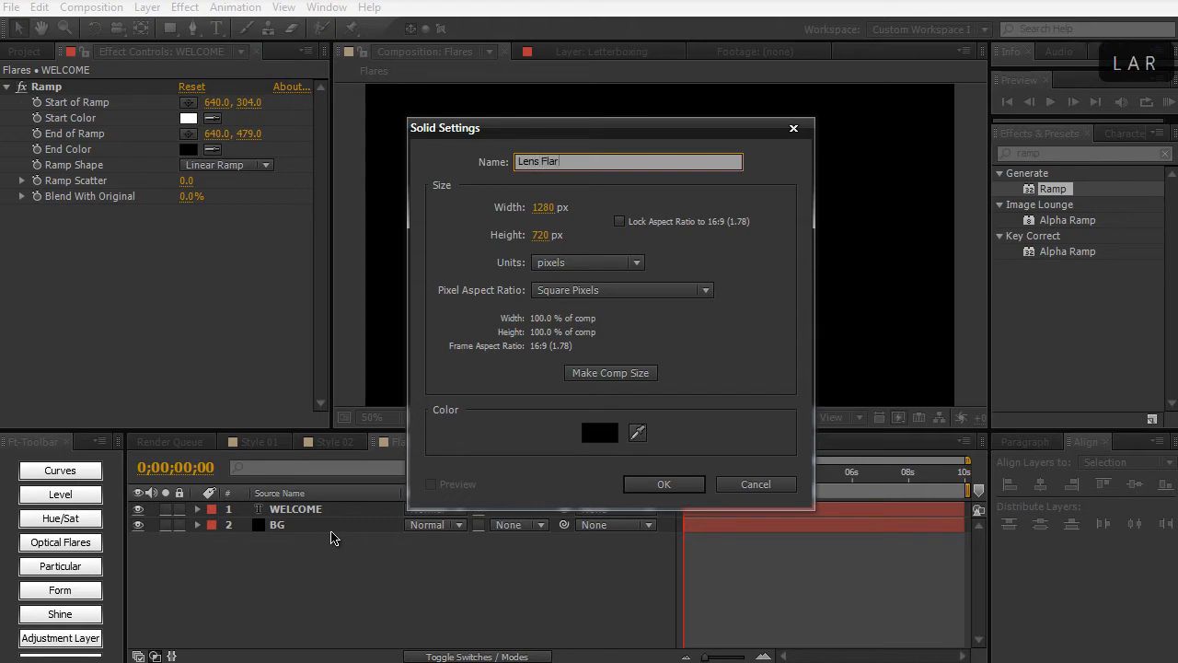
type("e")
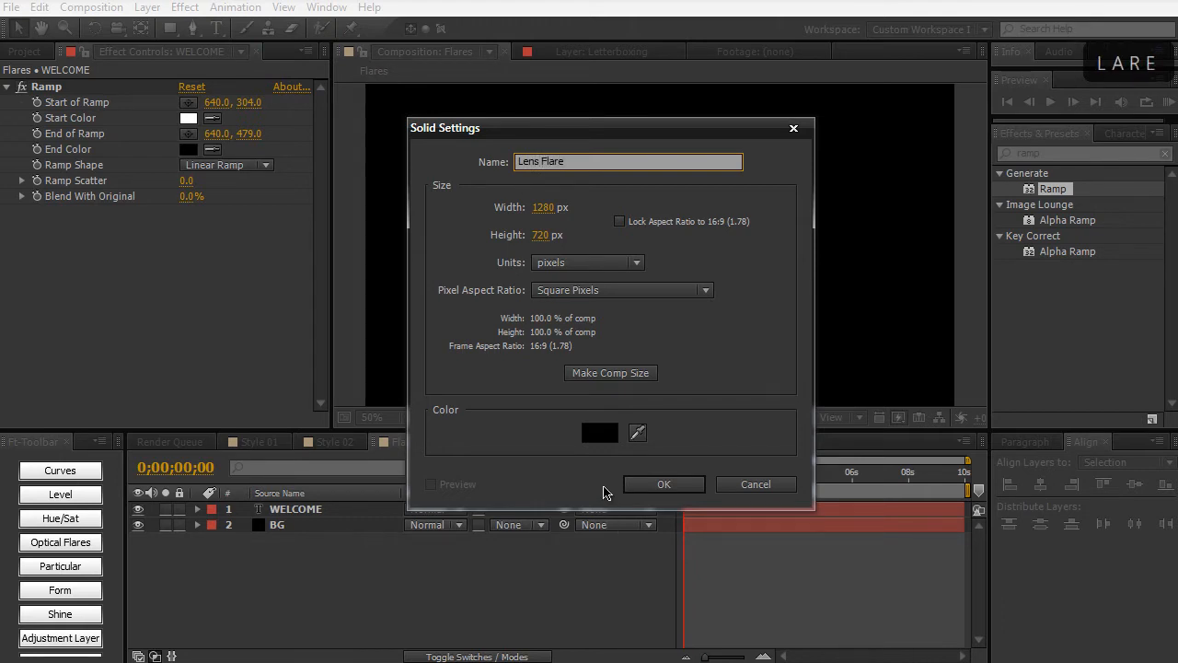
left_click(599, 433)
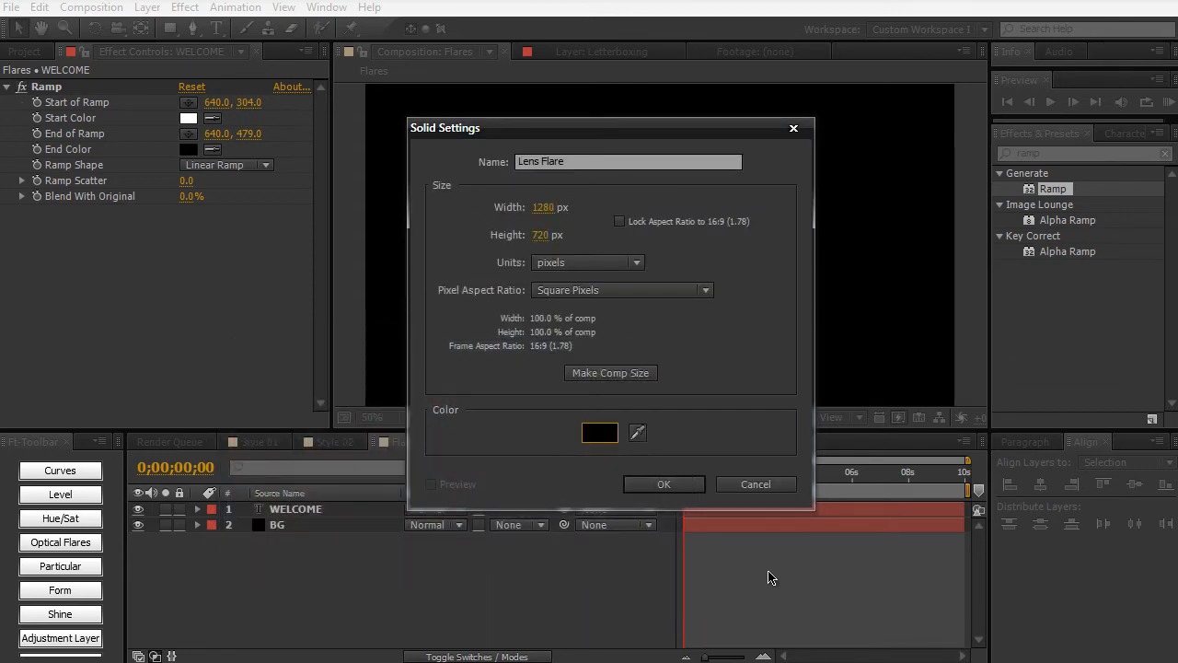
left_click(664, 484)
type("lens flare")
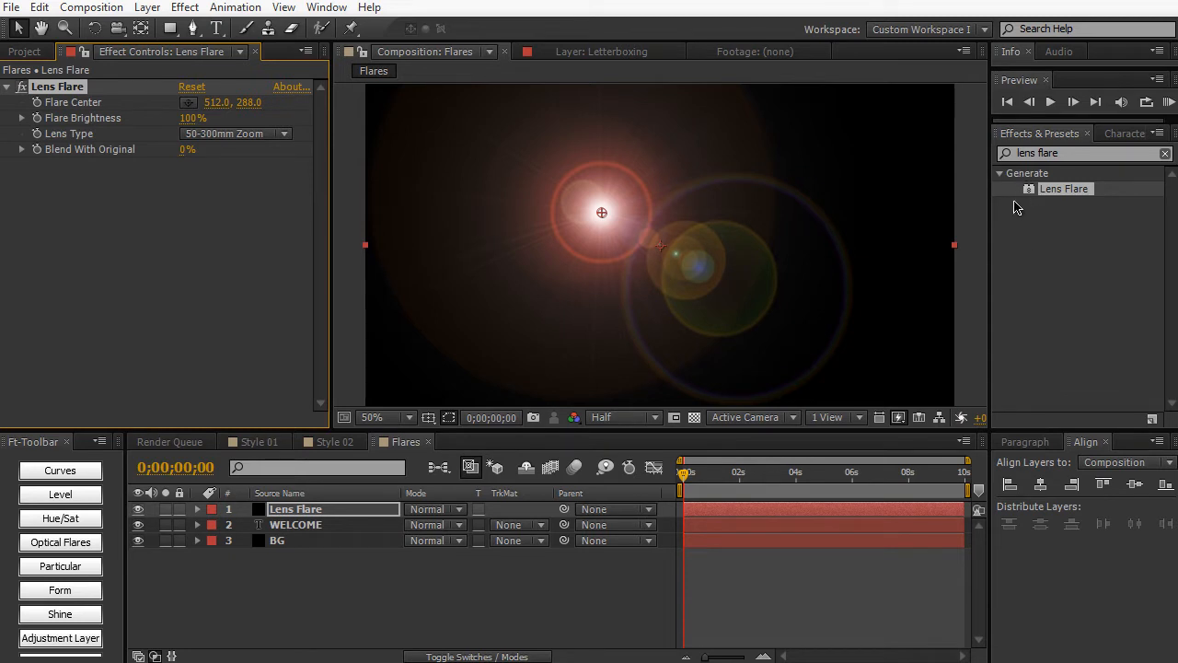
mouse_move(632, 234)
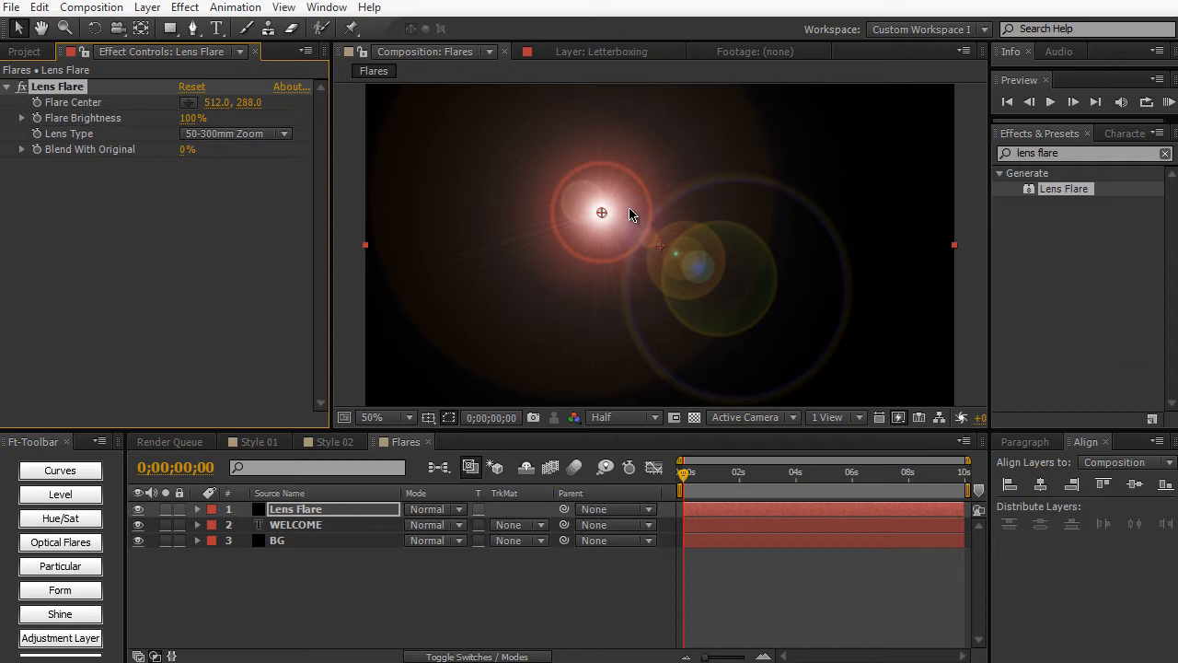
Step: Set the flare lens to 105mm Prime and shift Flare Center to 330, 332
left_click_drag(601, 212, 736, 220)
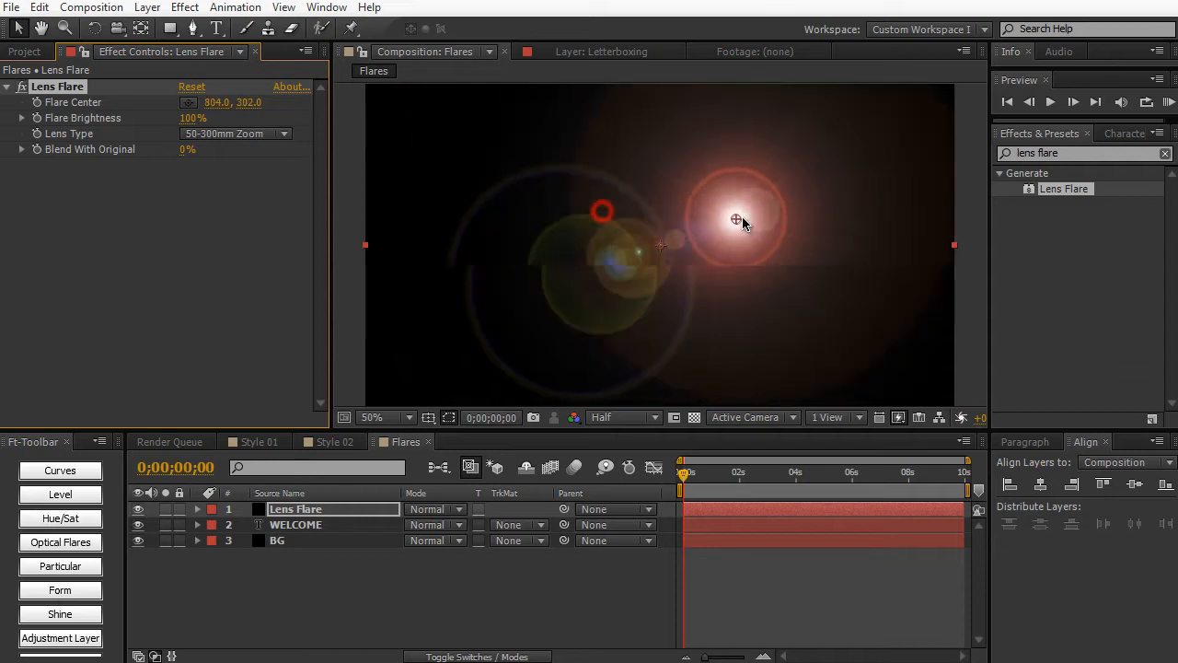
left_click_drag(736, 219, 793, 217)
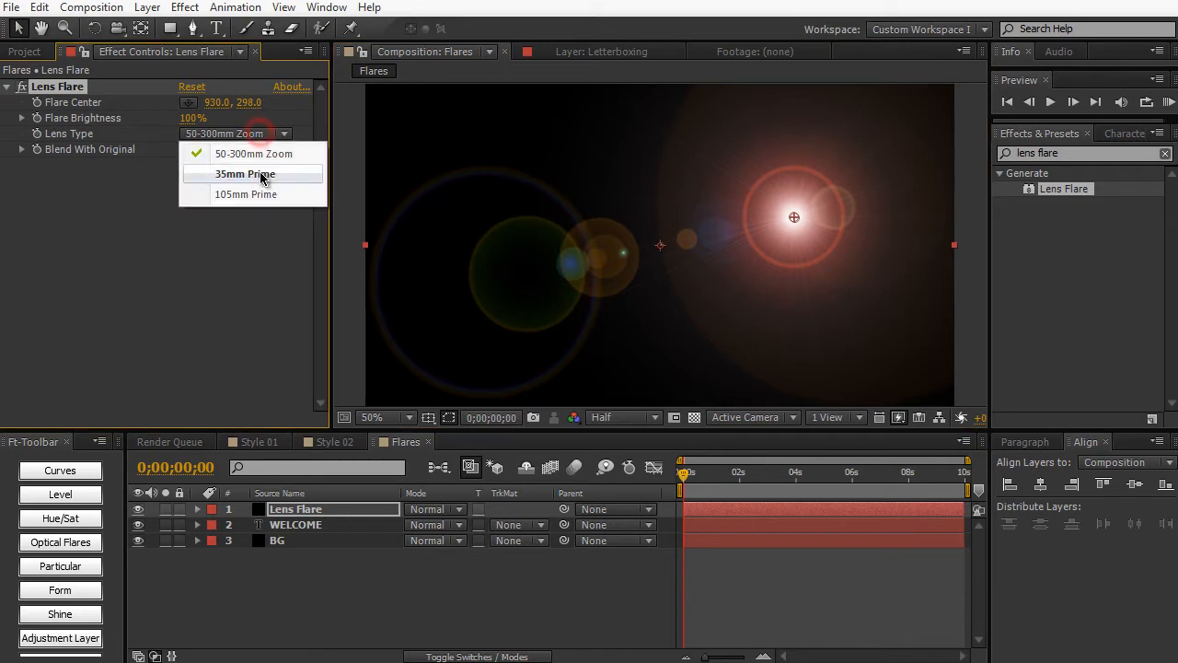
left_click(244, 174)
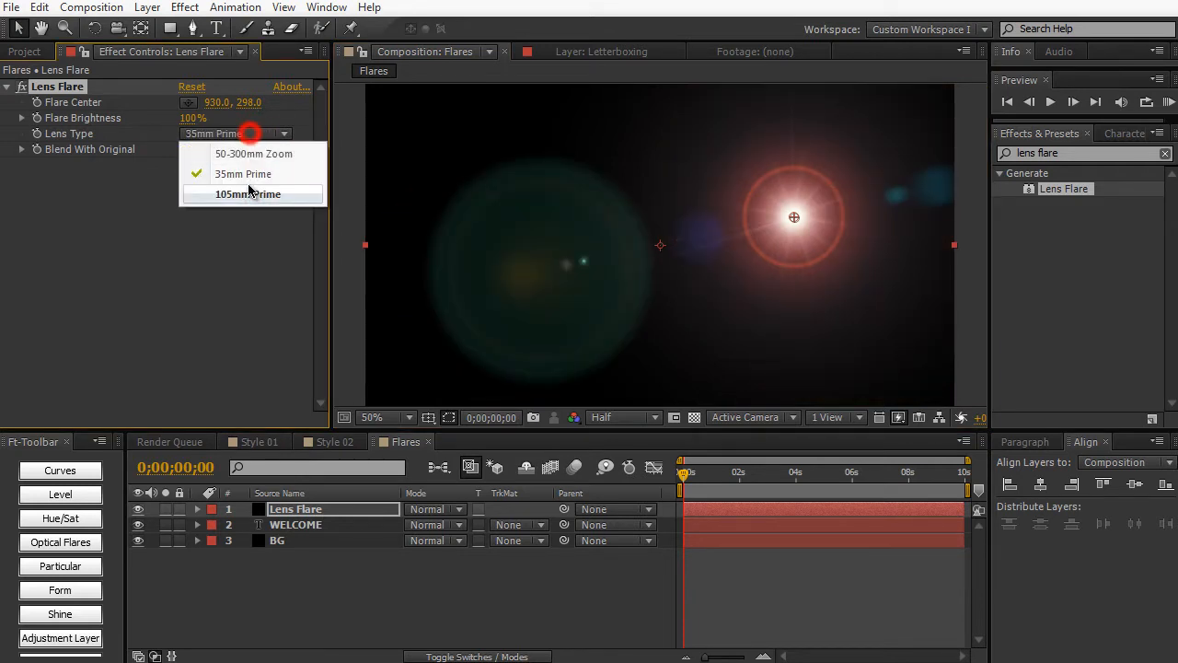
left_click(247, 194)
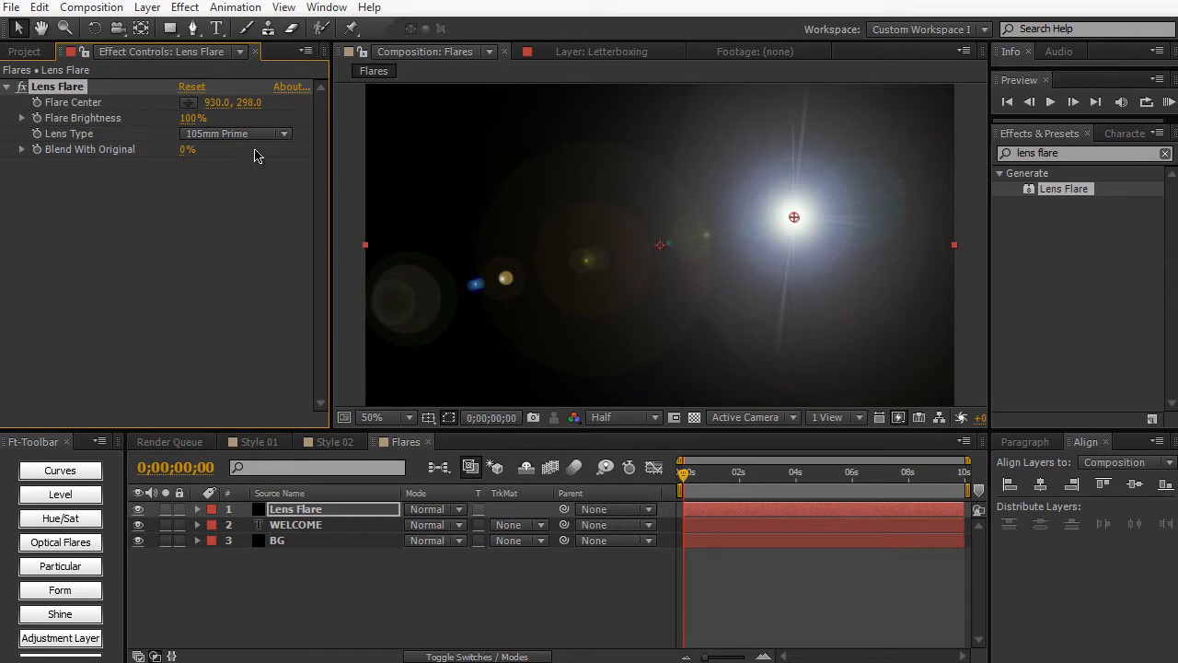
mouse_move(794, 221)
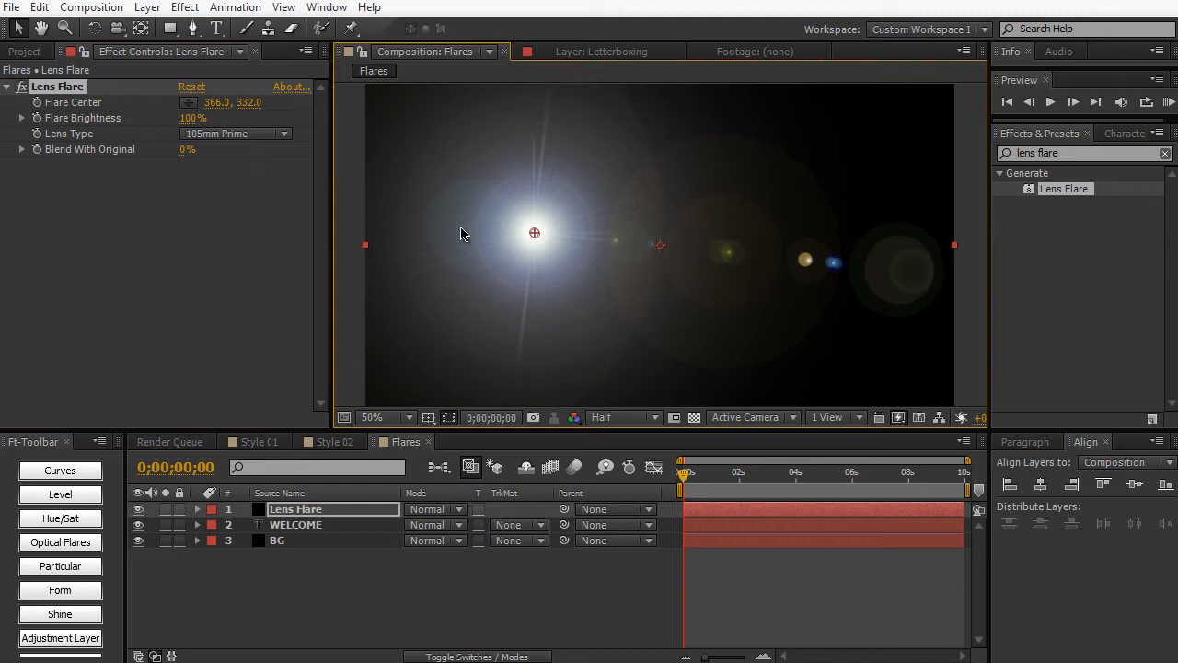
mouse_move(204, 273)
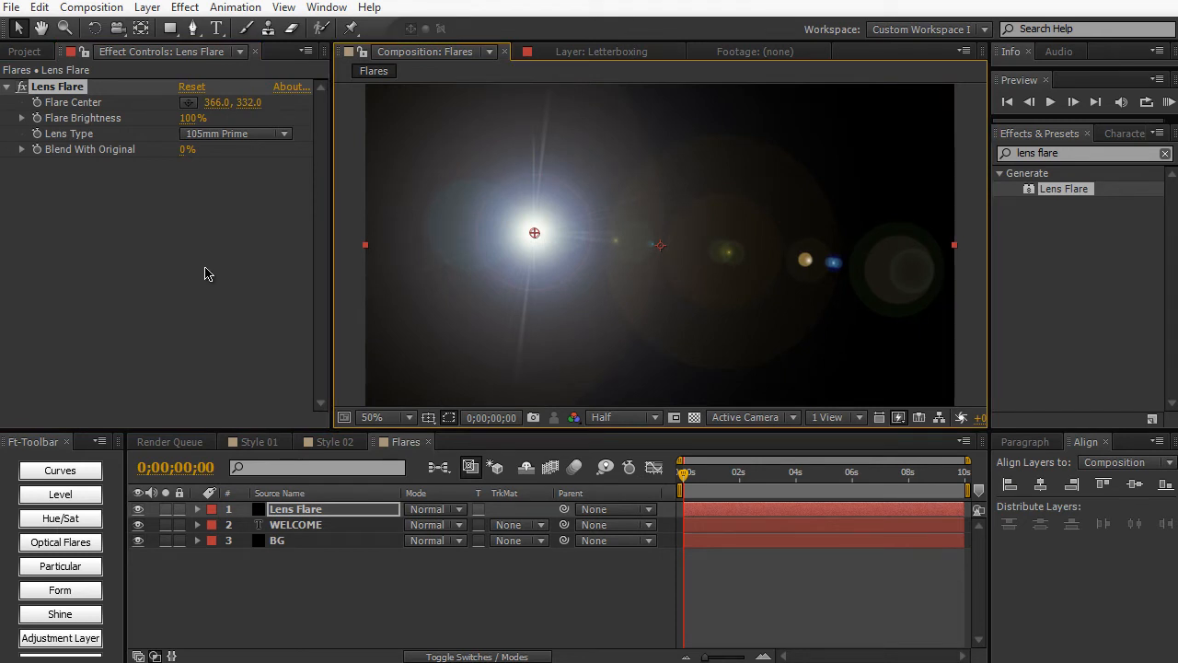
mouse_move(193, 118)
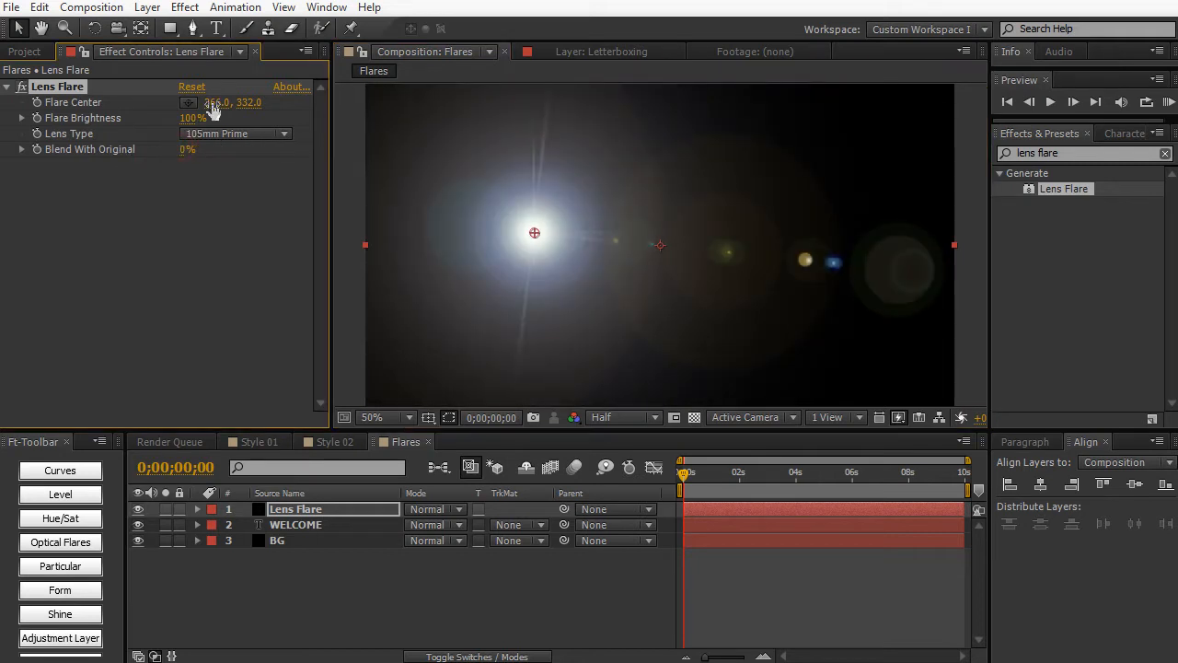
left_click_drag(218, 102, 246, 102)
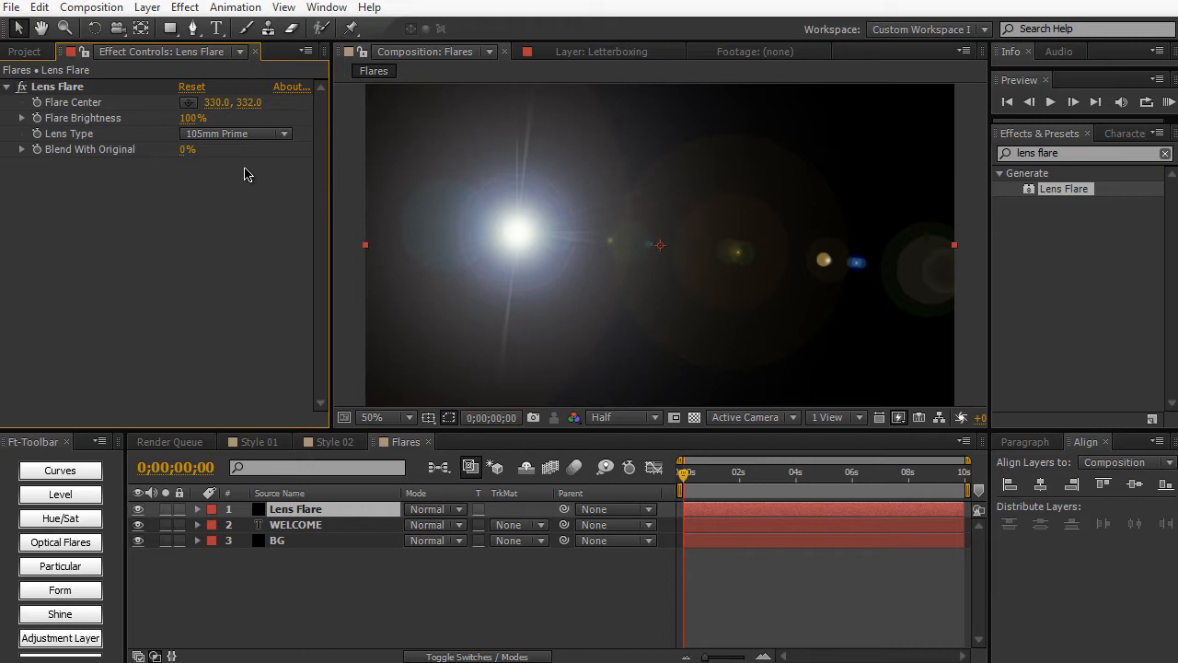
left_click(1165, 153)
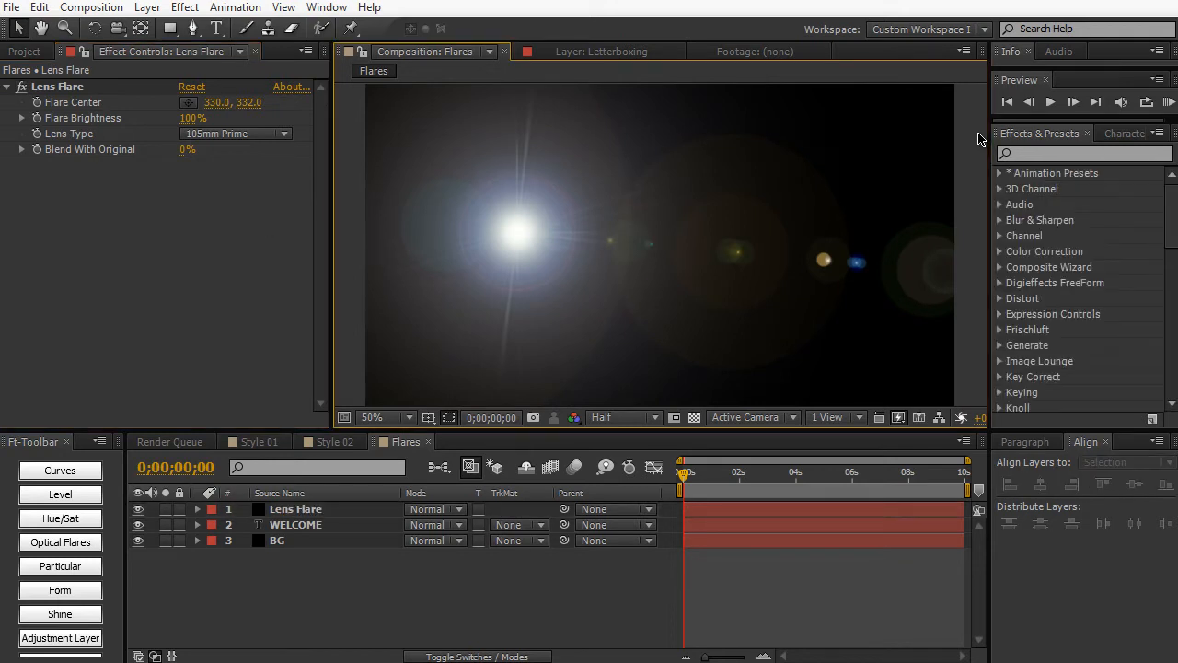
mouse_move(652, 136)
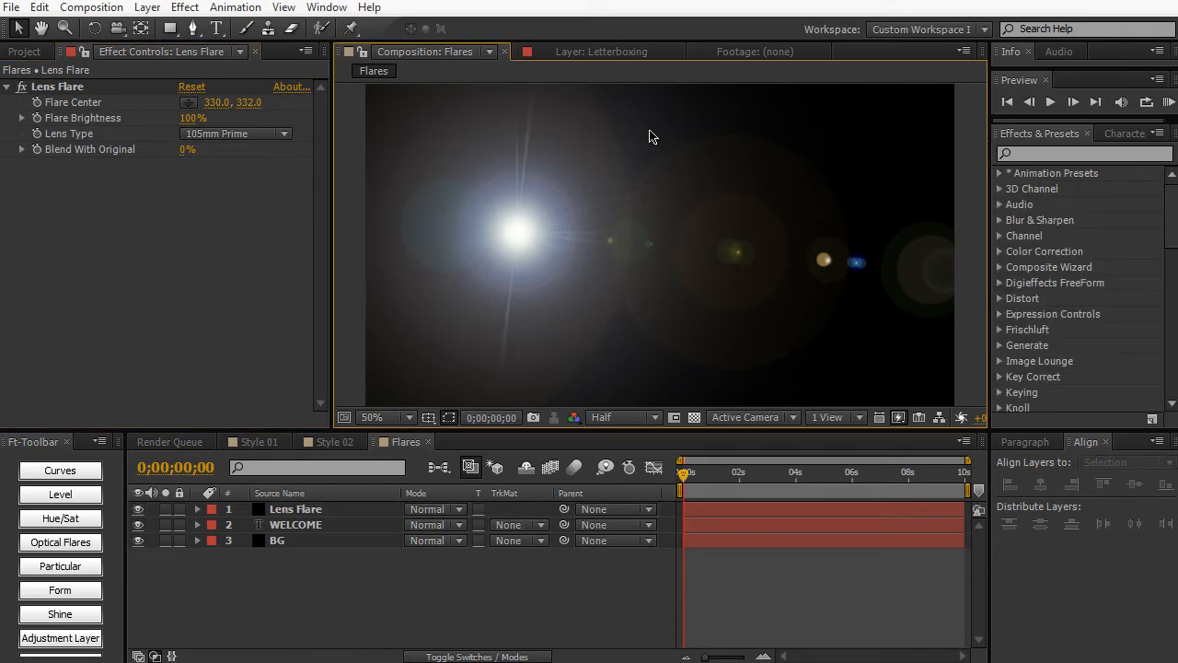
mouse_move(1100, 293)
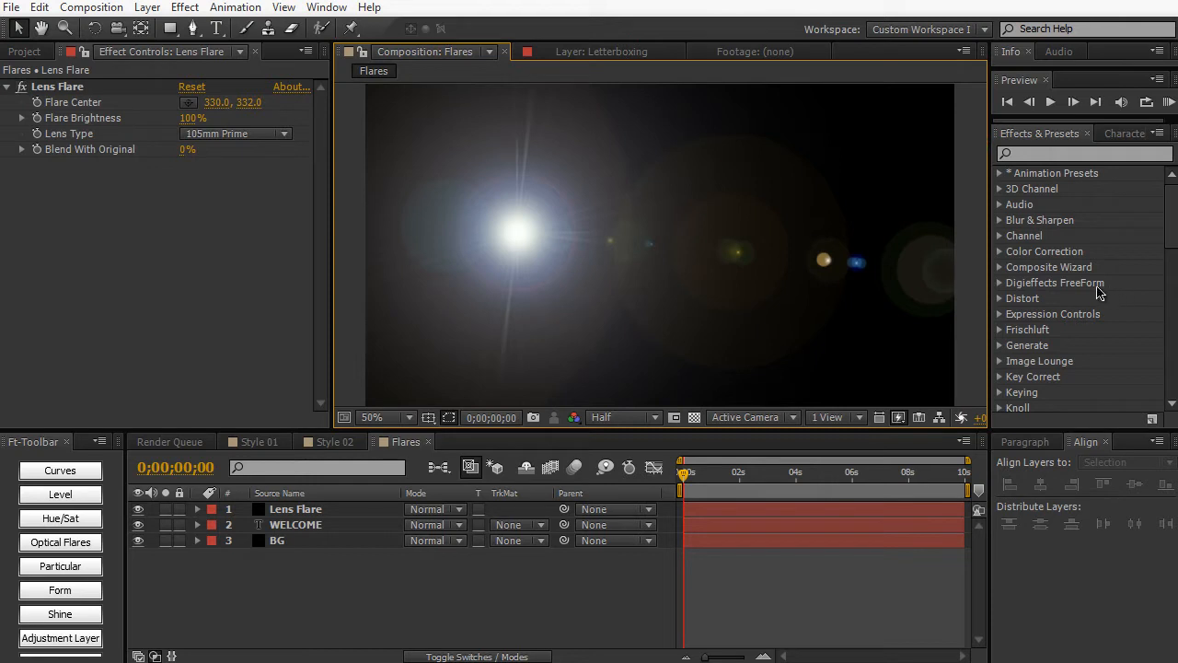
Step: Apply Curves to Lens Flare, lowering the Red curve and raising the Blue and RGB curves
type("curves")
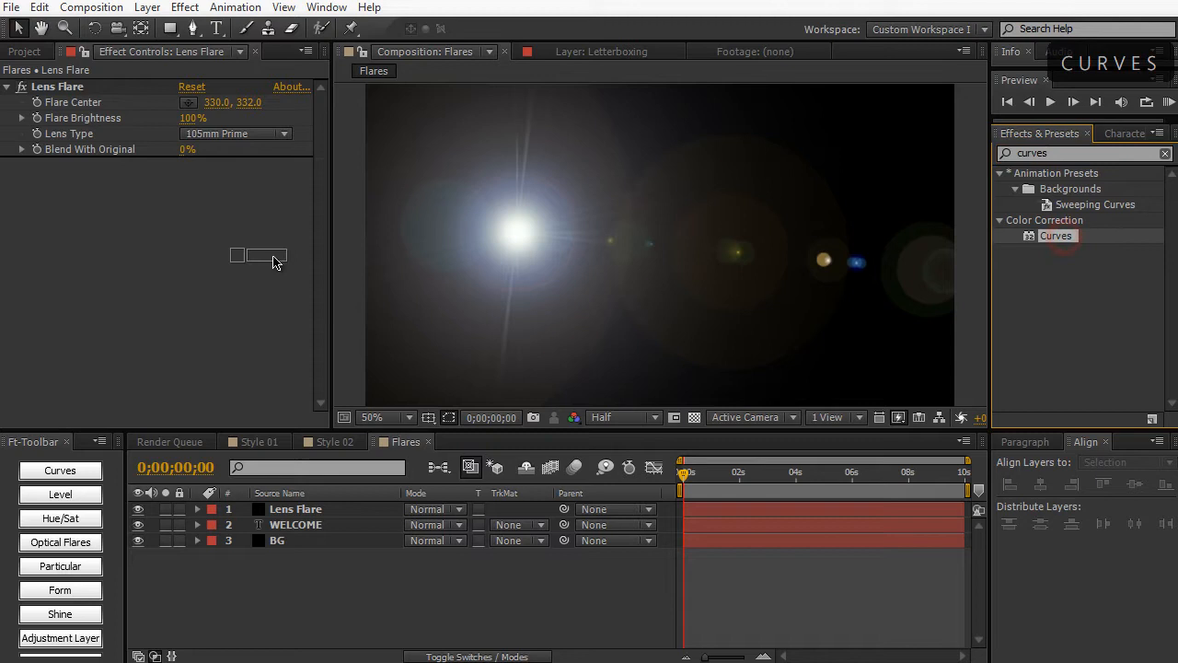
double_click(1056, 236)
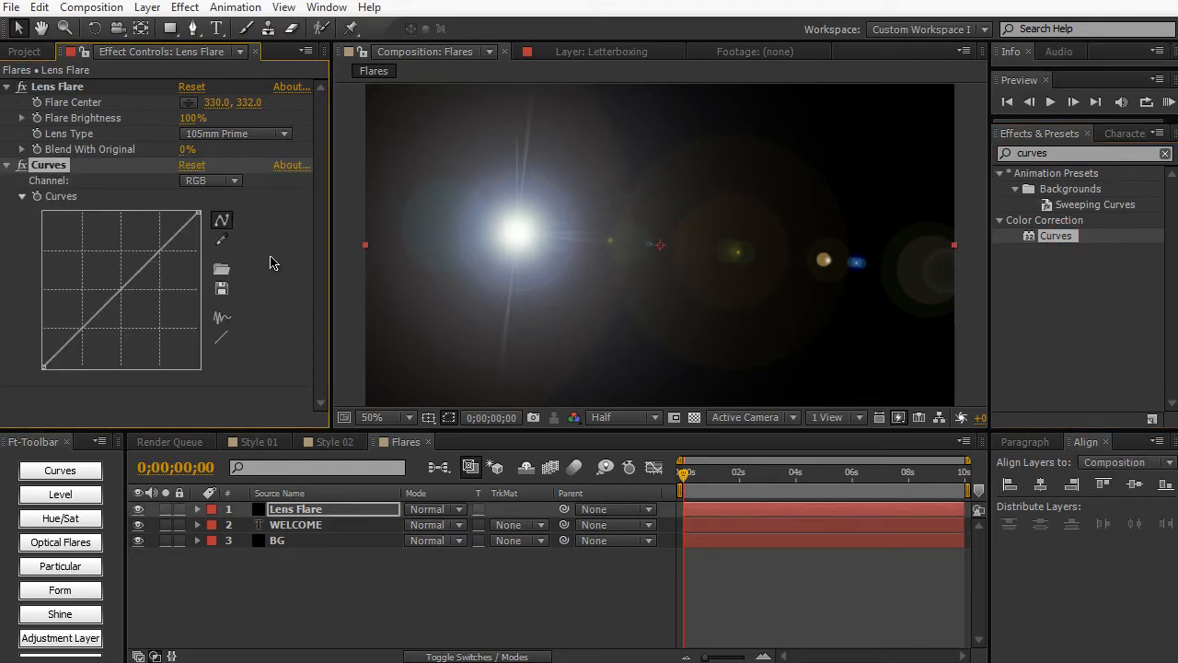
mouse_move(538, 270)
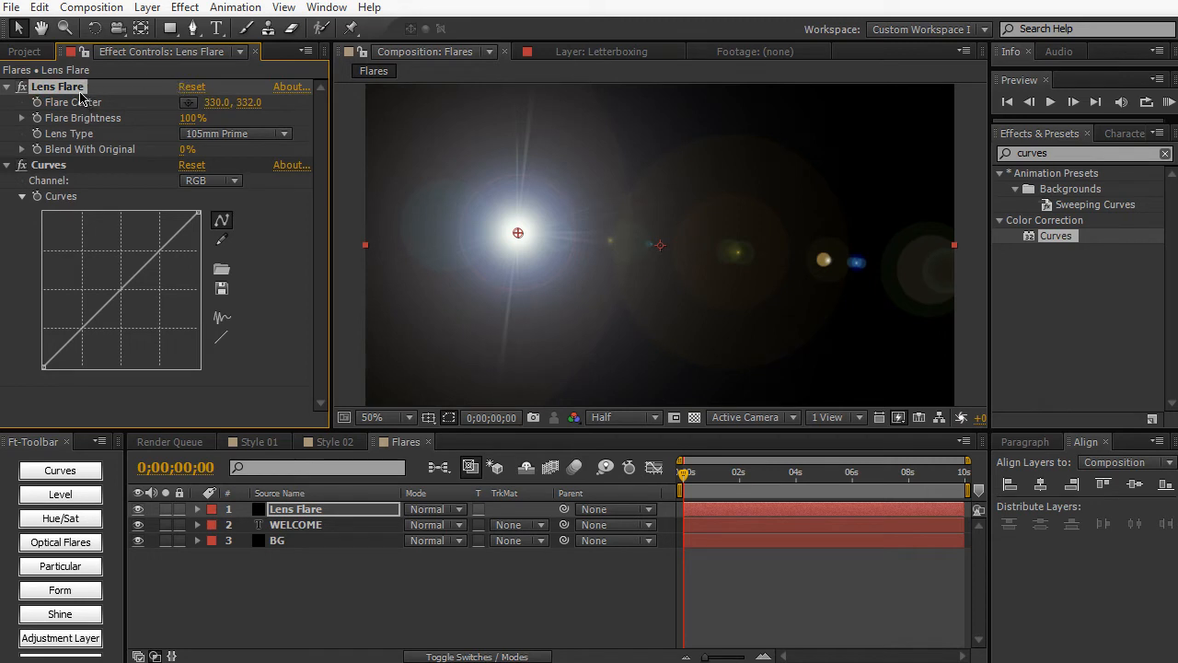
left_click(210, 181)
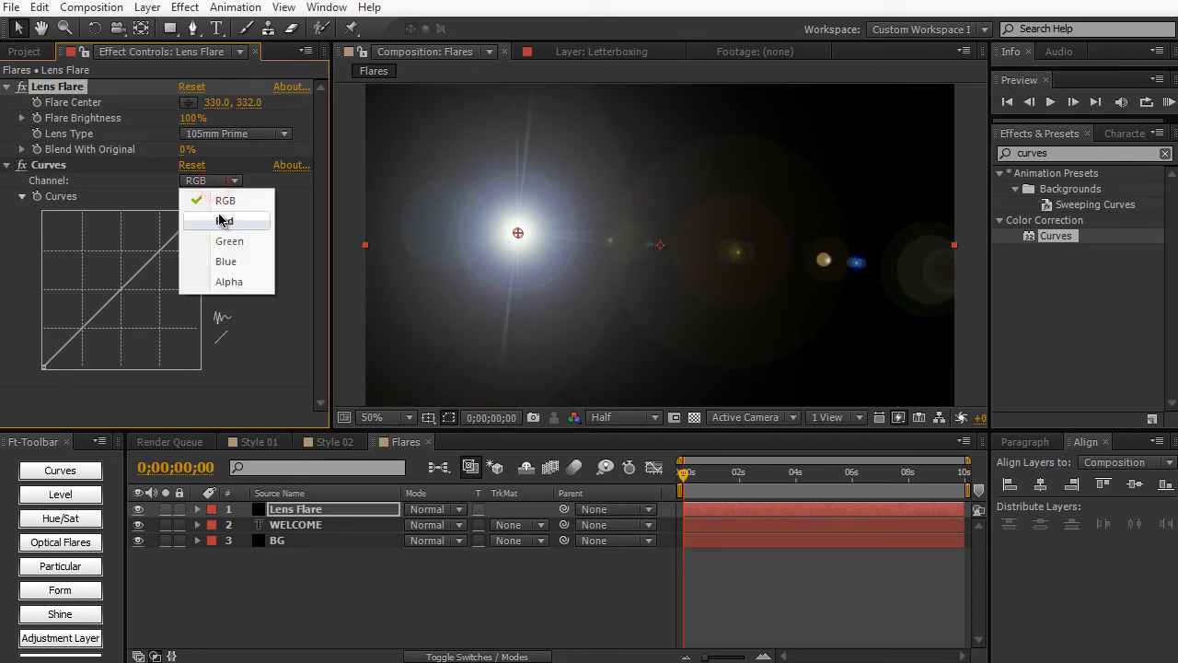
left_click(224, 221)
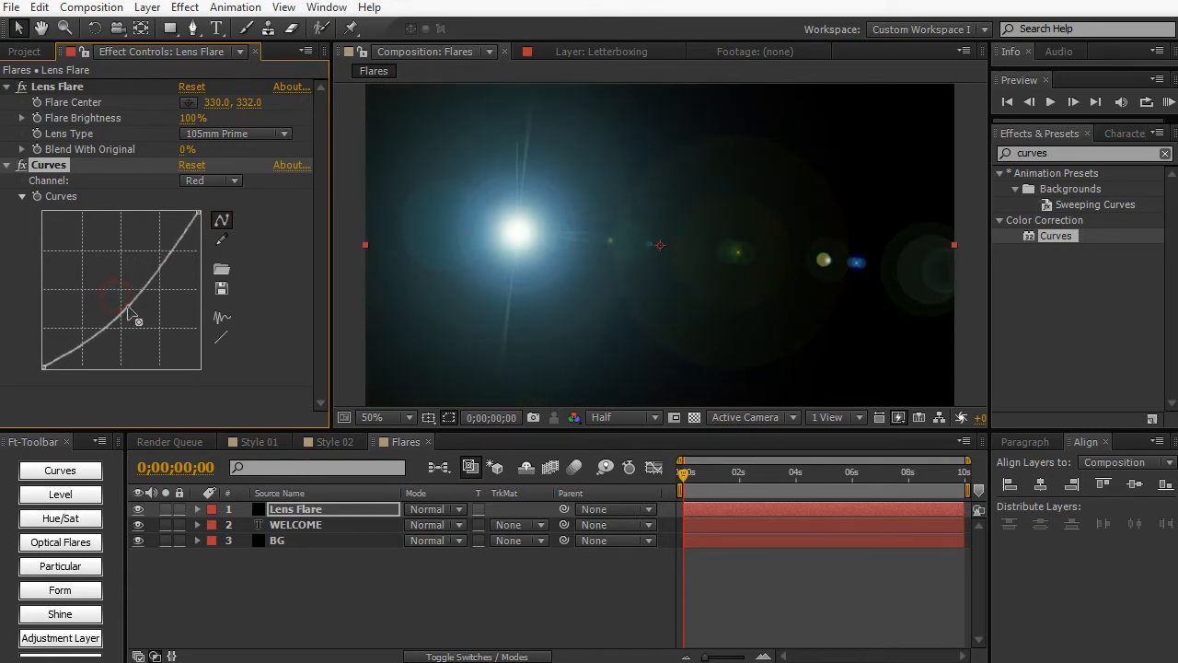
left_click(210, 181)
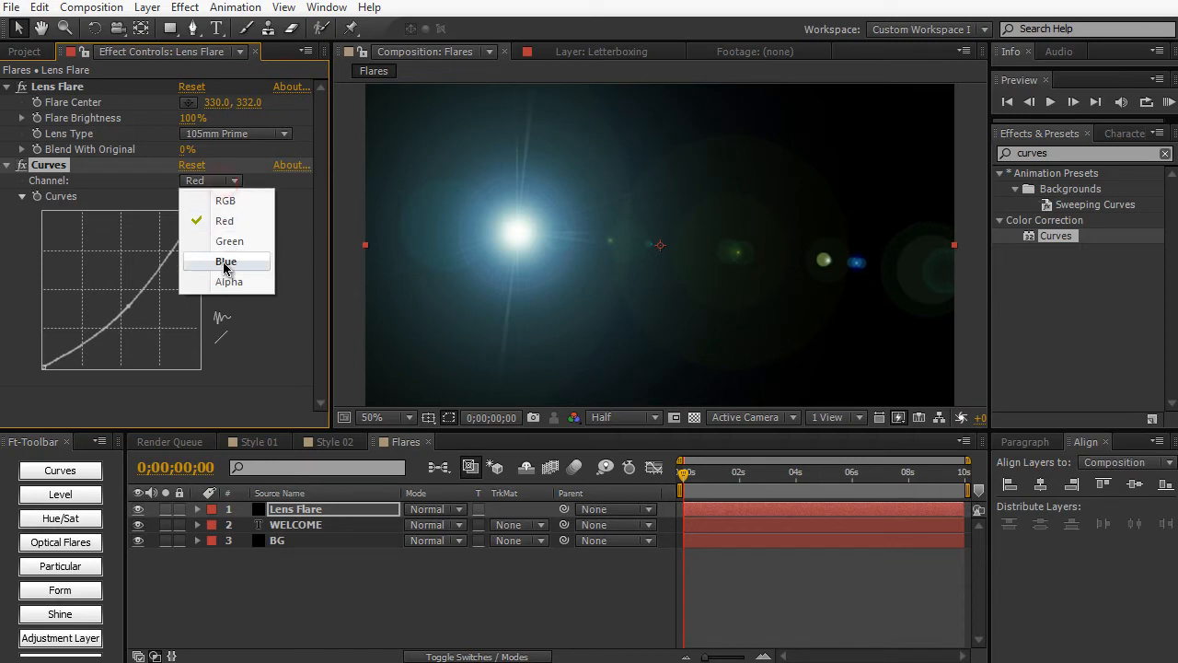
left_click(225, 262)
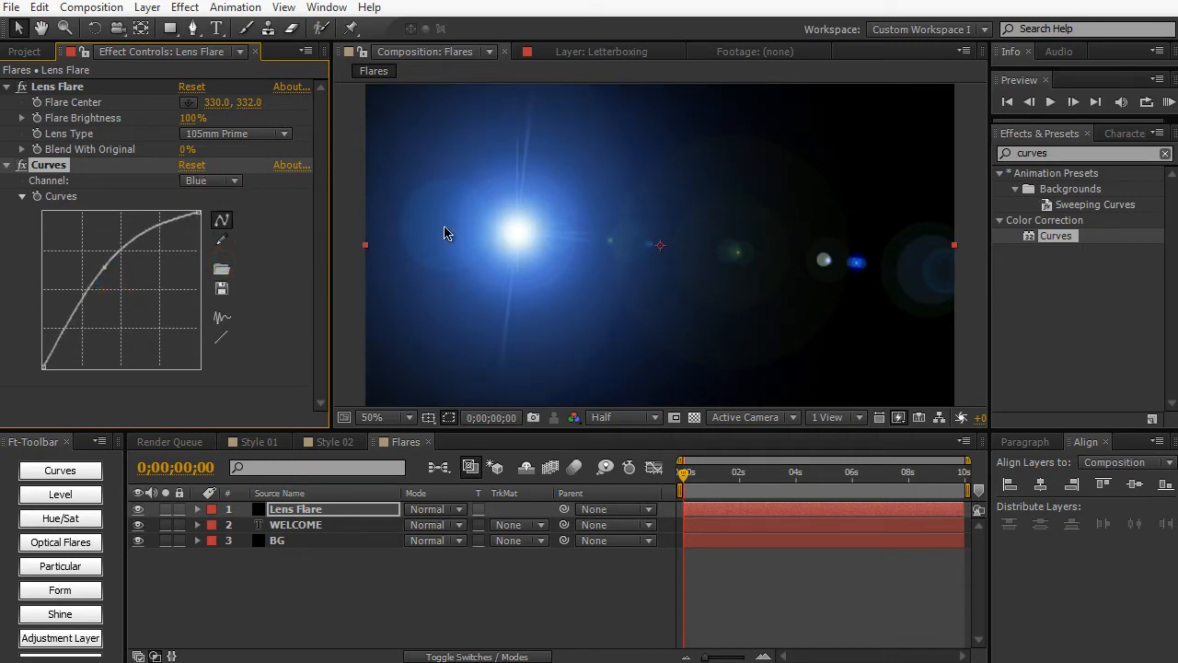
left_click(209, 180)
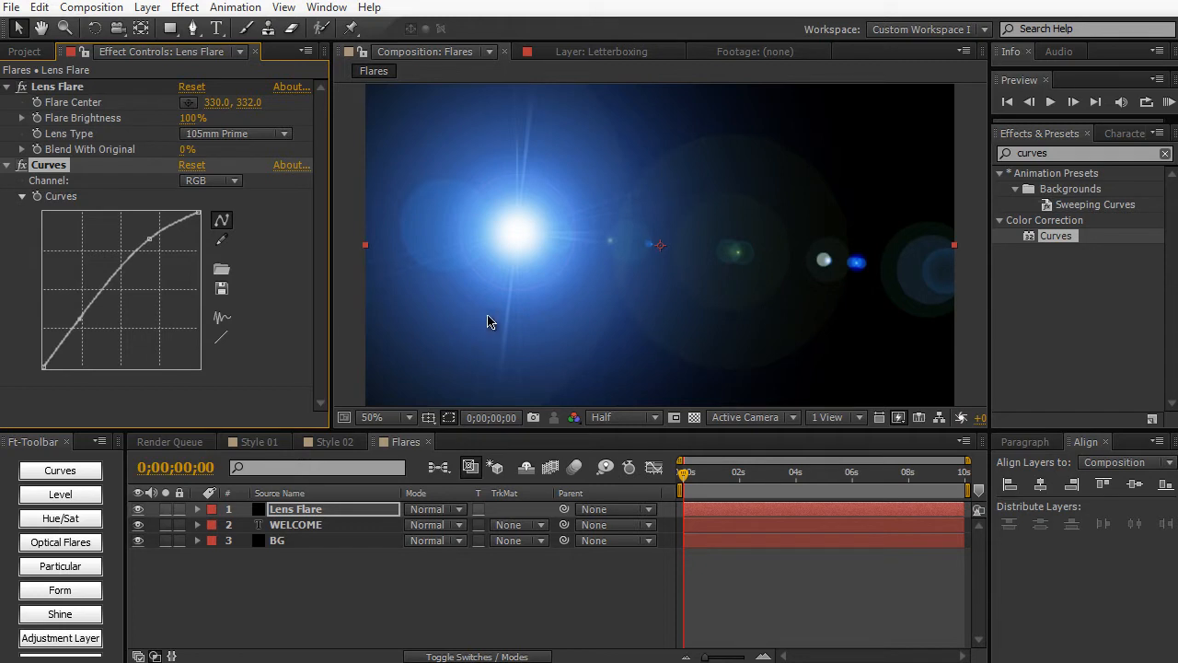
mouse_move(425, 311)
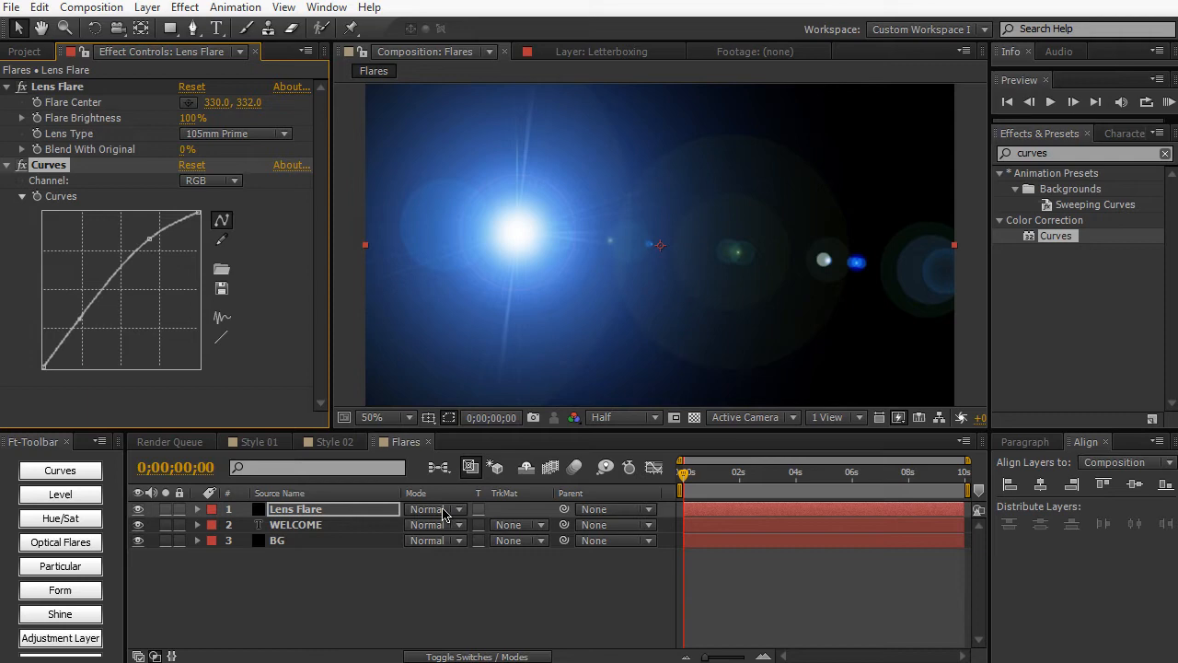
Step: Try Screen and Add blending on the Lens Flare layer, settling on Screen
left_click(433, 509)
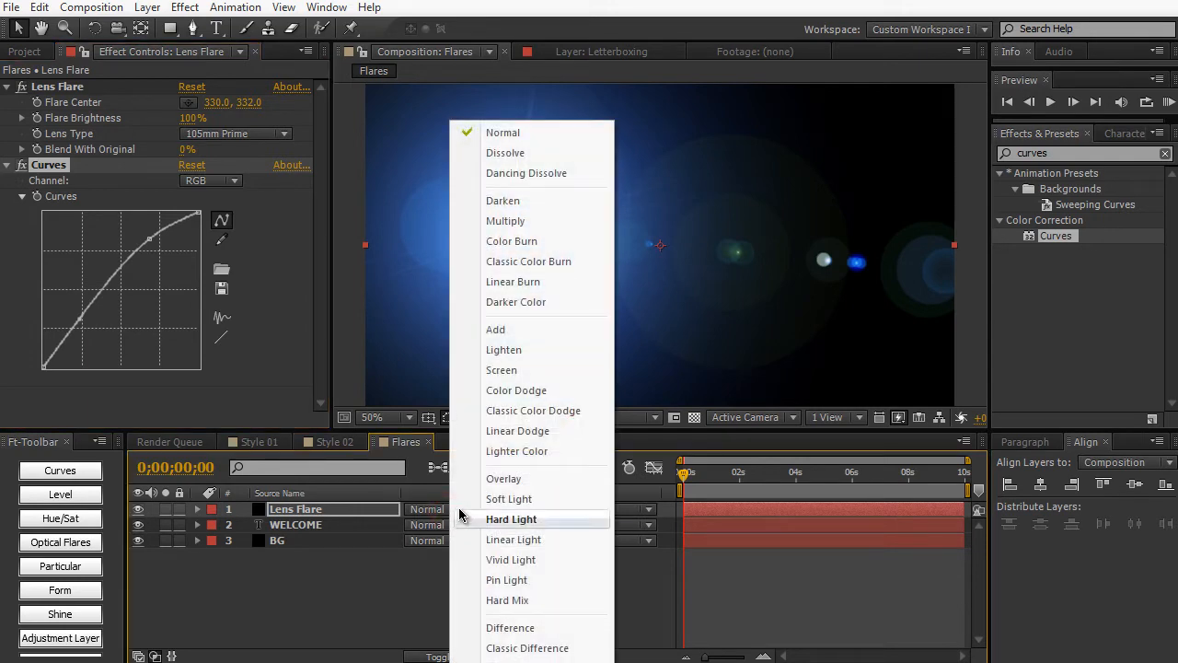
left_click(501, 369)
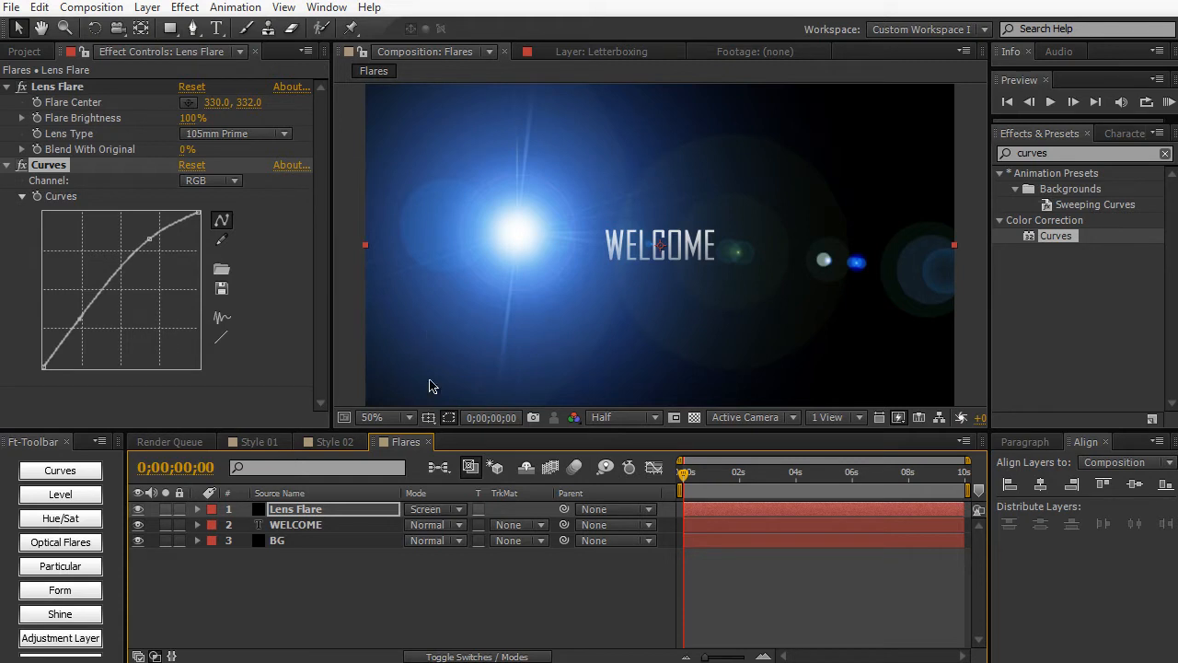
mouse_move(599, 231)
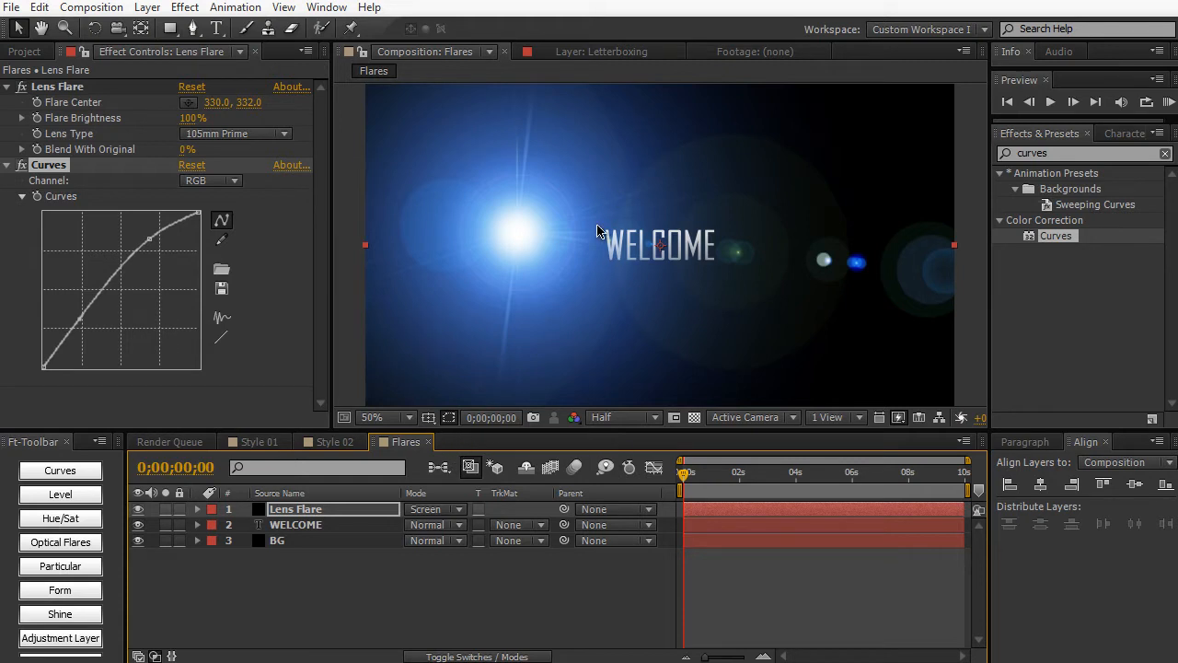
mouse_move(529, 255)
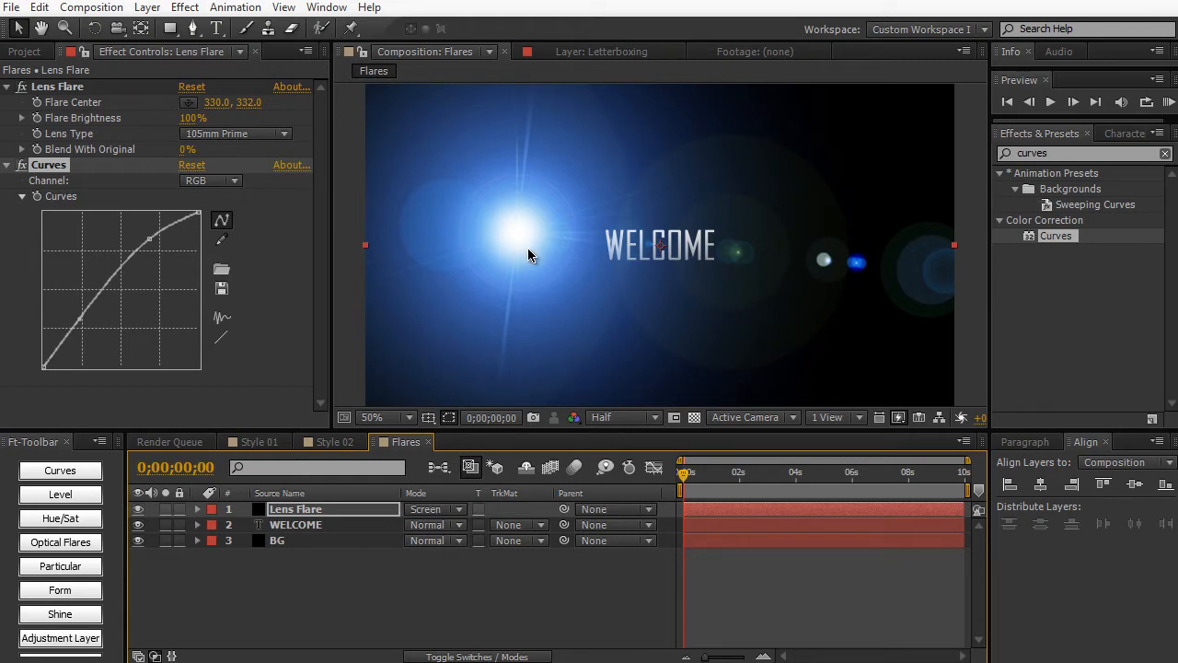
mouse_move(419, 534)
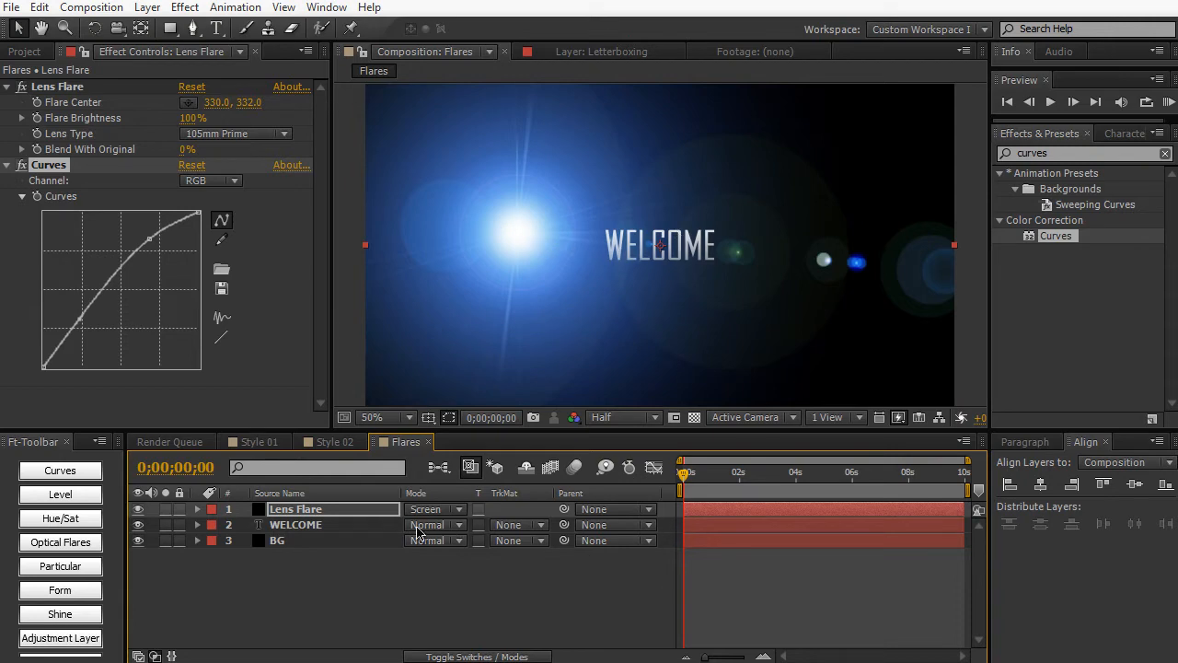
left_click(435, 509)
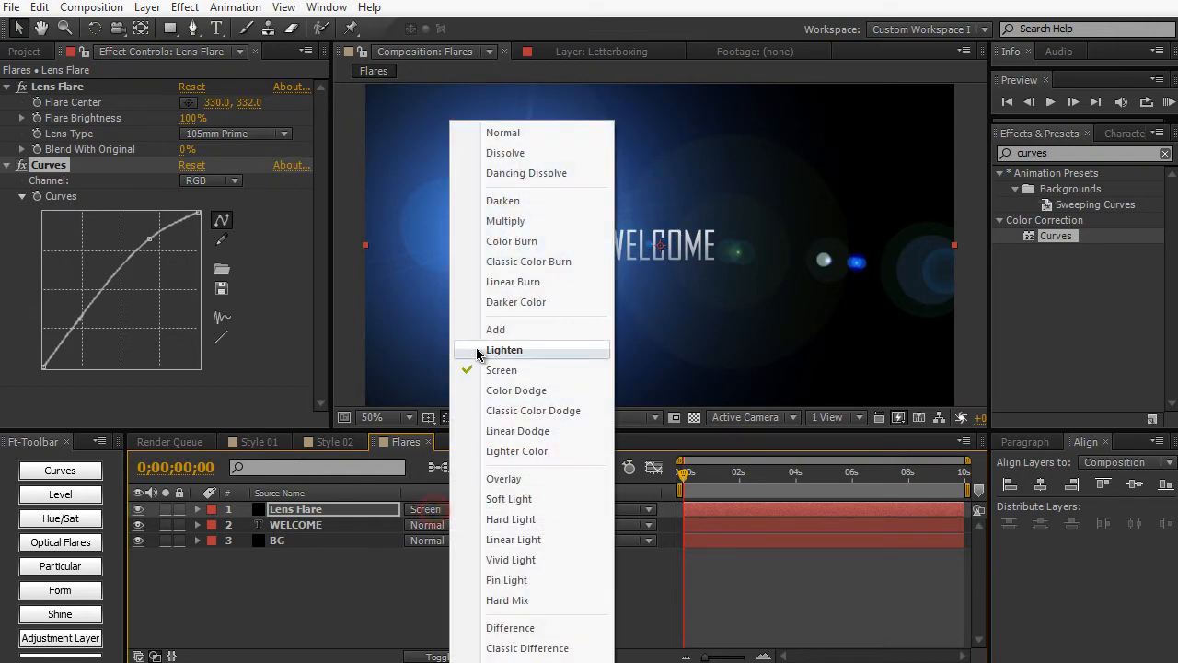
left_click(495, 329)
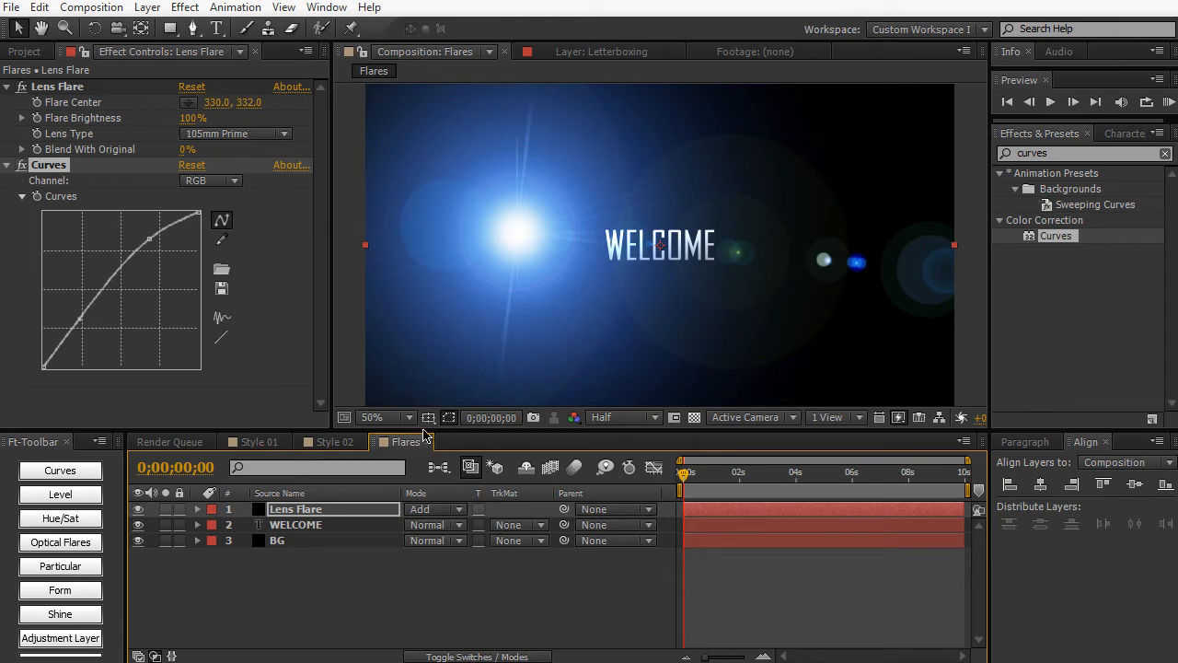
mouse_move(432, 206)
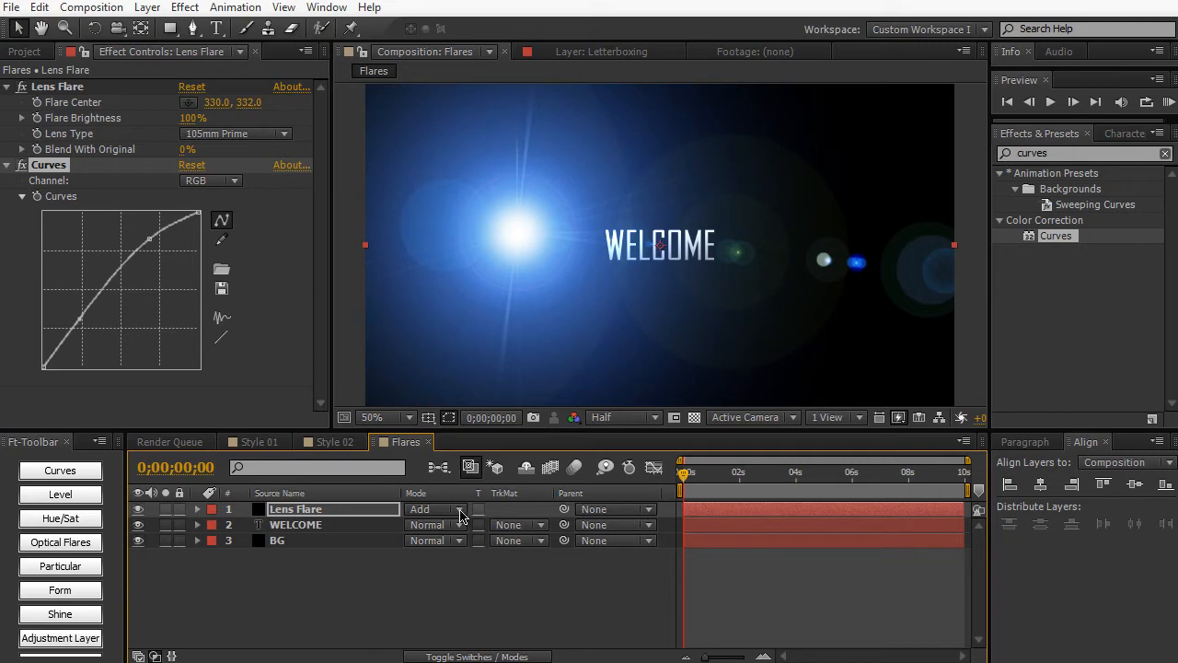
left_click(438, 508)
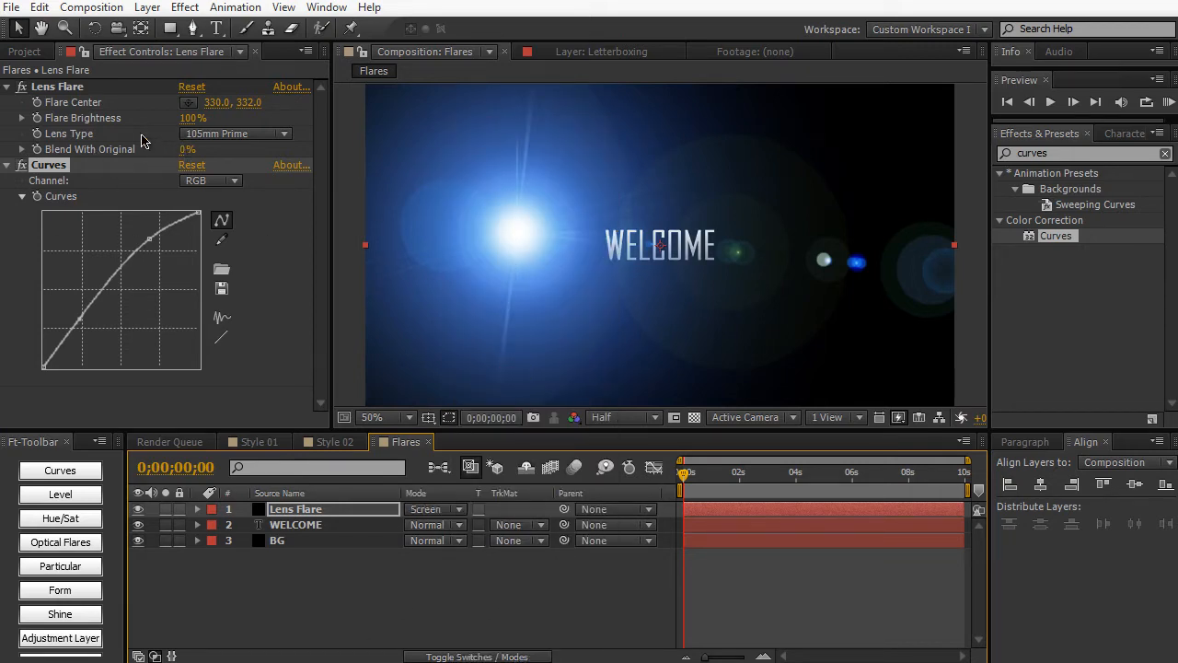
Step: Duplicate the Lens Flare layer and start editing its Red and Blue curves
double_click(295, 509)
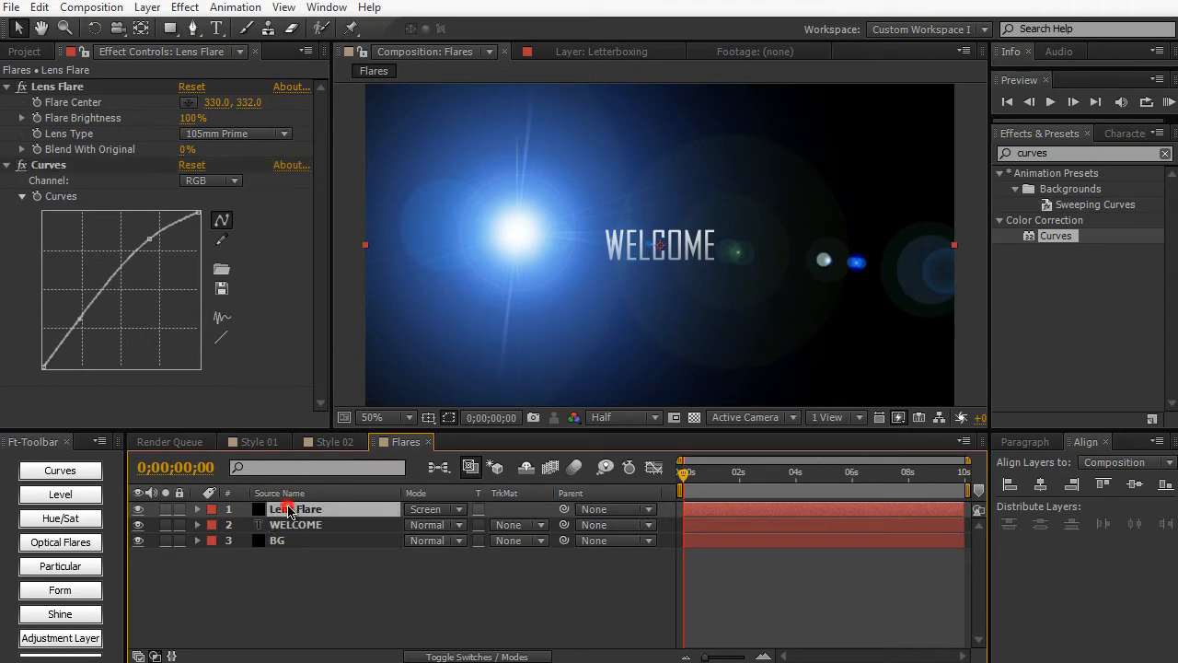
key("ctrl+d")
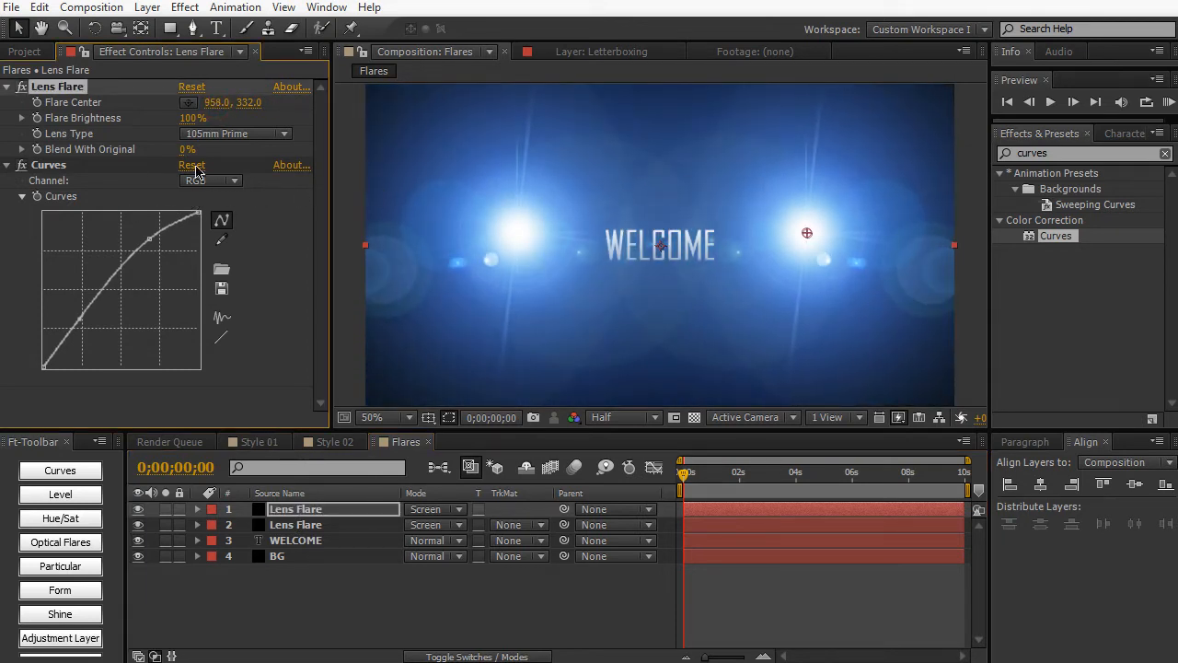
left_click(210, 180)
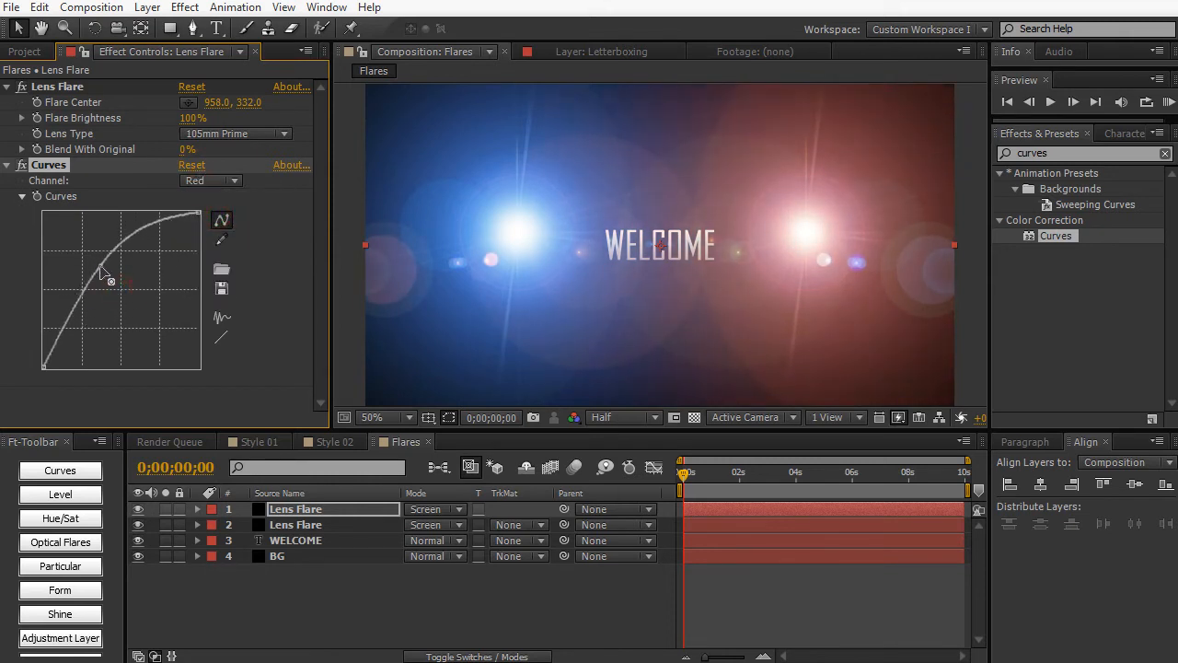
left_click(210, 180)
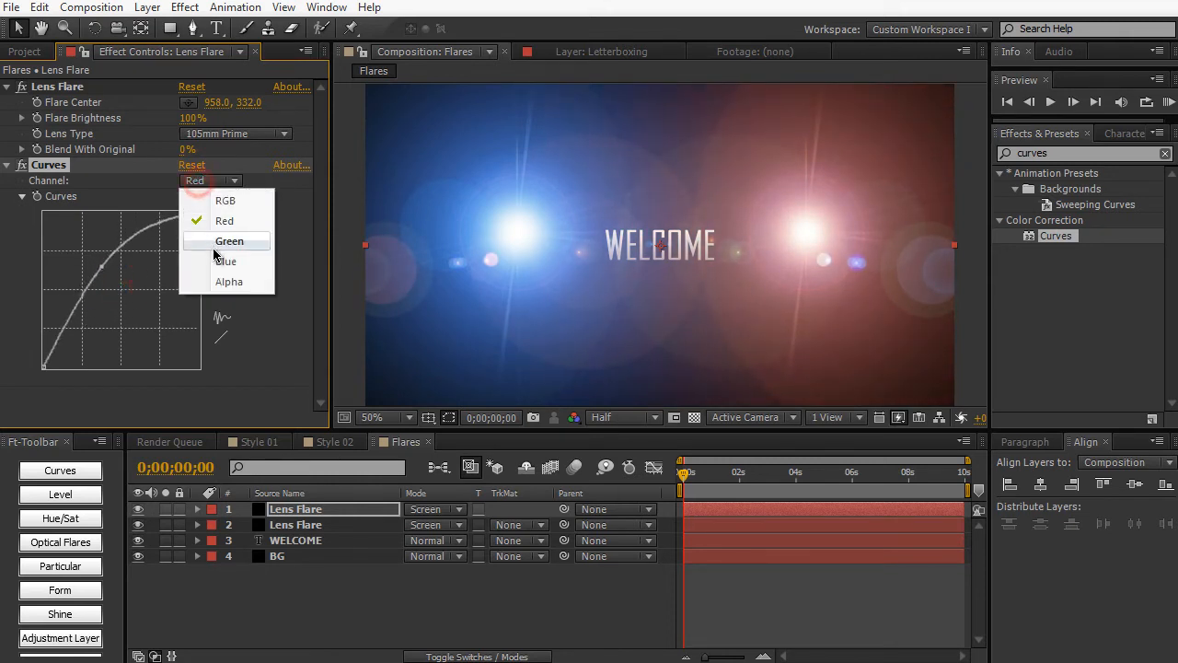
left_click(224, 262)
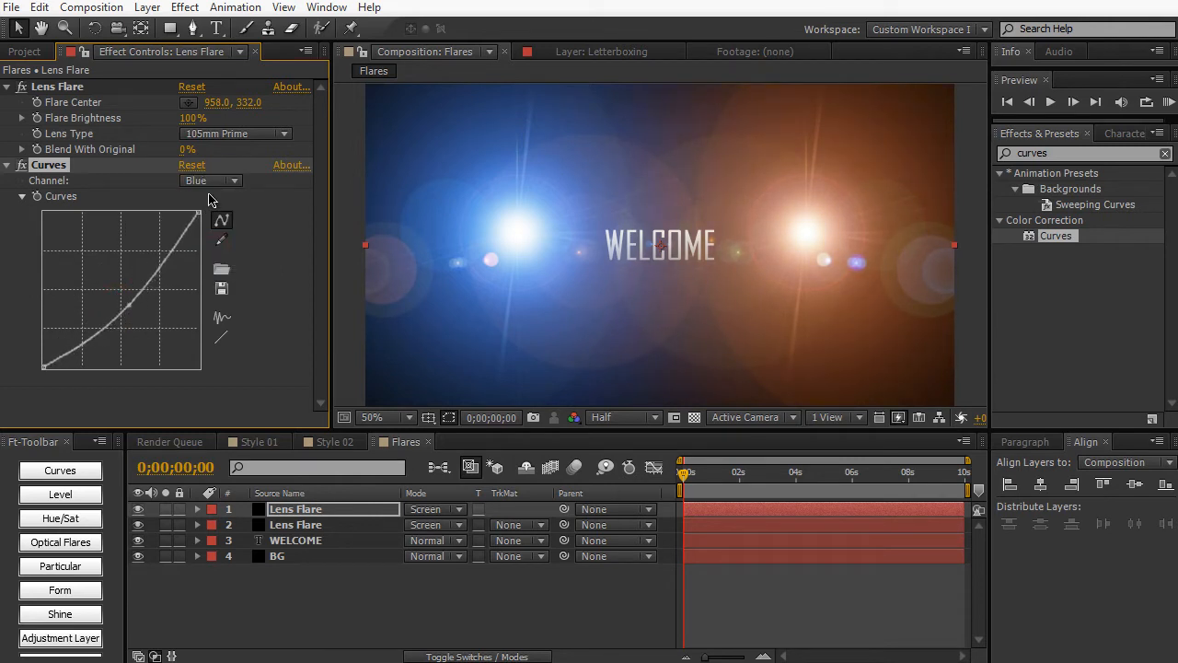
Step: Pull down the Green curve and adjust the RGB curve to tint the flare red
left_click(210, 180)
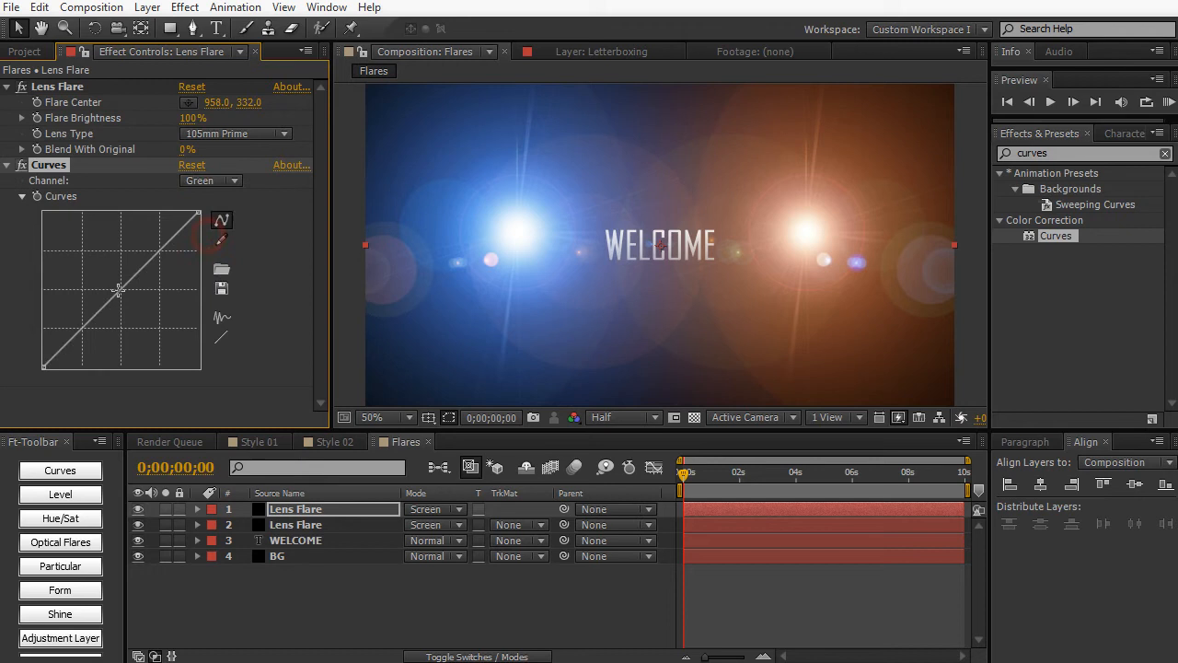
left_click_drag(120, 290, 133, 327)
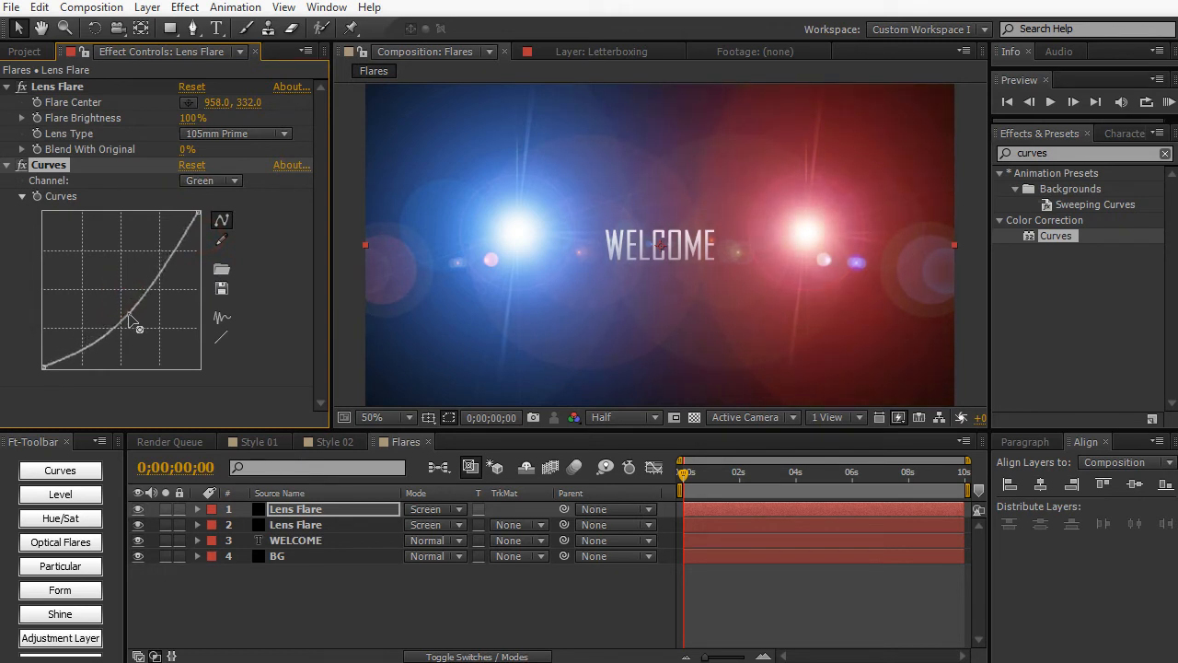
left_click_drag(136, 330, 127, 316)
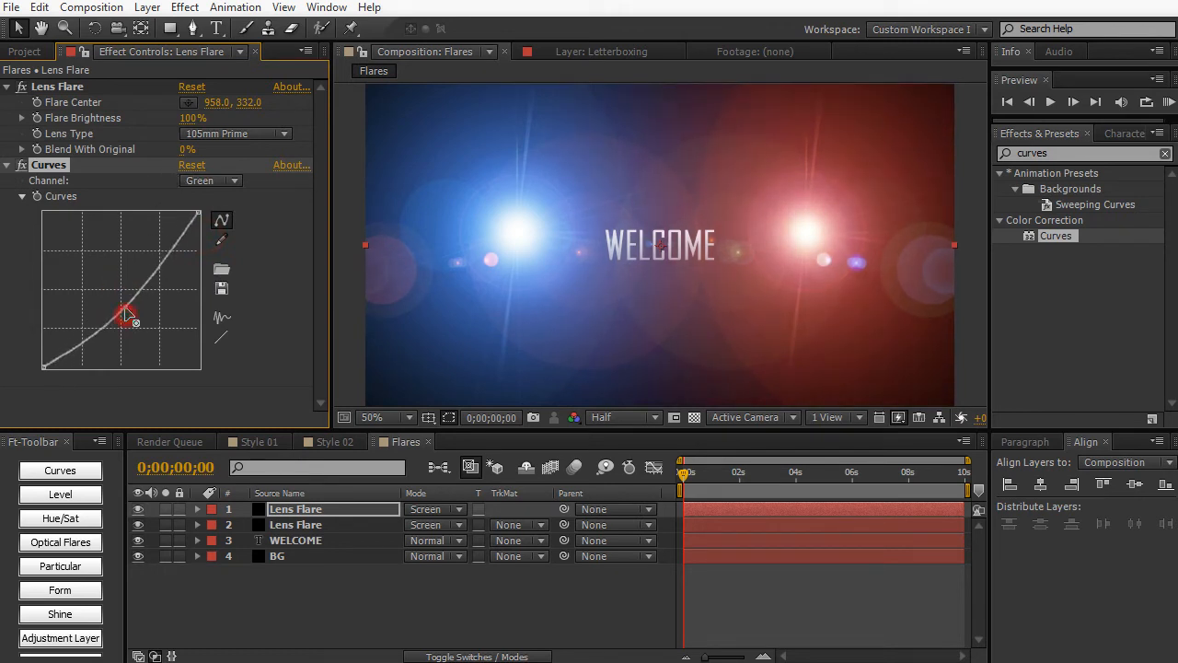
left_click(210, 180)
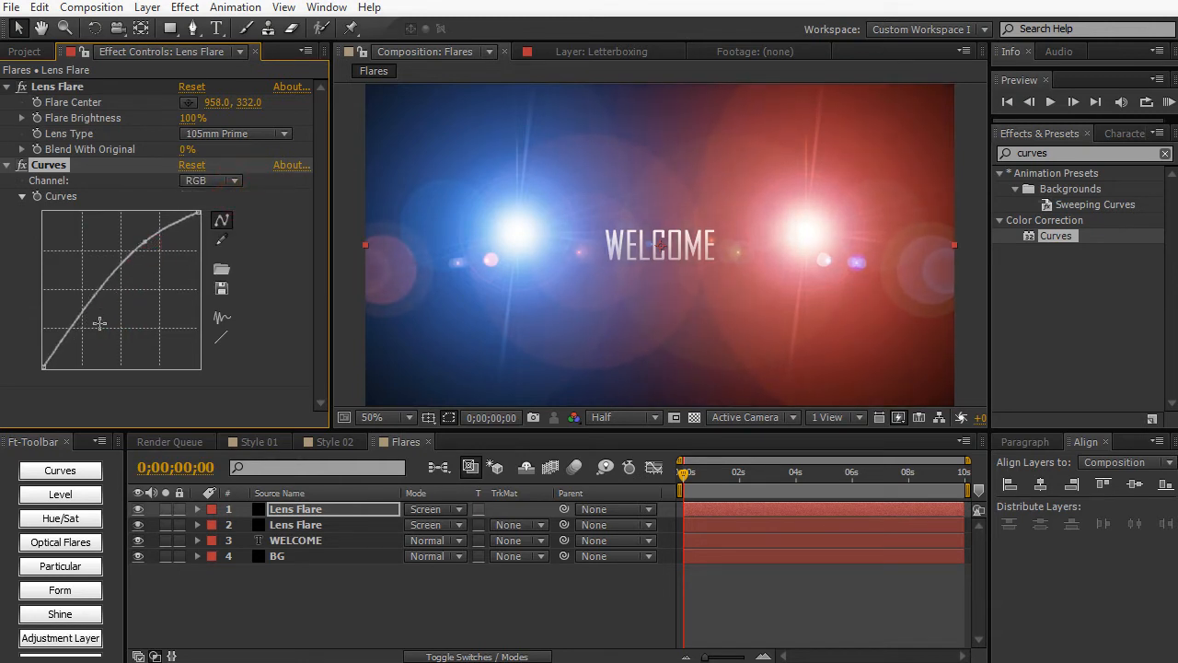
left_click_drag(97, 322, 79, 324)
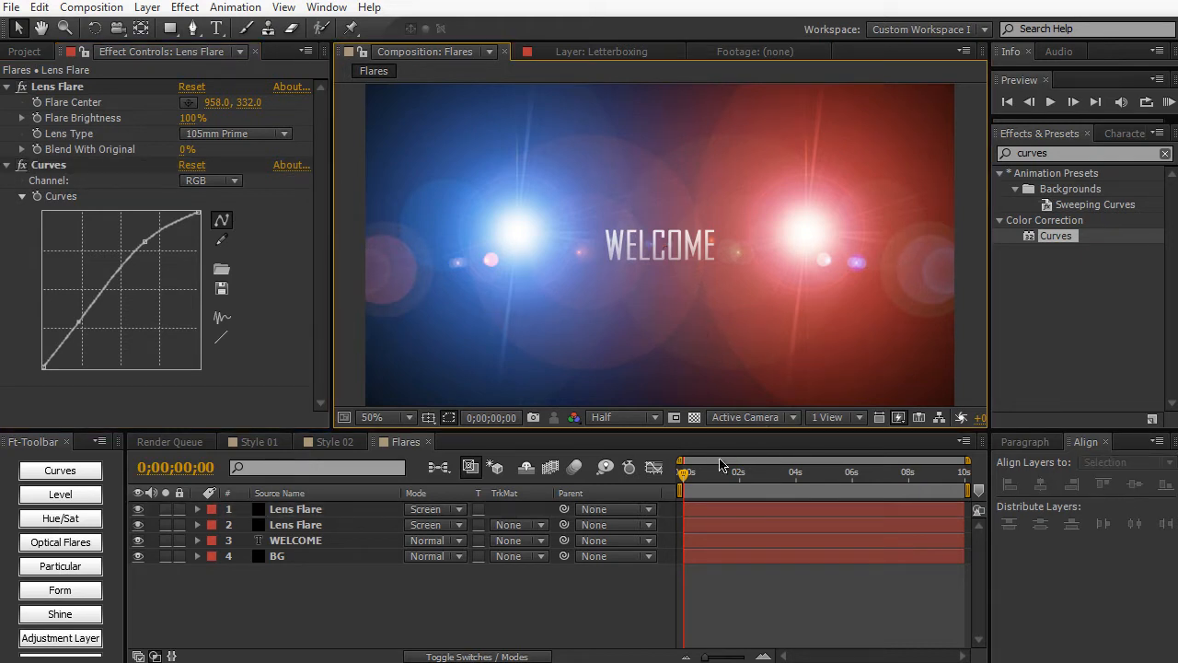
left_click(261, 442)
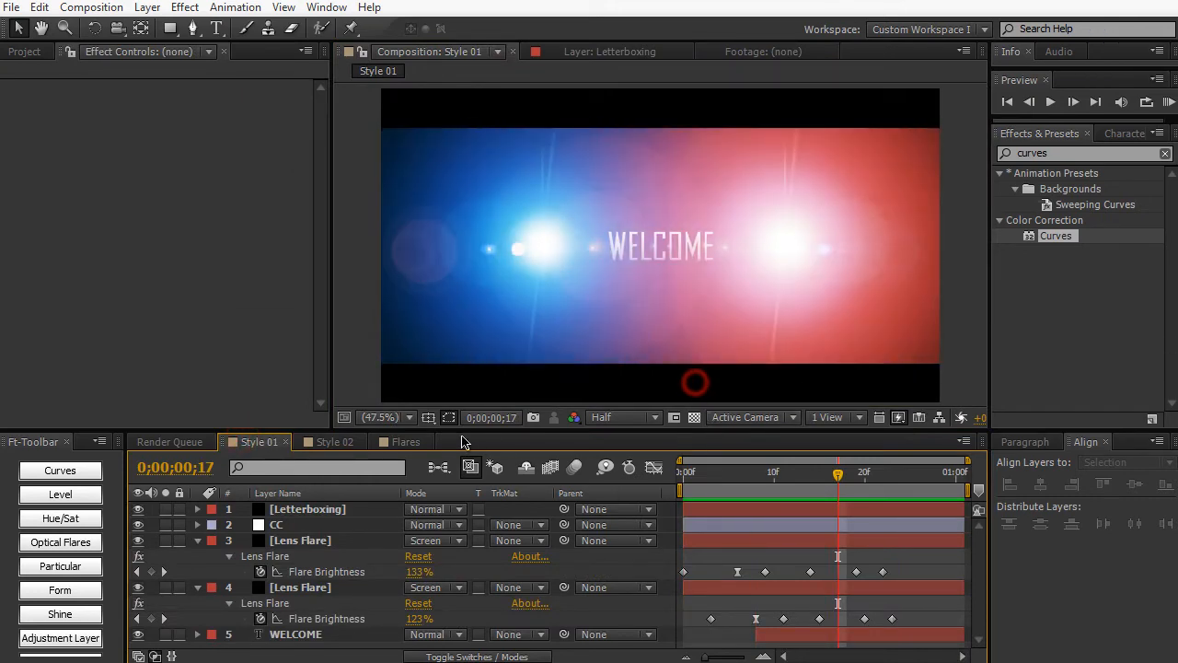
left_click(403, 442)
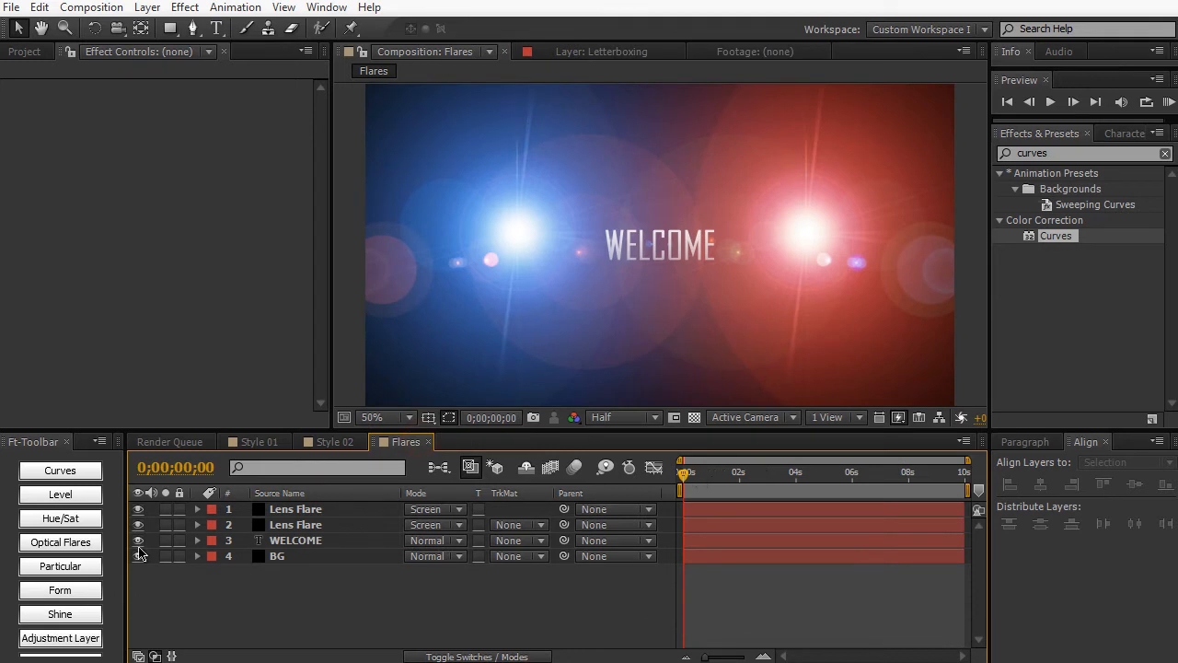
left_click(295, 525)
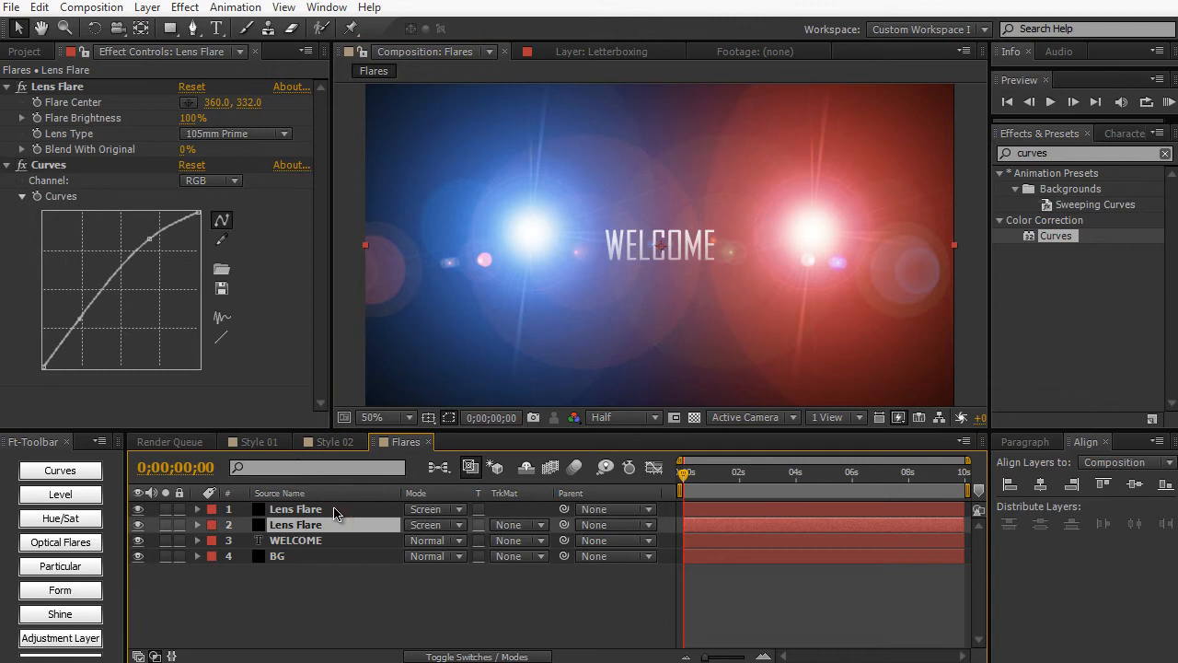
Step: Start a Flare Brightness keyframe on the first Lens Flare layer, entering 0
left_click(221, 239)
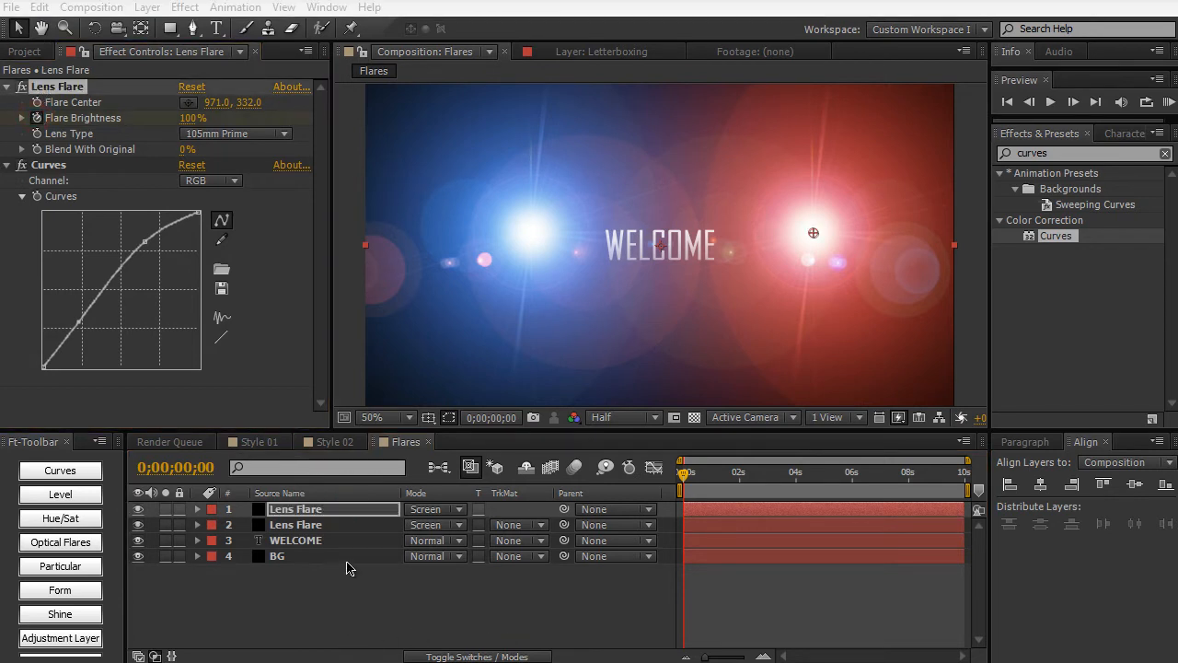
left_click(197, 509)
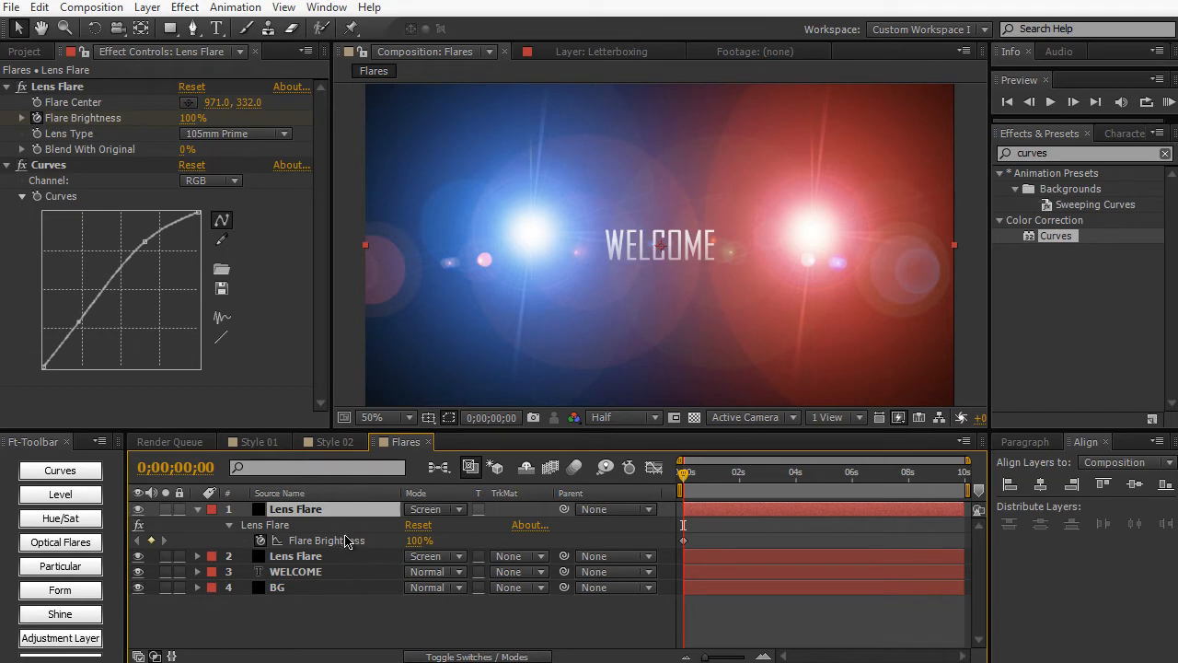
left_click(196, 556)
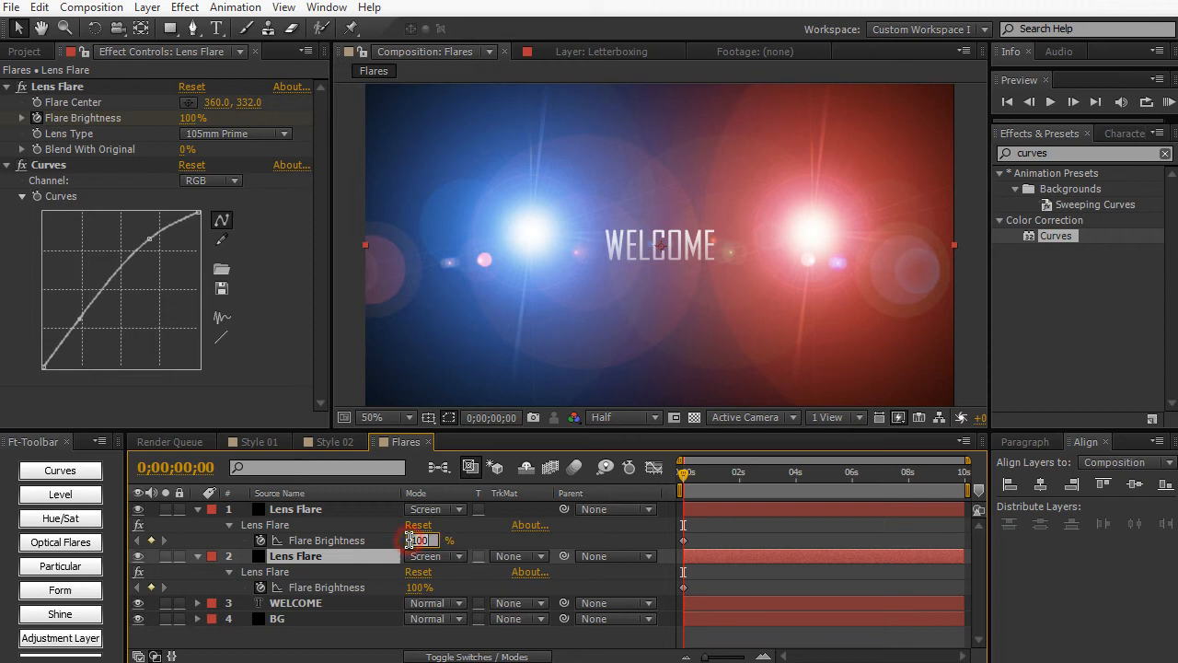
type("0")
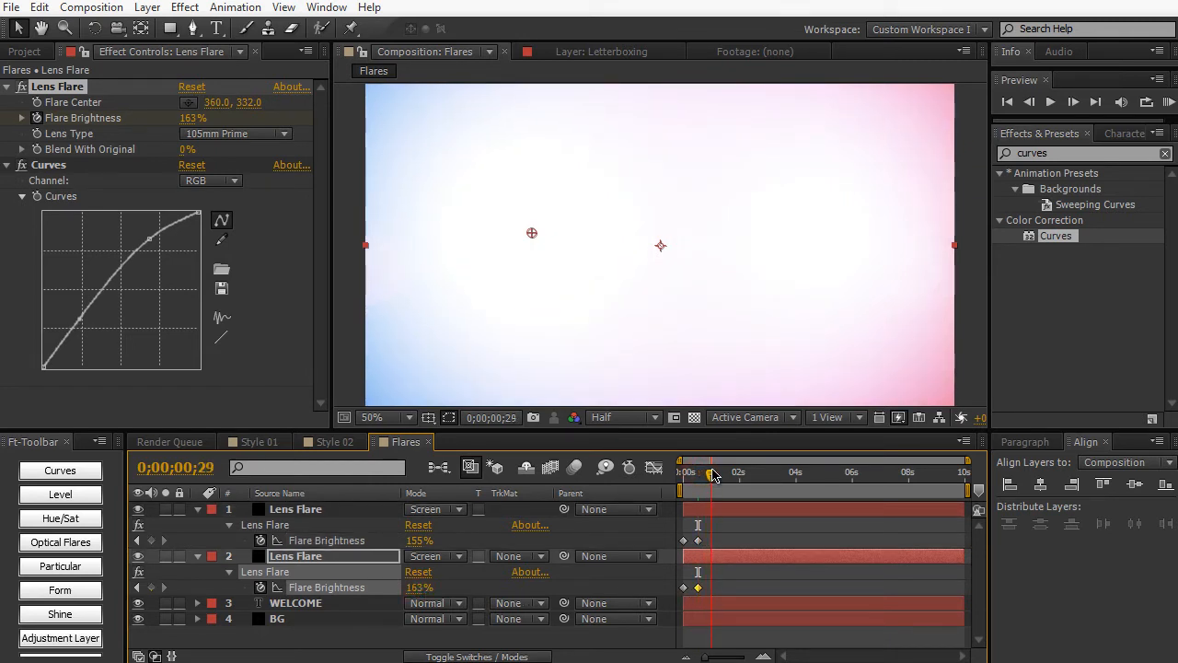
Step: Add Flare Brightness keyframes returning the flares to 100% and 120%, then scrub past the flash
left_click_drag(713, 472, 704, 473)
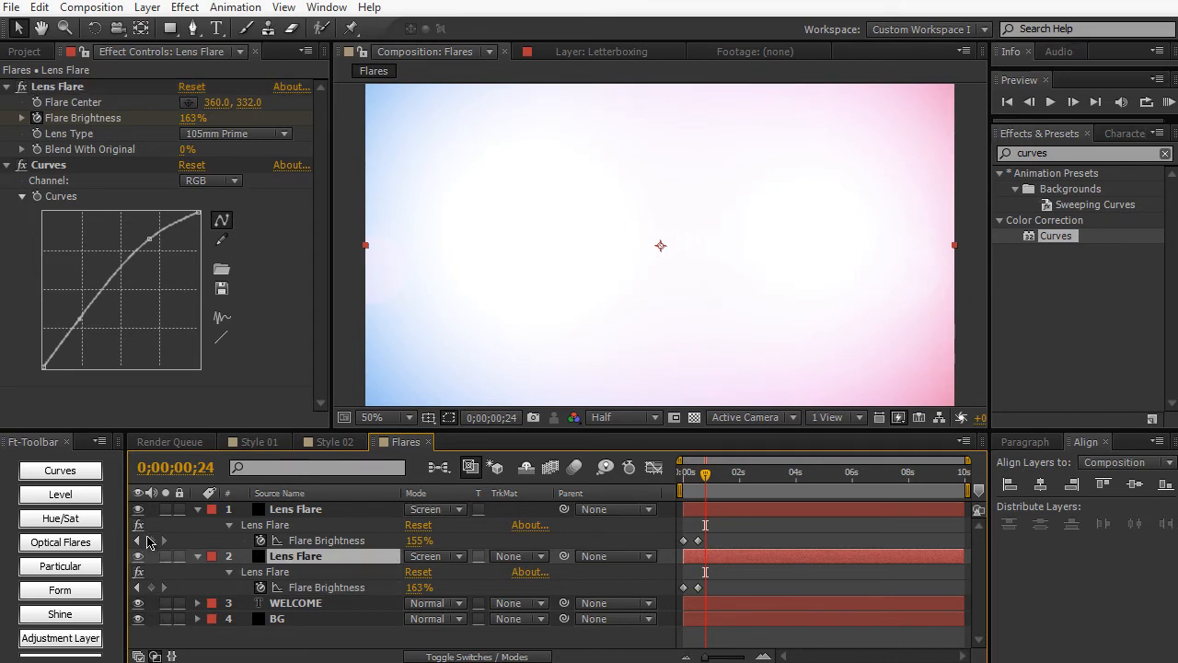
left_click(151, 587)
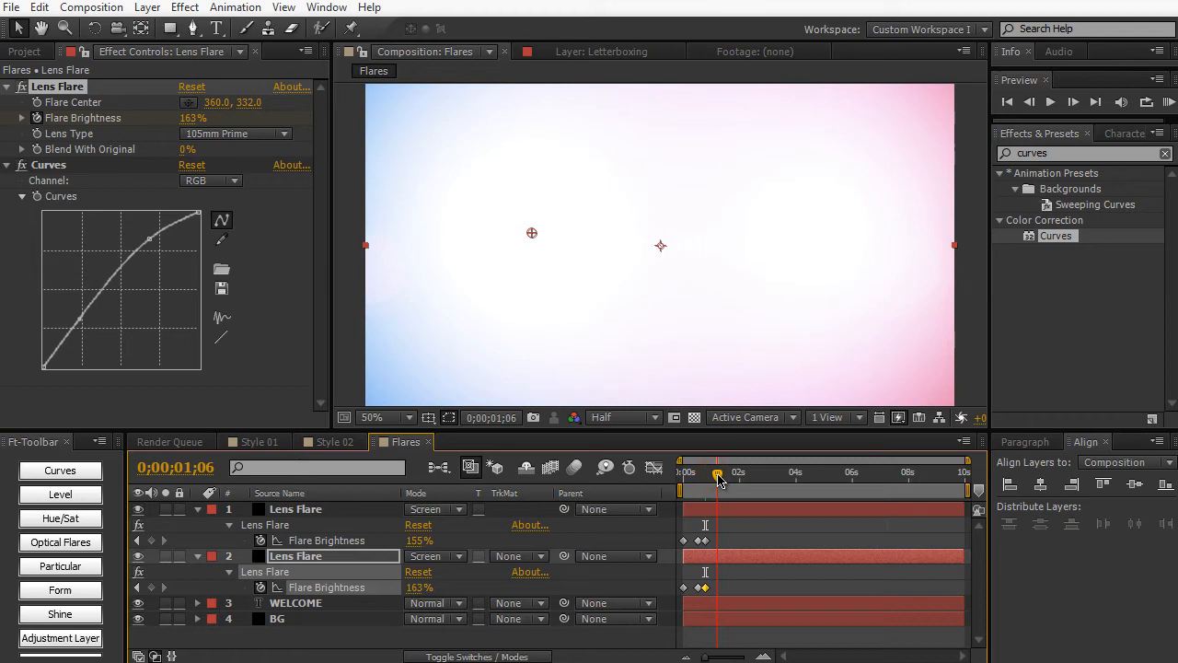
double_click(419, 540)
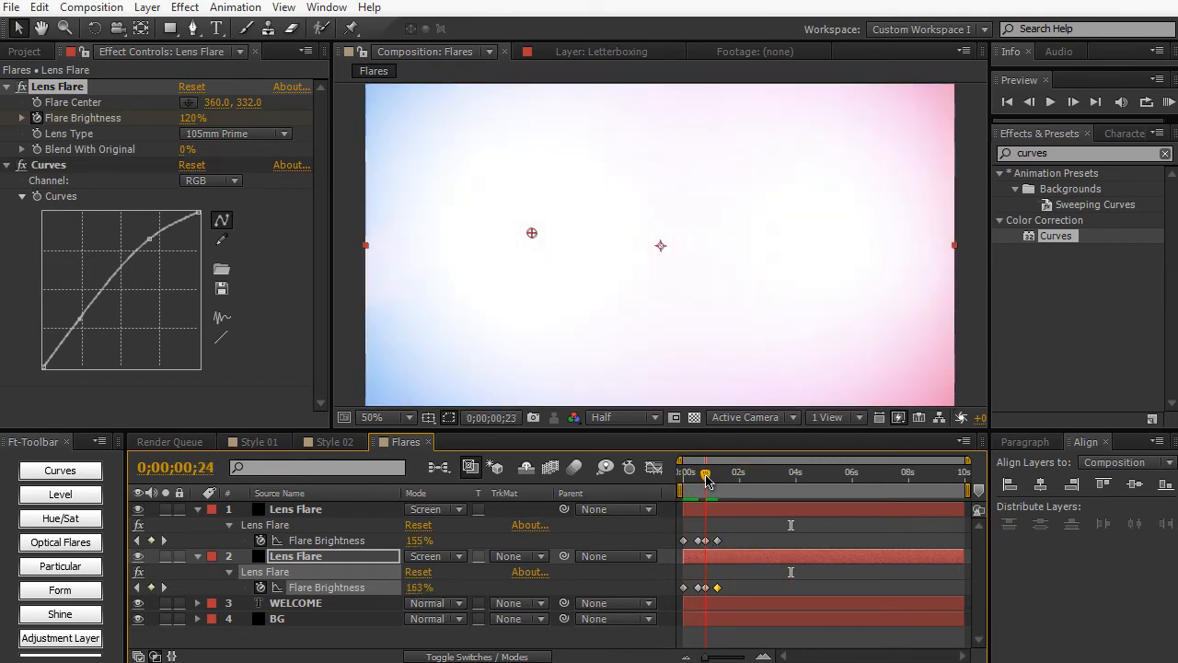
left_click_drag(705, 472, 720, 473)
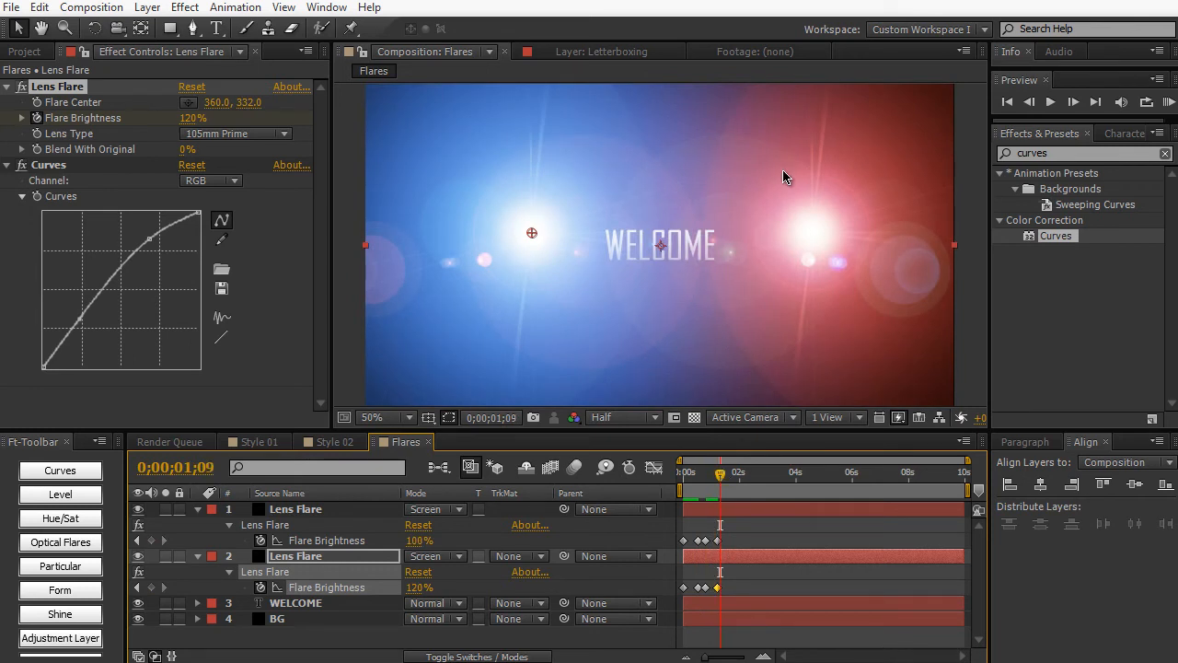
mouse_move(786, 305)
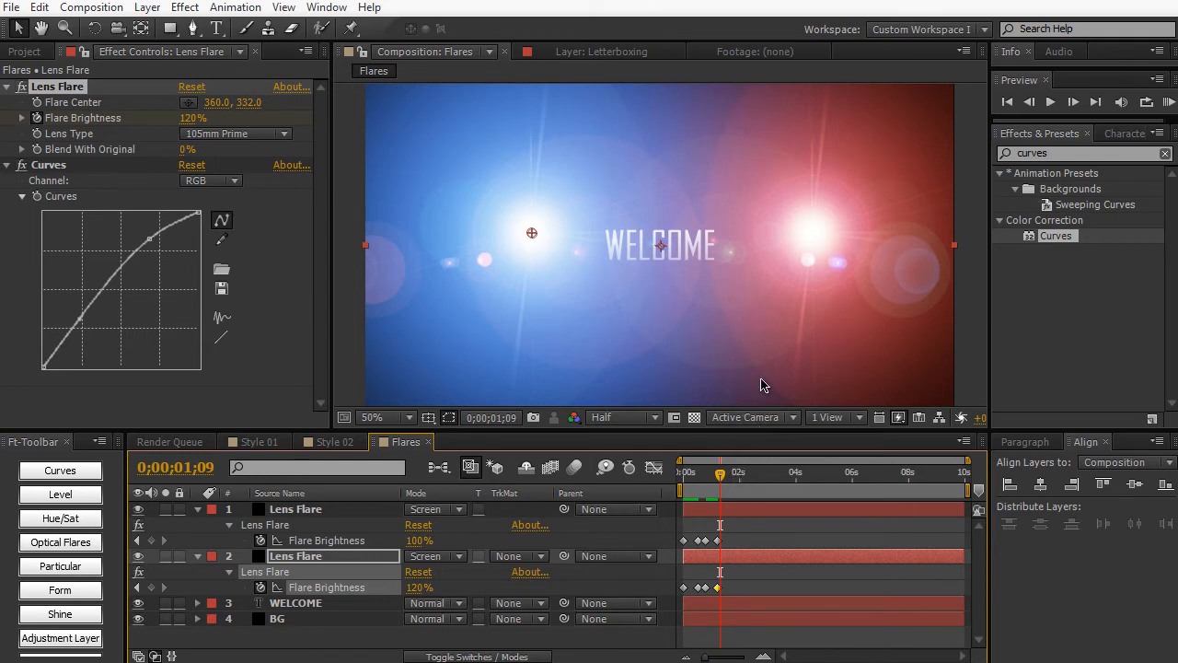
mouse_move(477, 247)
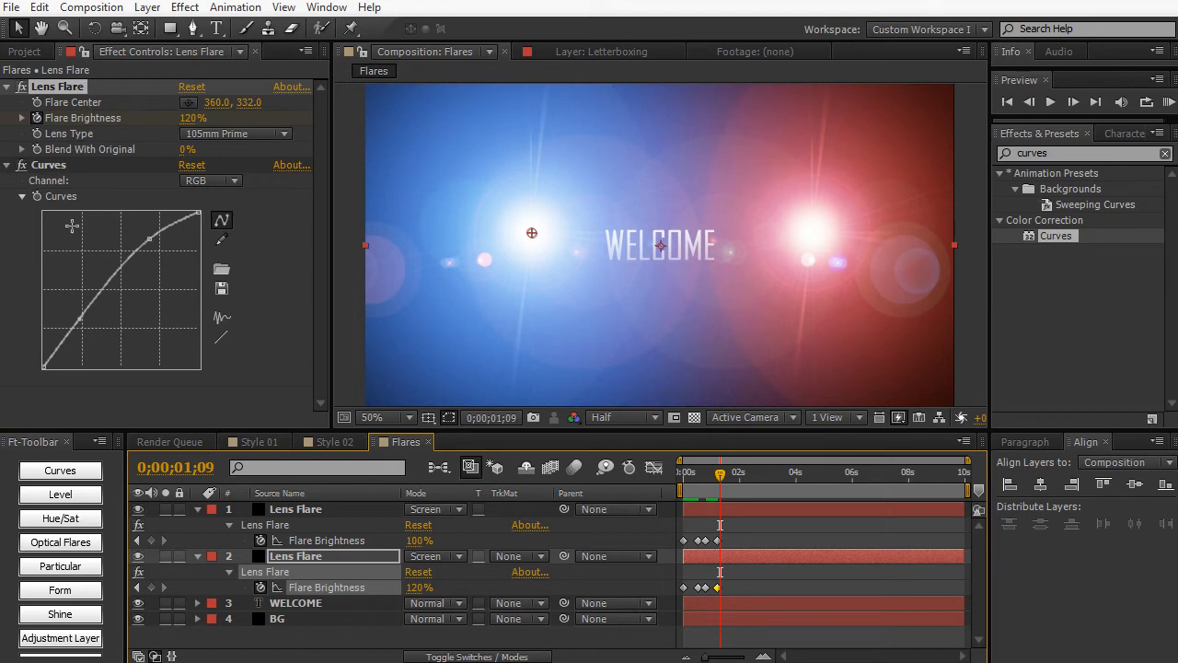
mouse_move(471, 258)
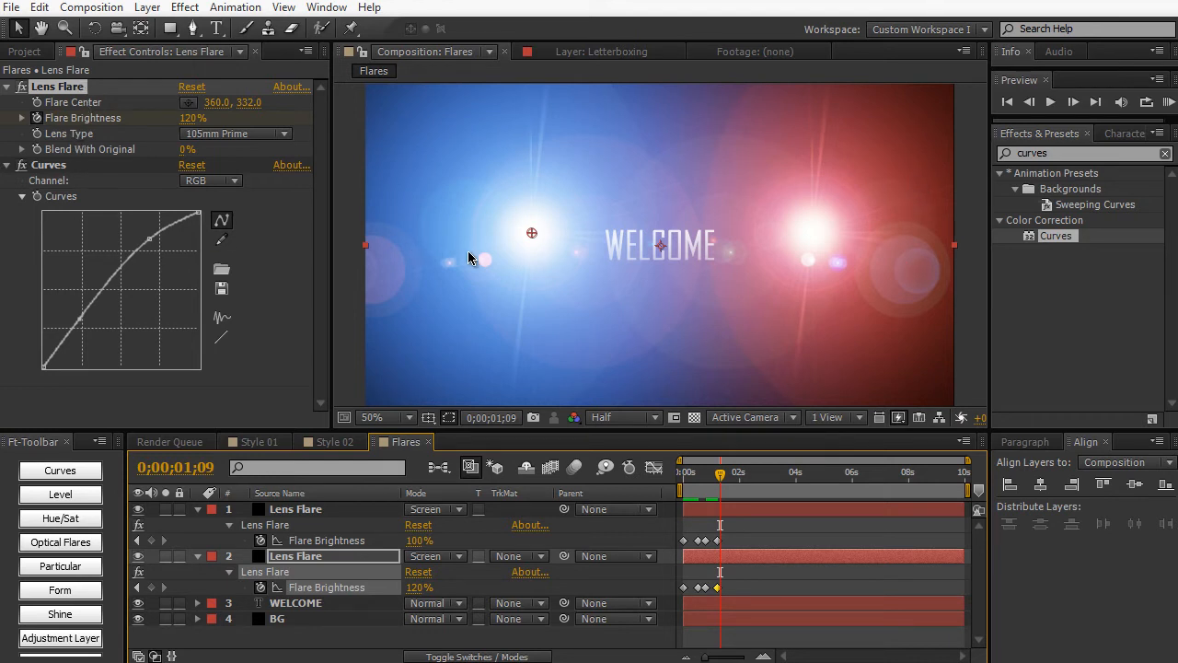
mouse_move(746, 381)
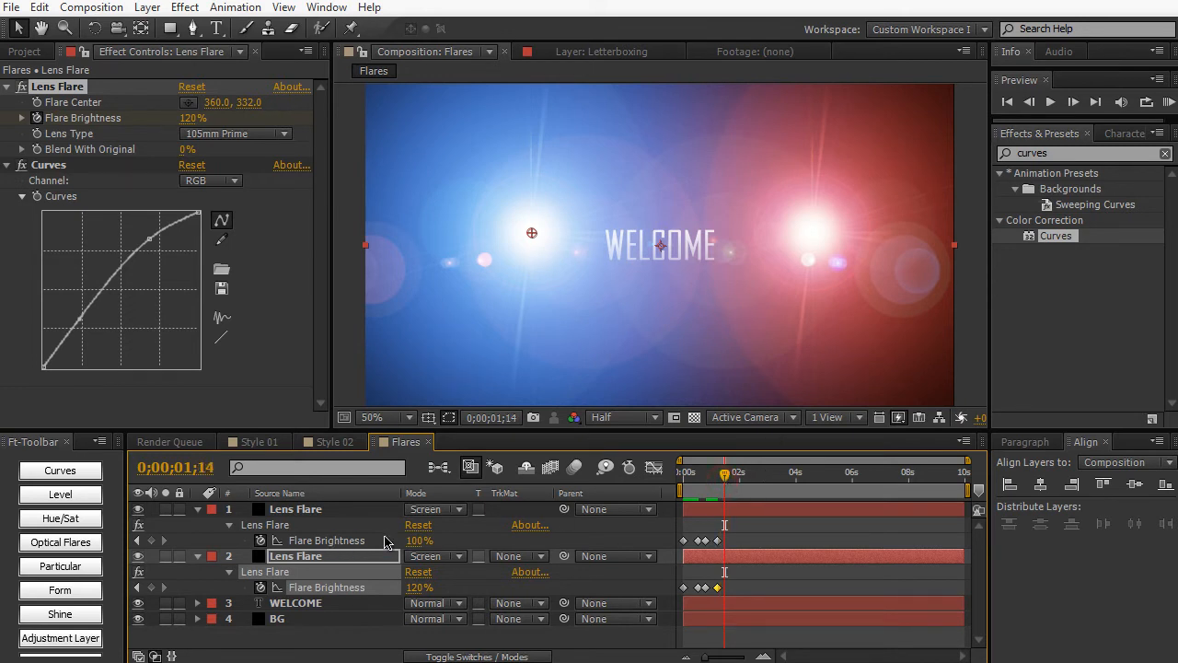
Step: Scrub to just before the flash peak and shift the WELCOME layer to start later
left_click_drag(725, 472, 715, 473)
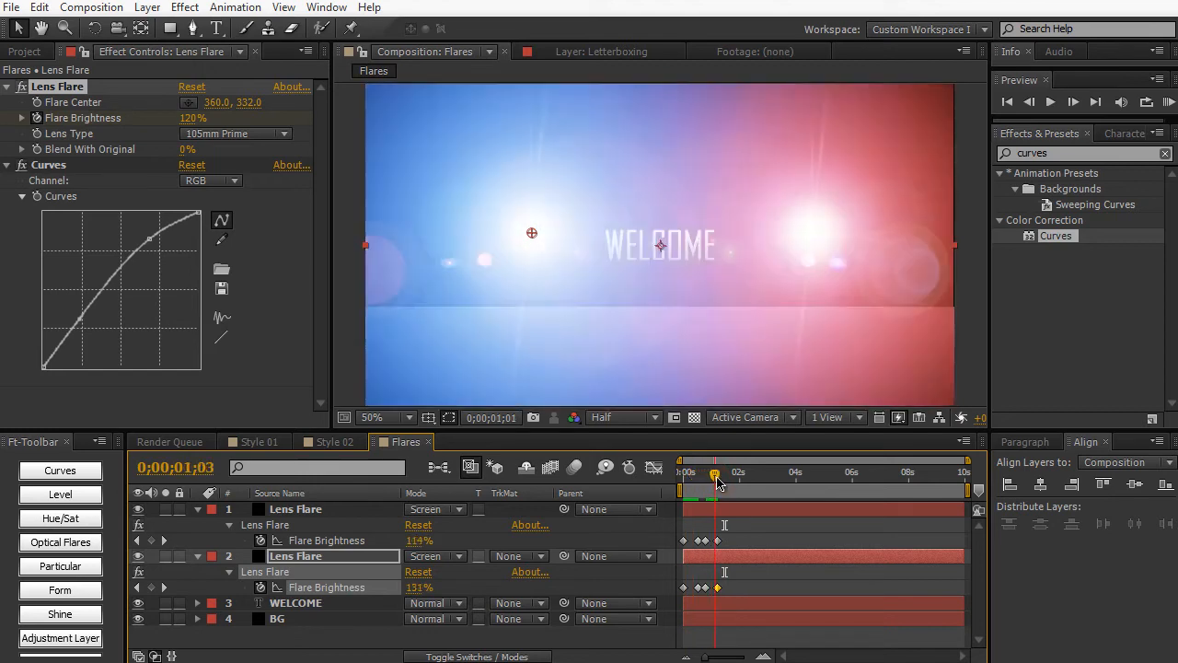
left_click_drag(717, 472, 710, 472)
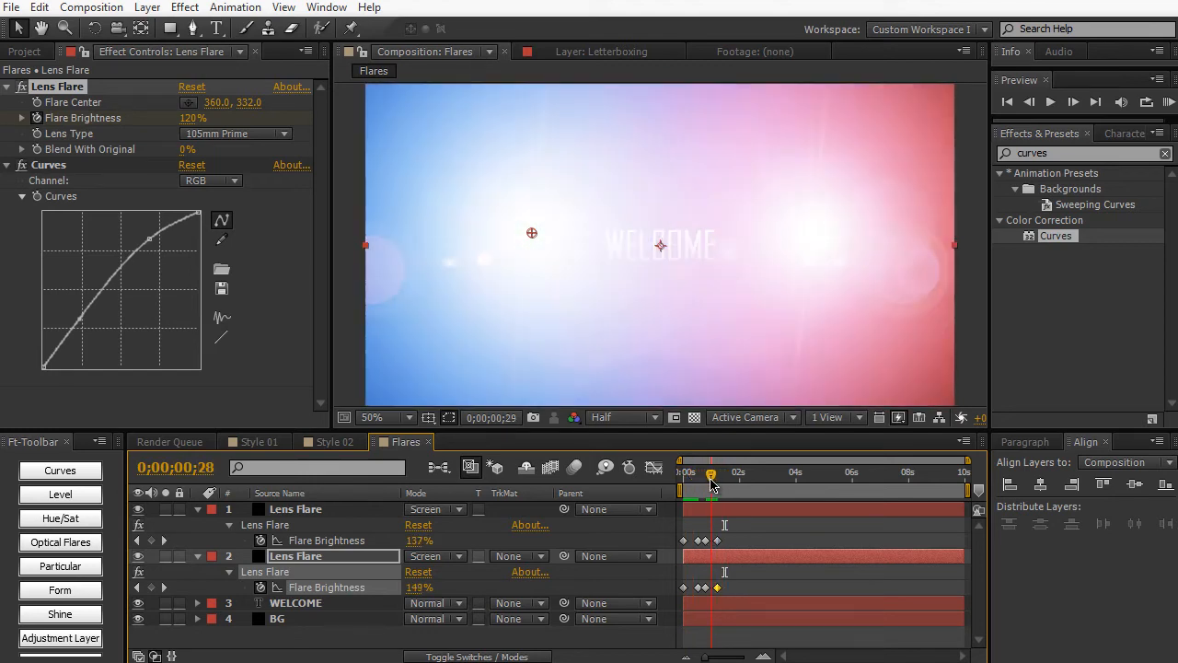
left_click_drag(711, 472, 702, 472)
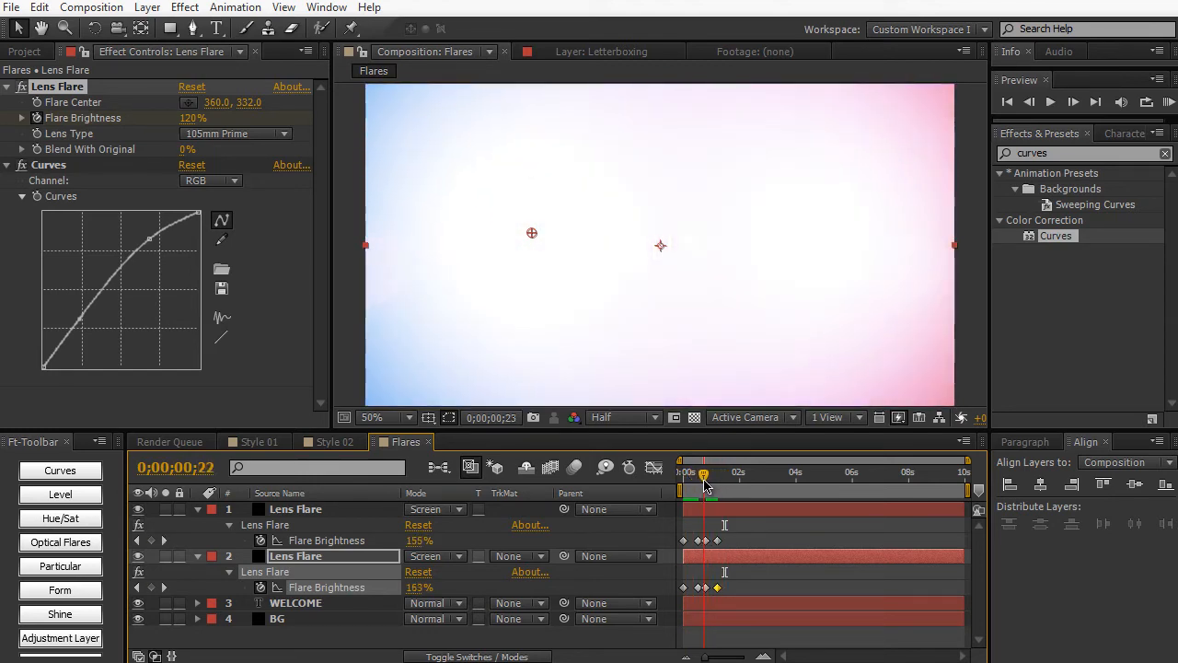
left_click_drag(704, 473, 695, 473)
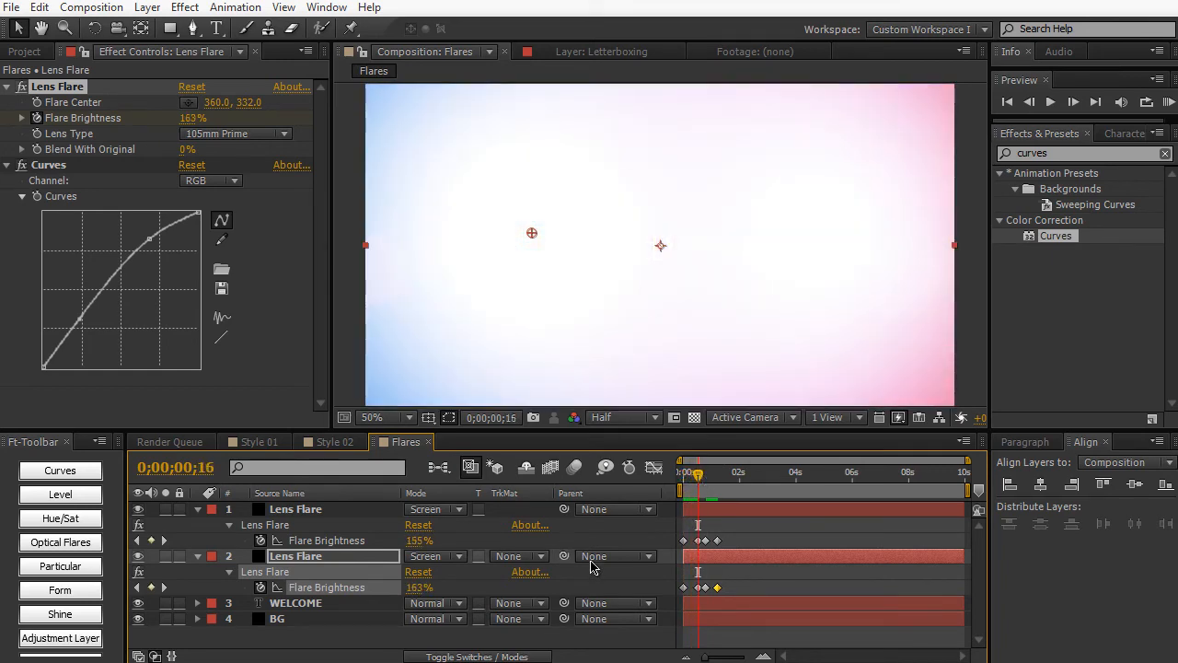
left_click(296, 602)
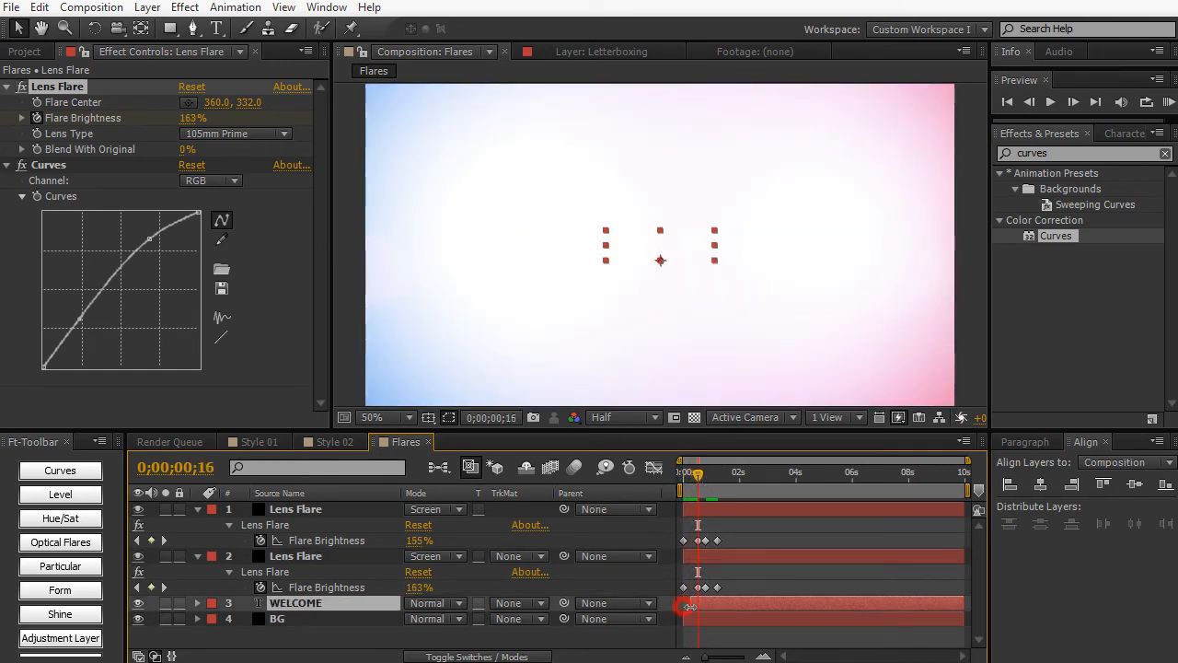
left_click(295, 602)
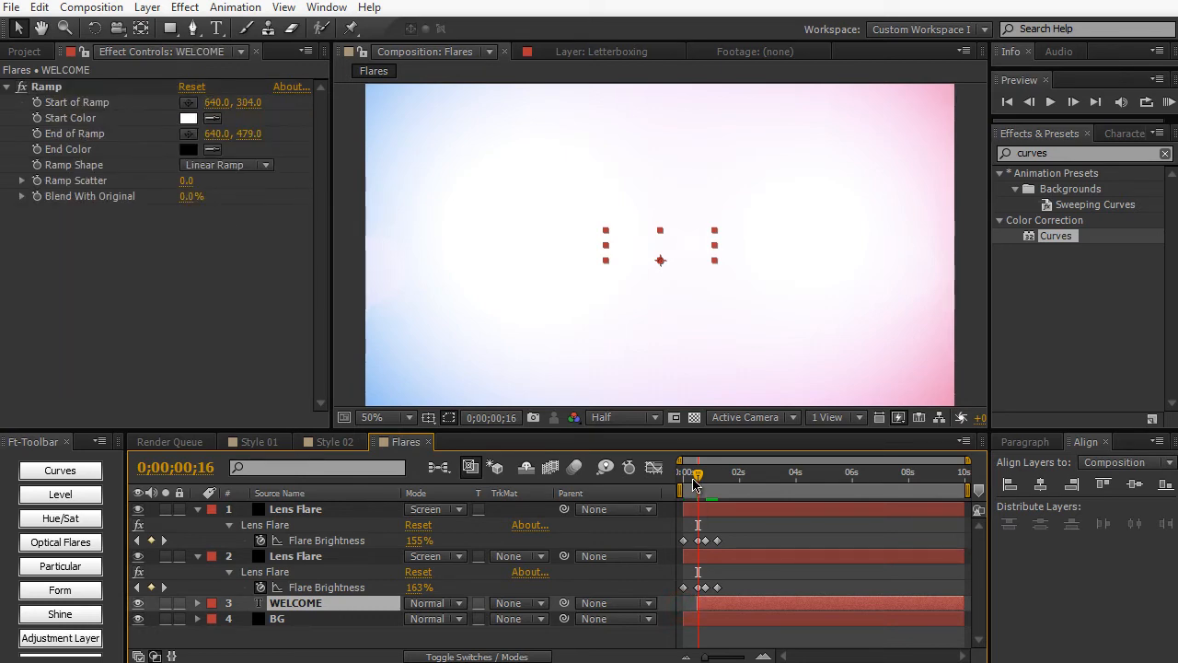
Step: Scrub back and forth to preview WELCOME emerging from the flash
left_click_drag(698, 472, 687, 472)
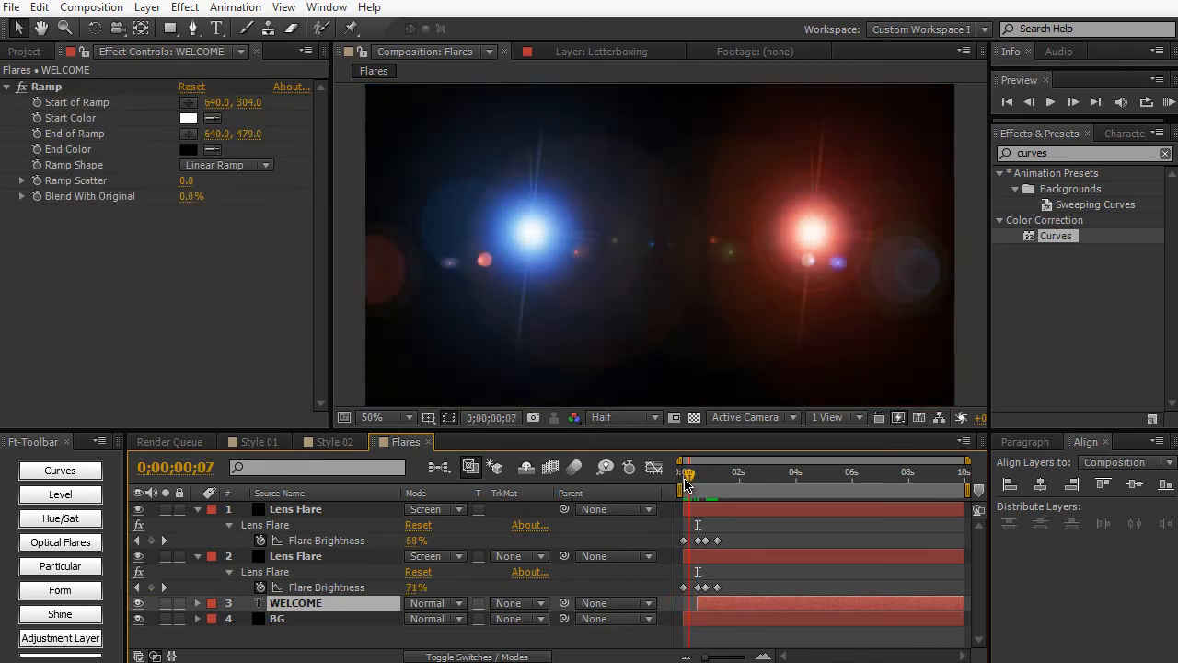
left_click_drag(688, 472, 700, 472)
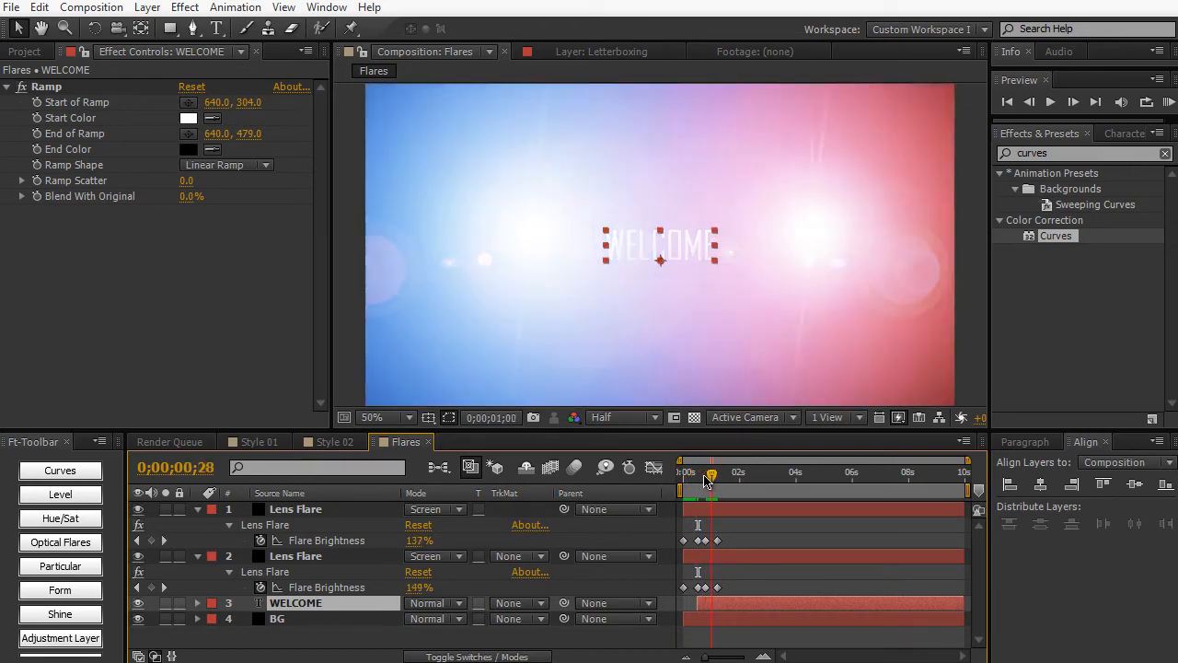
left_click_drag(711, 472, 702, 473)
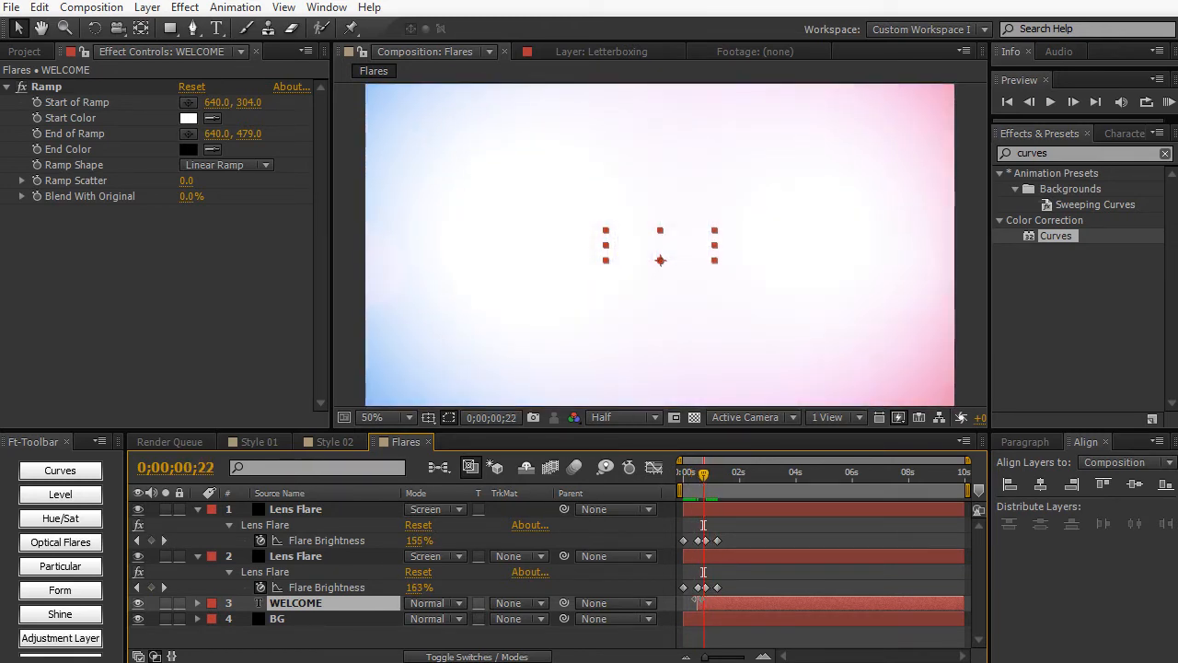
key("num0")
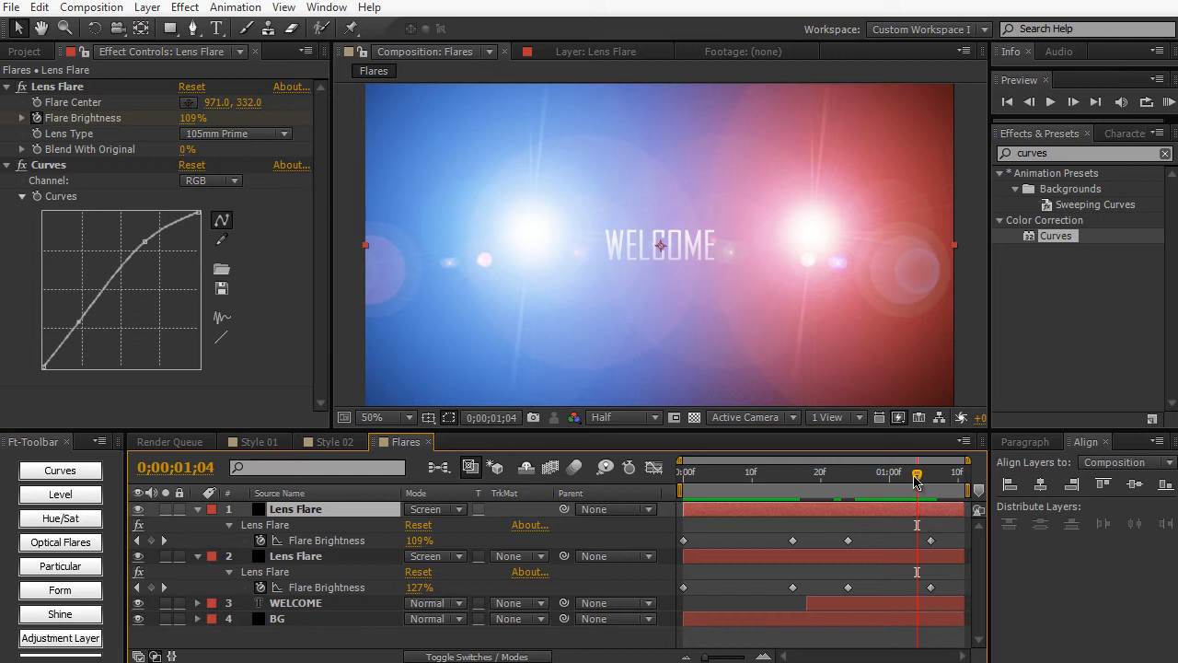
mouse_move(917, 474)
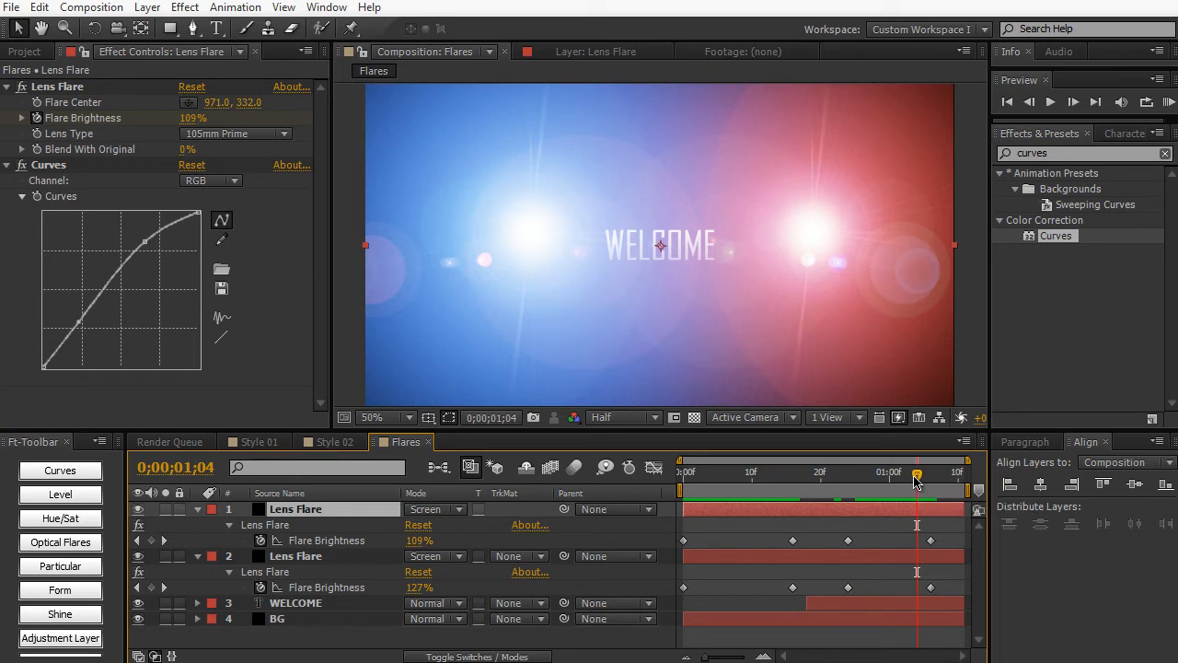
mouse_move(621, 378)
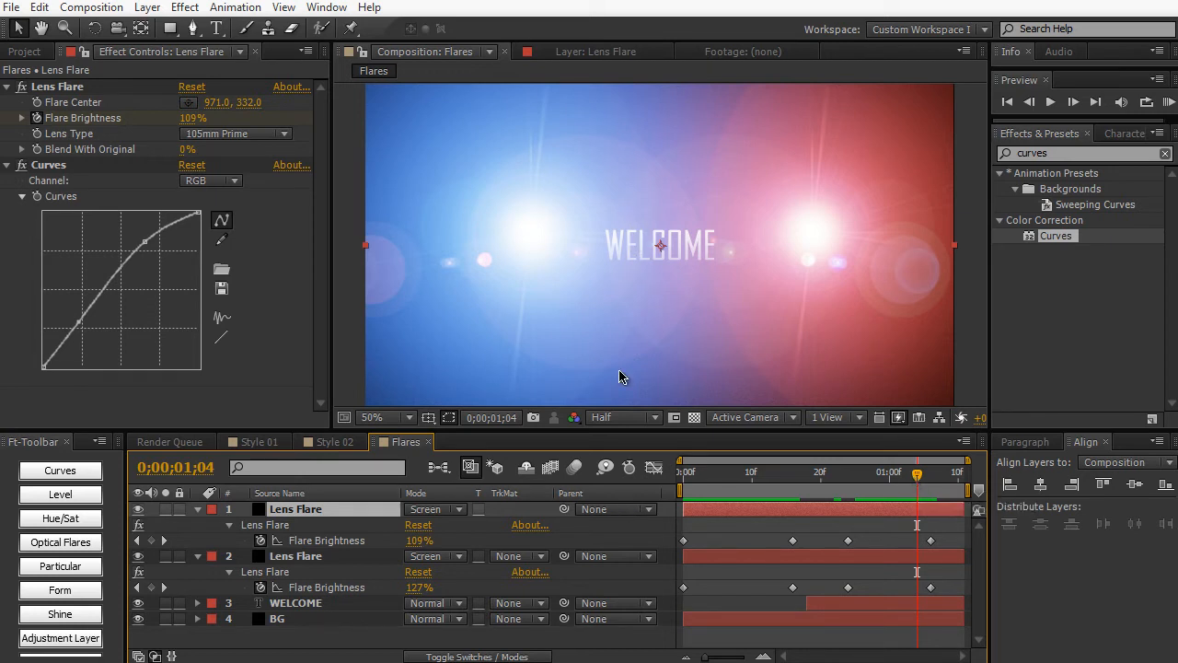
mouse_move(221, 269)
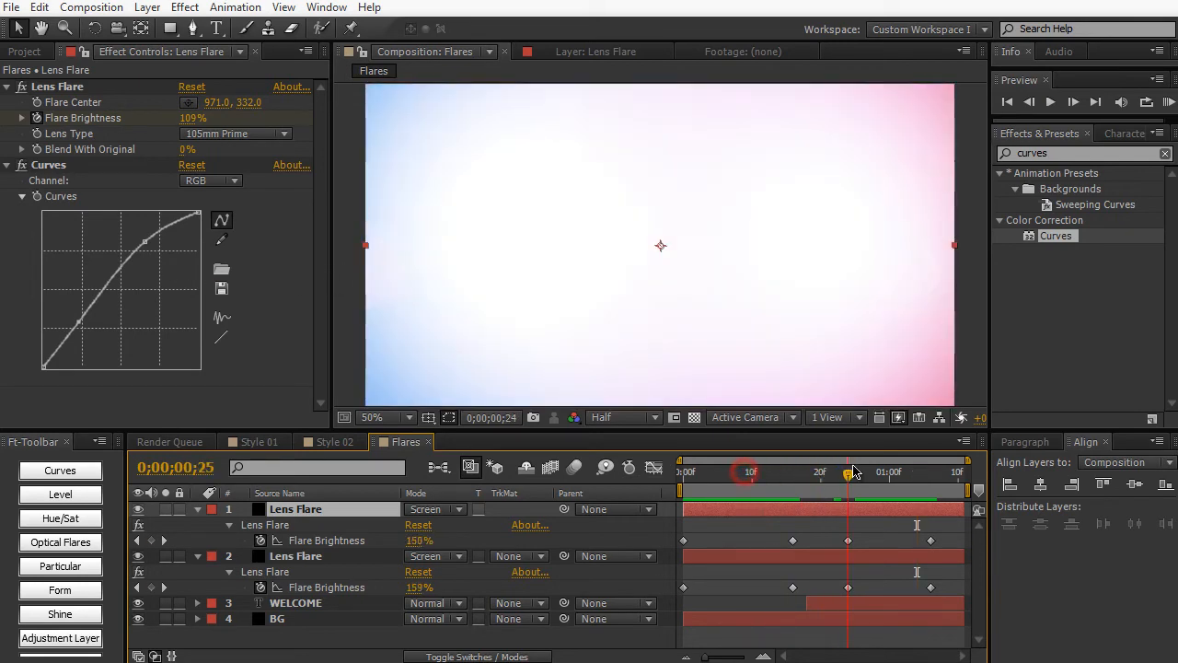
left_click_drag(847, 471, 882, 471)
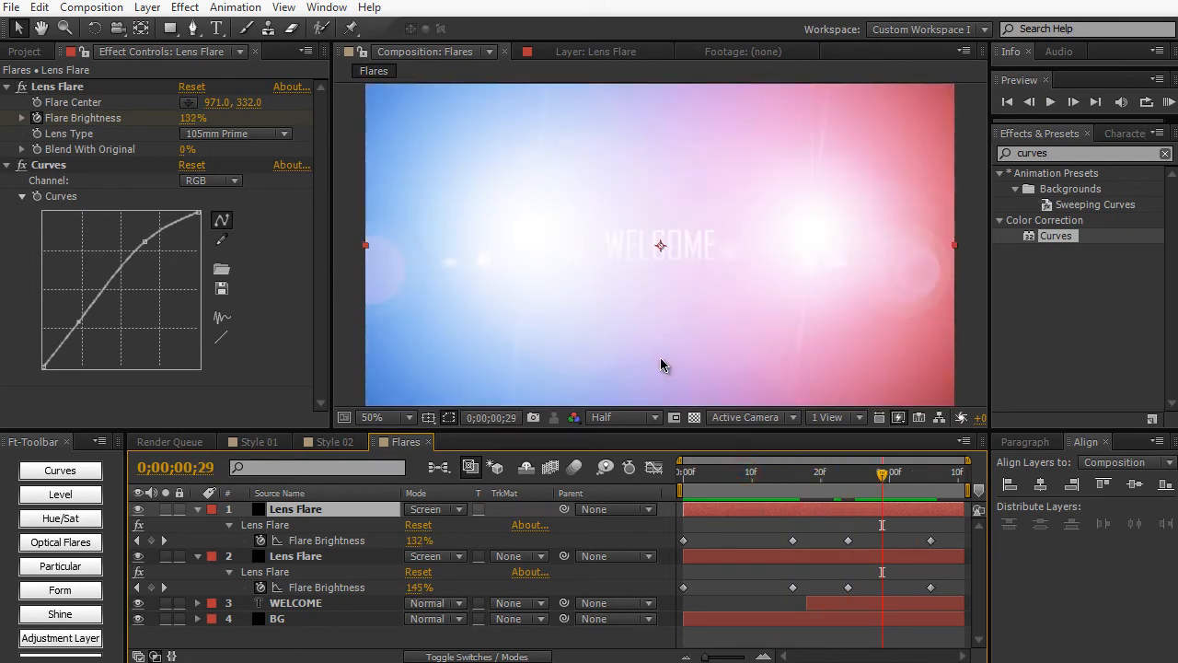
mouse_move(643, 372)
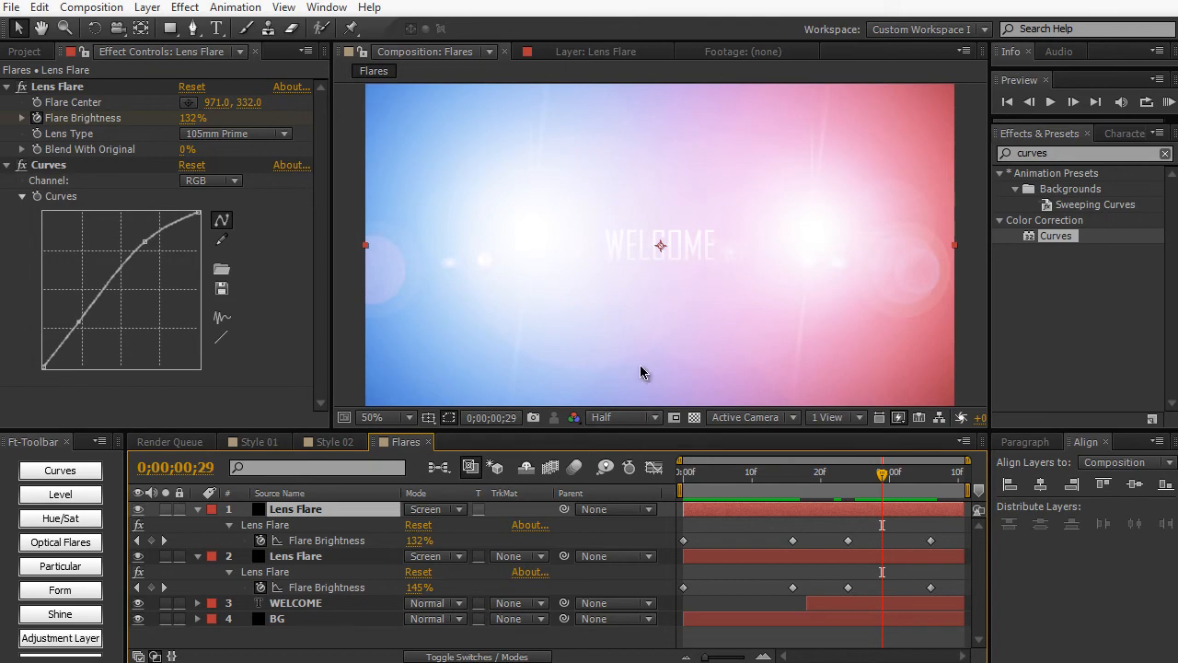
Step: Create the Flares 2 composition and paste the copied Flares layers into it
left_click(91, 6)
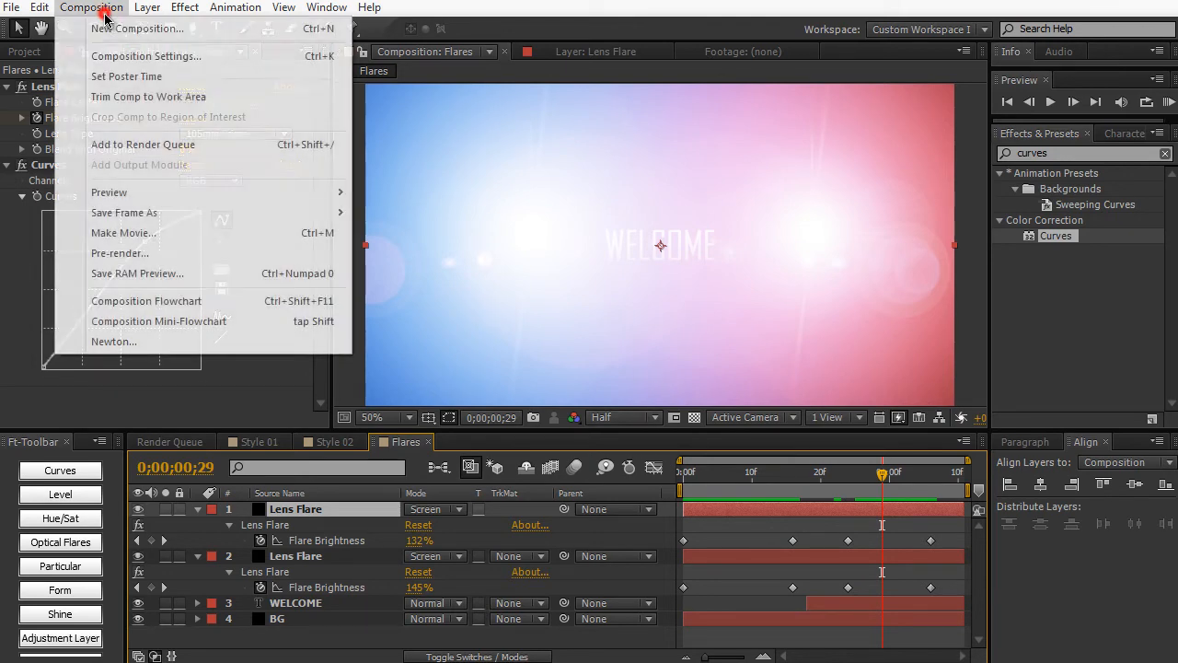
left_click(146, 56)
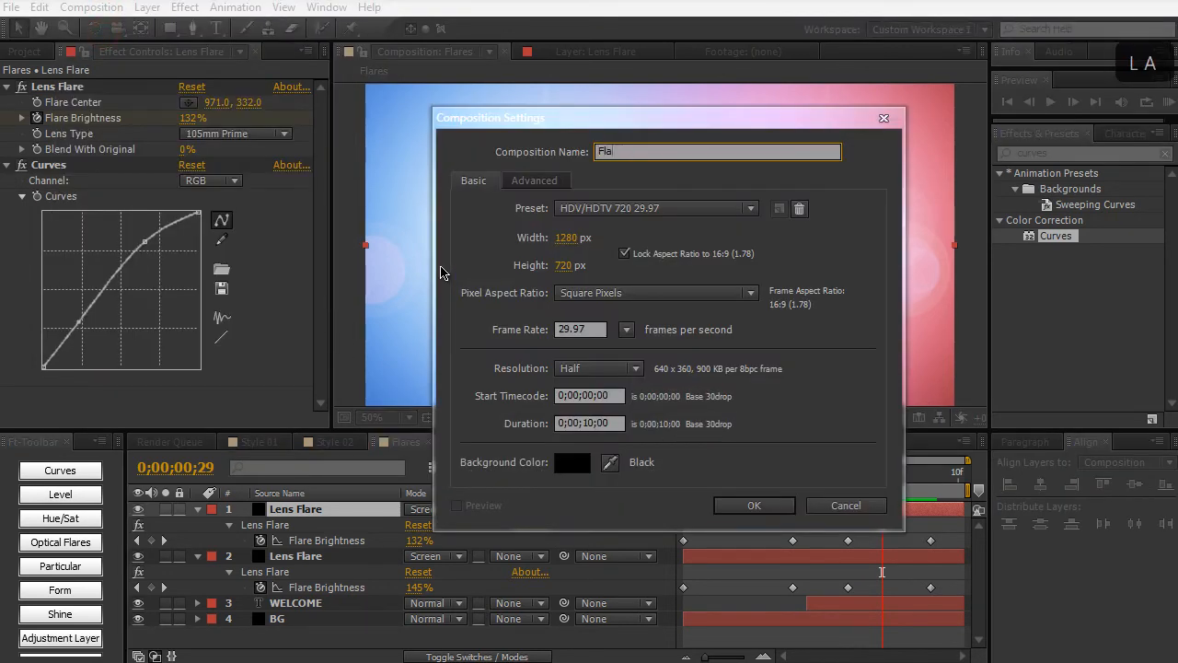
left_click(753, 505)
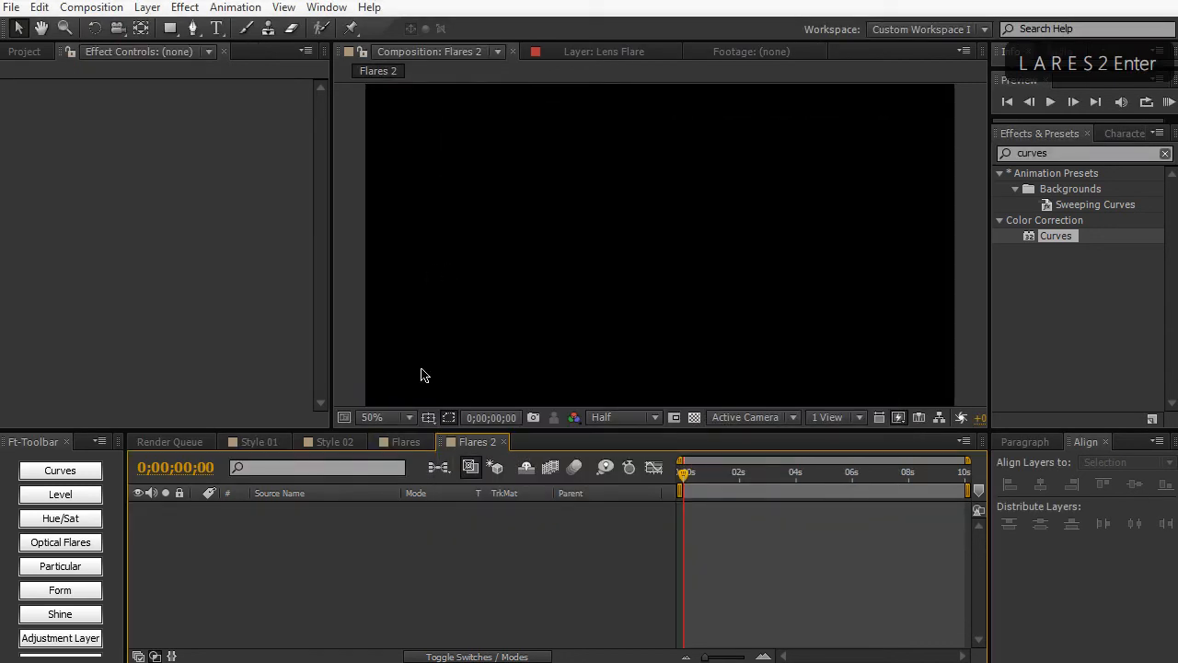
left_click(406, 442)
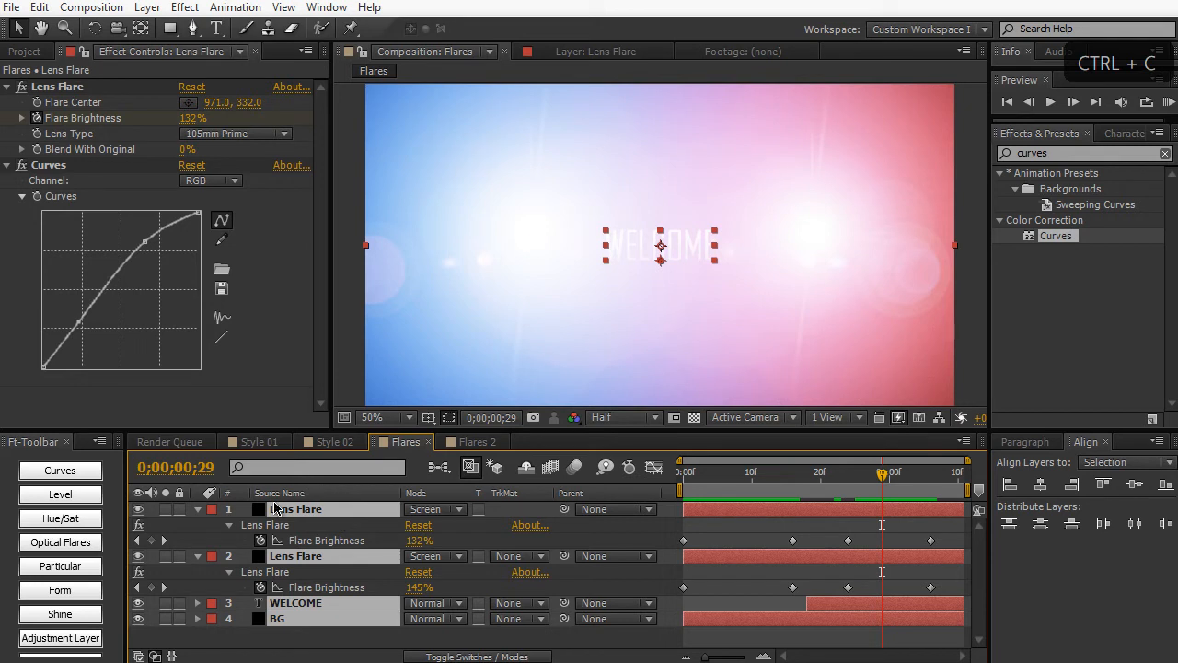
left_click(472, 442)
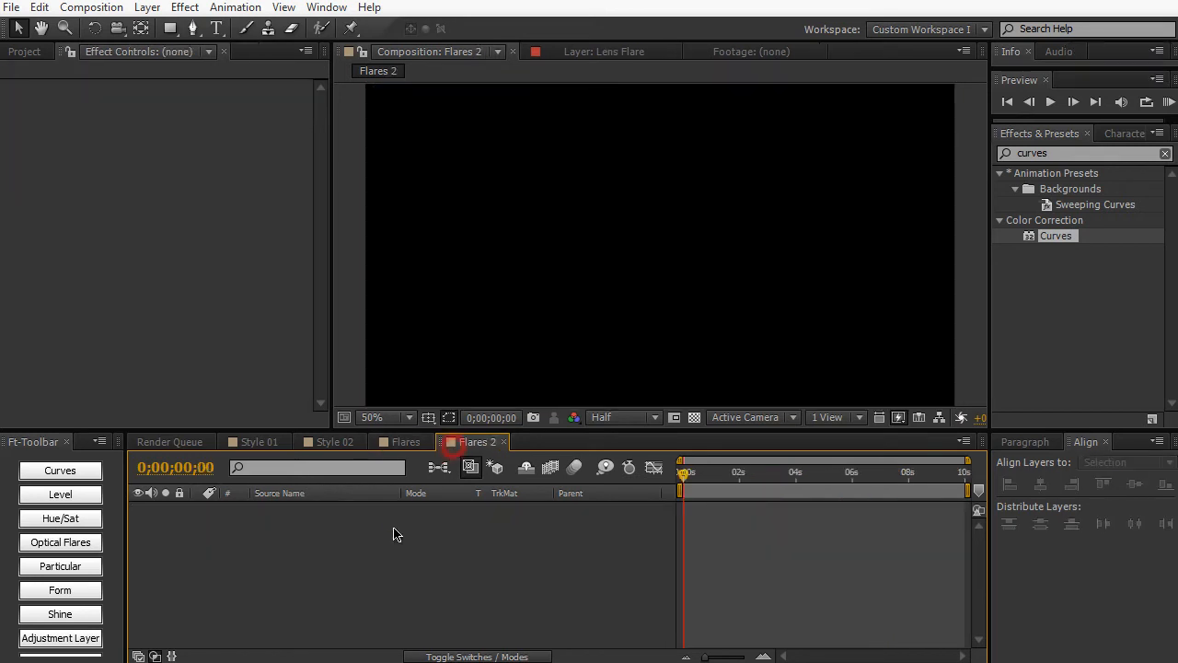
key("ctrl+v")
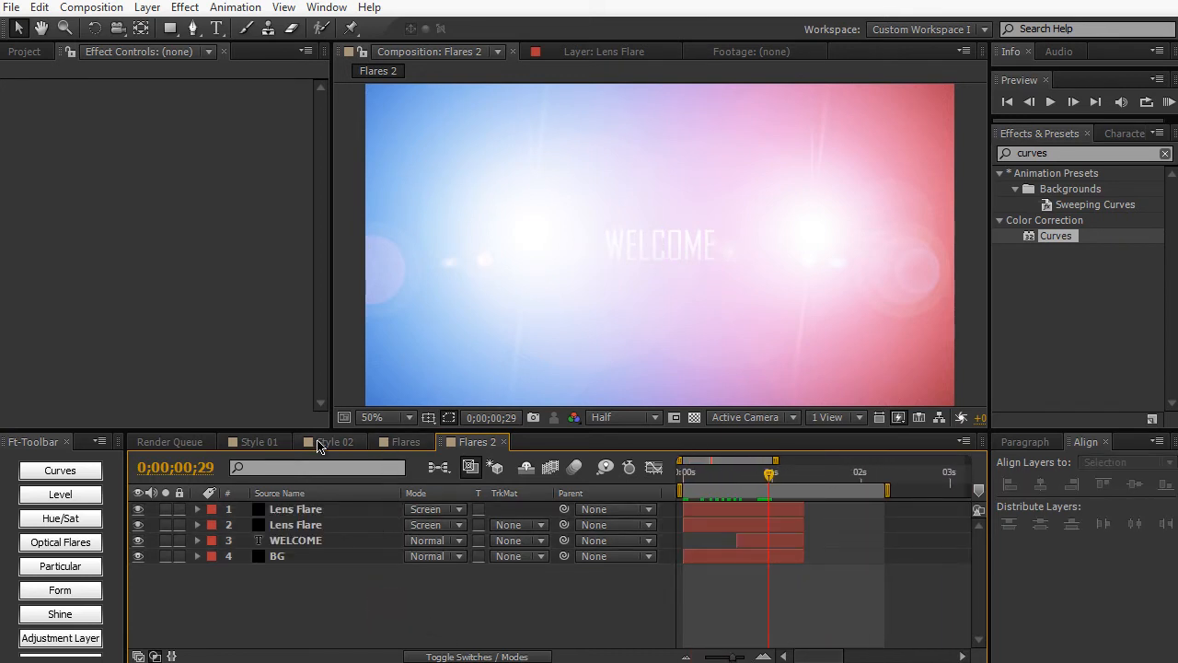
left_click(333, 441)
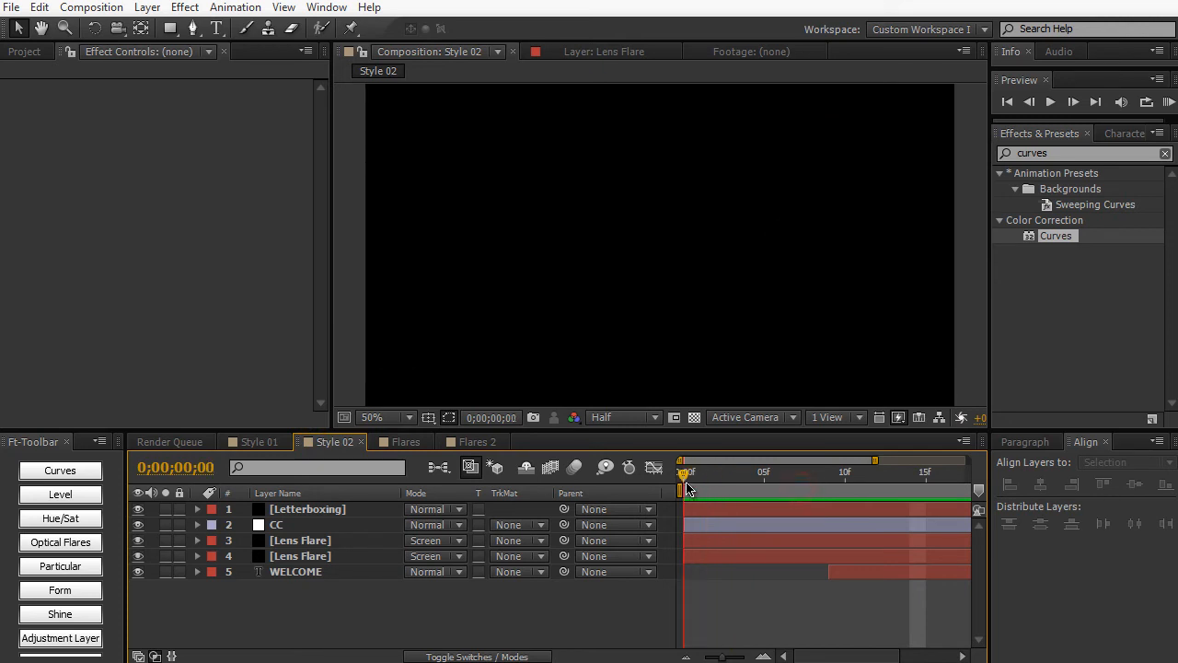
left_click_drag(686, 472, 764, 473)
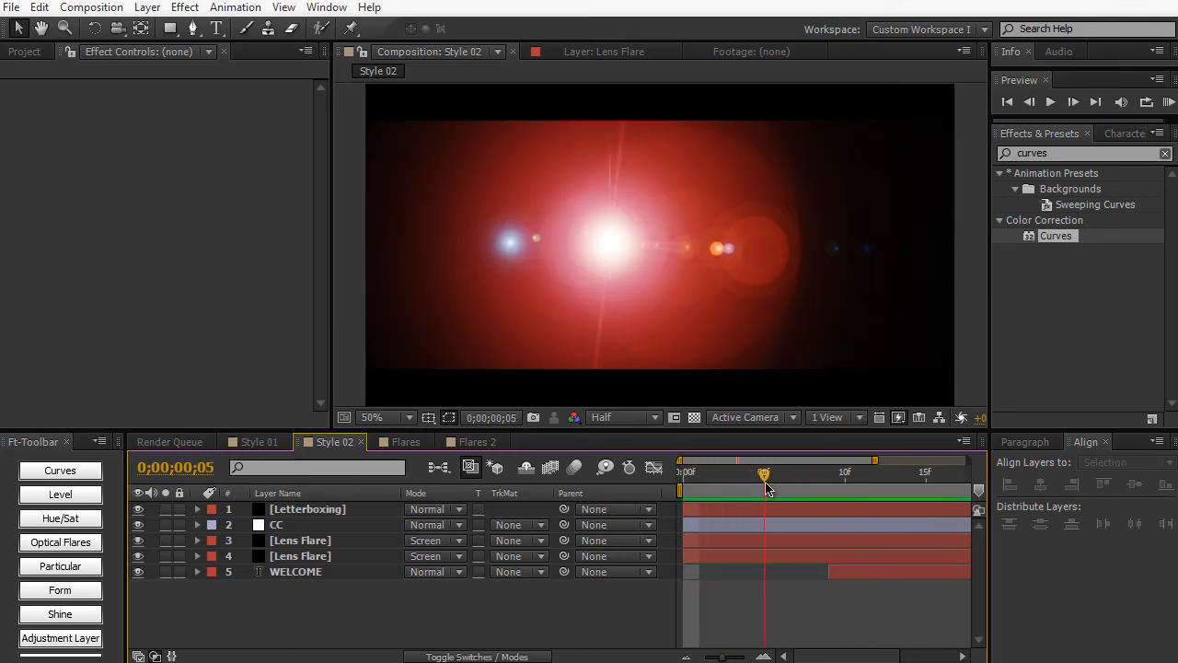
left_click_drag(763, 473, 796, 473)
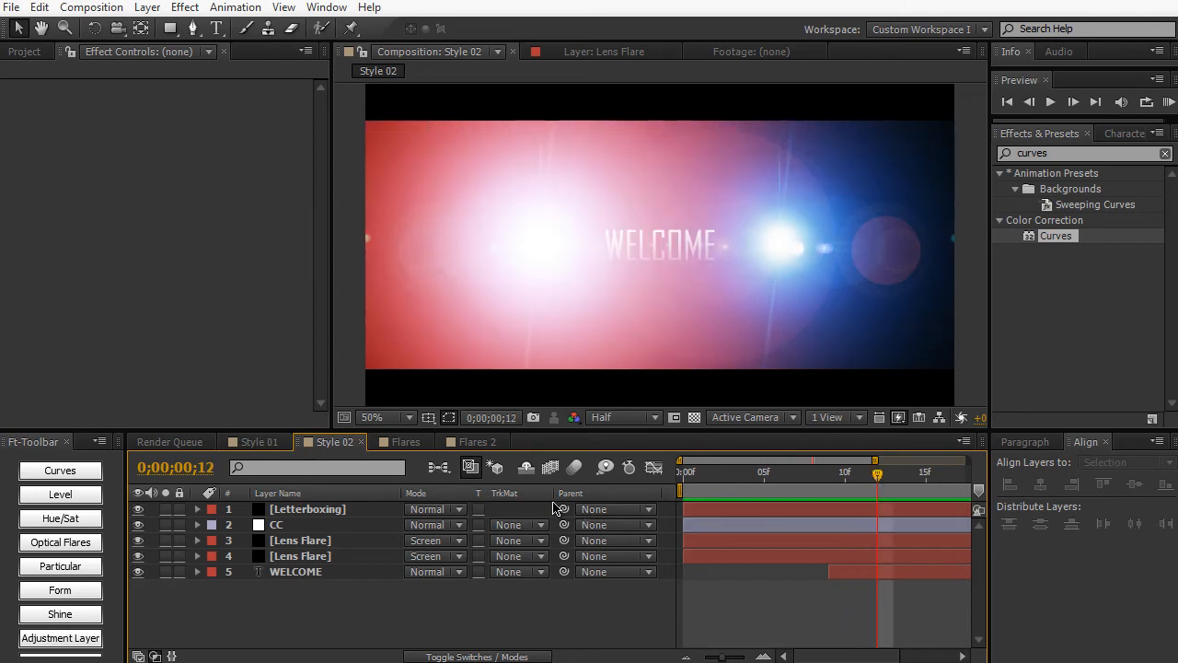
left_click(474, 442)
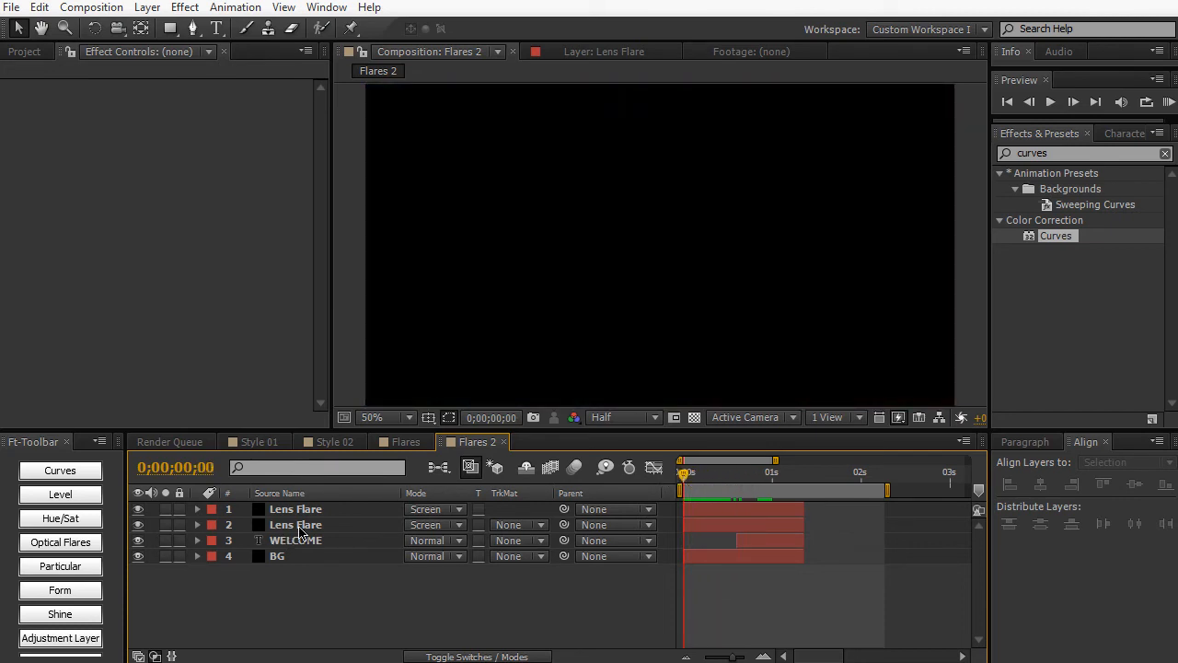
Step: Keyframe both Flare Centers at frames 0 and 16, swapping sides to 931 and 354
left_click(295, 524)
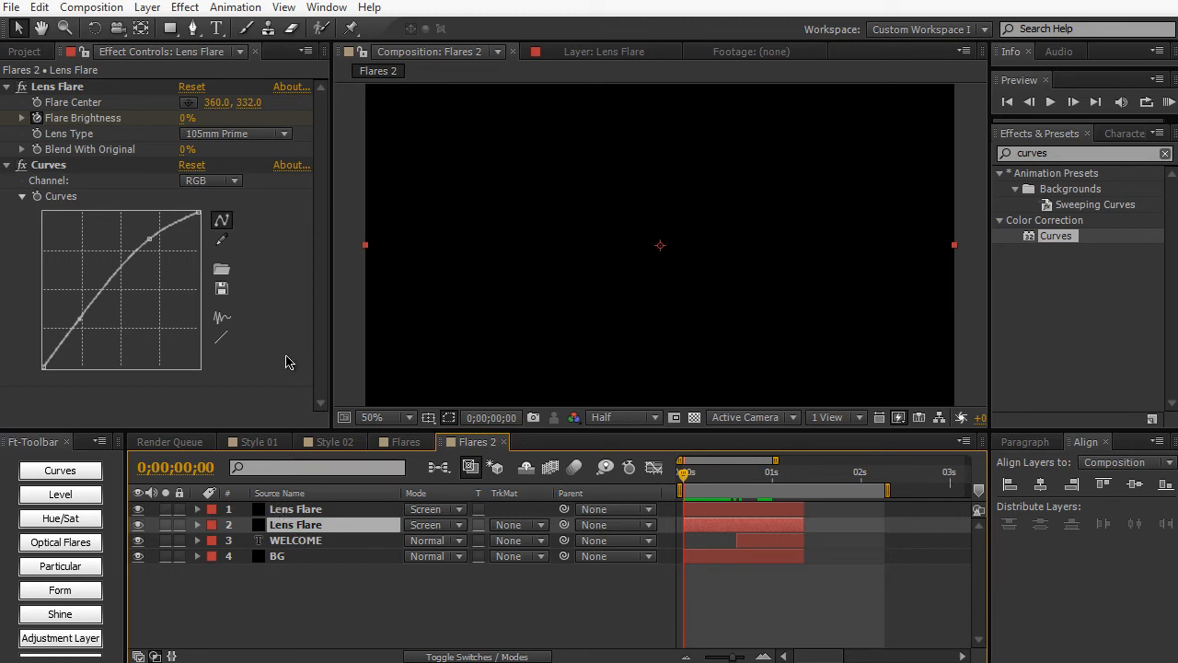
mouse_move(44, 108)
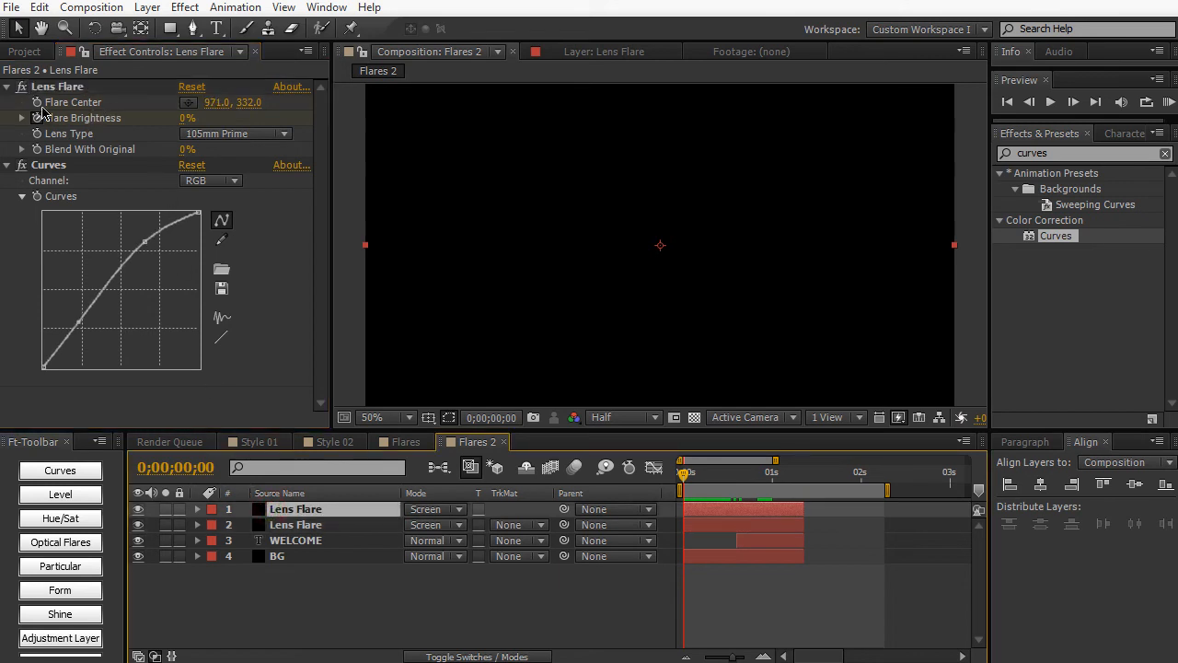
left_click(295, 524)
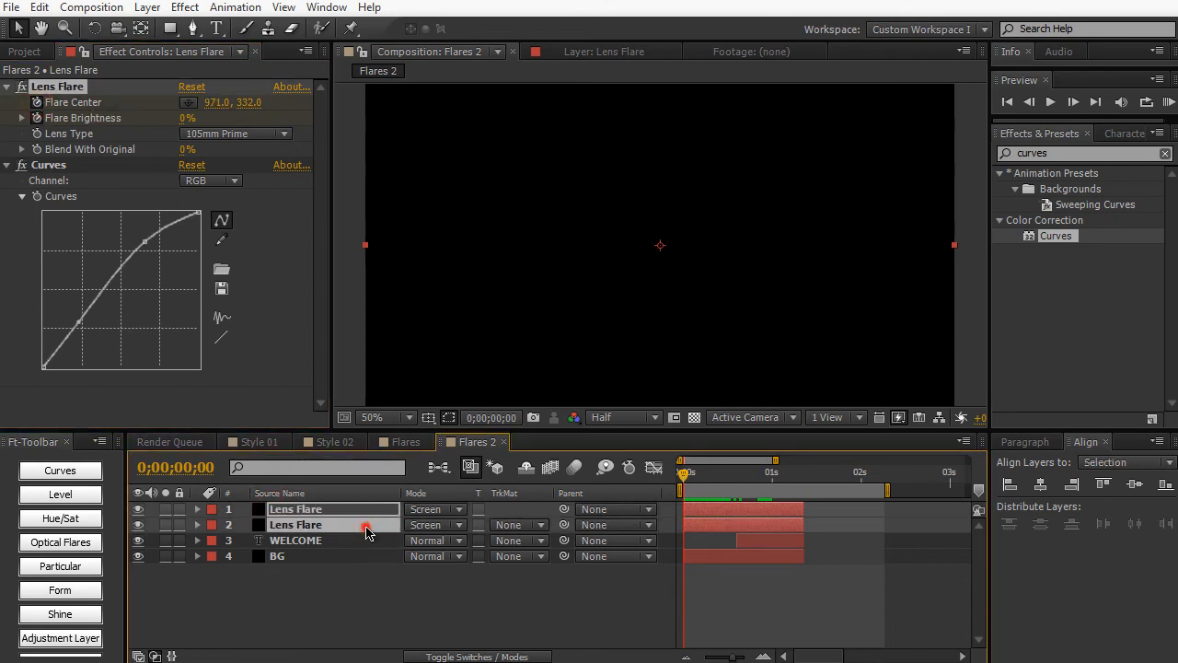
left_click(196, 509)
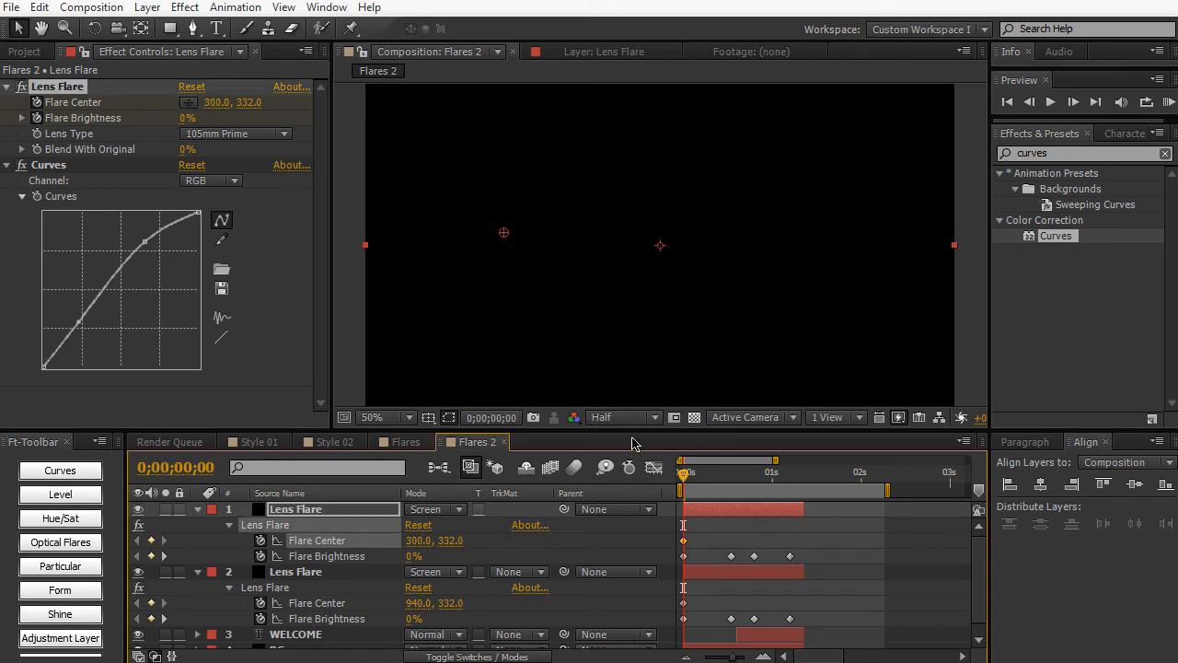
left_click_drag(685, 471, 700, 471)
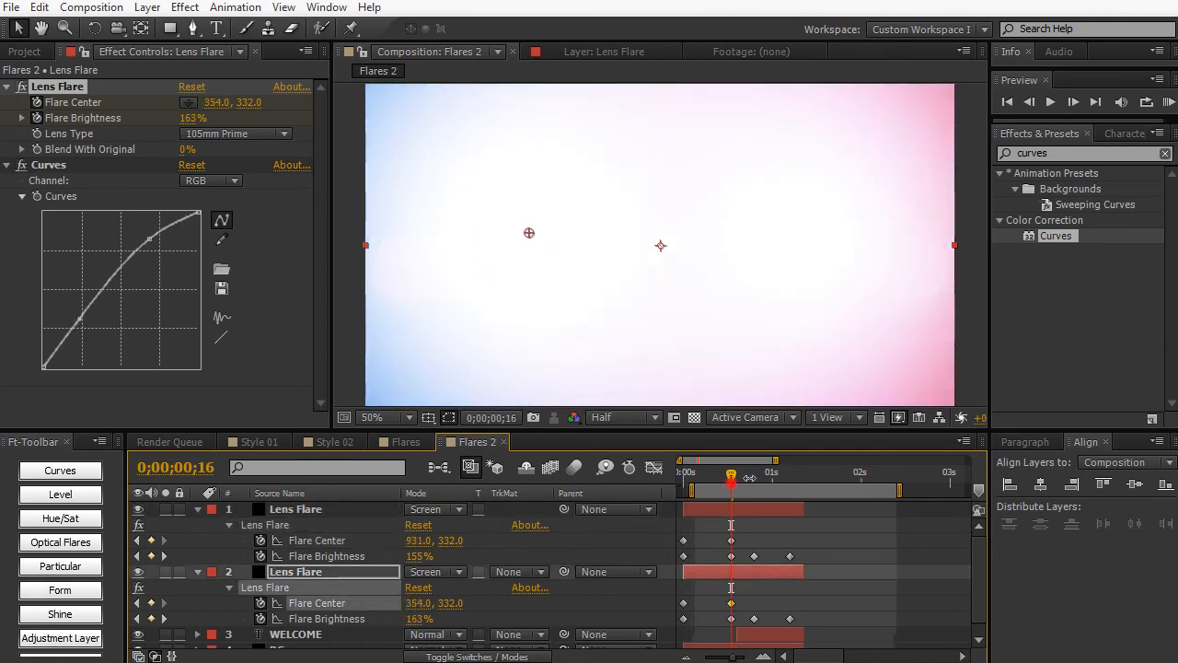
left_click_drag(730, 474, 762, 474)
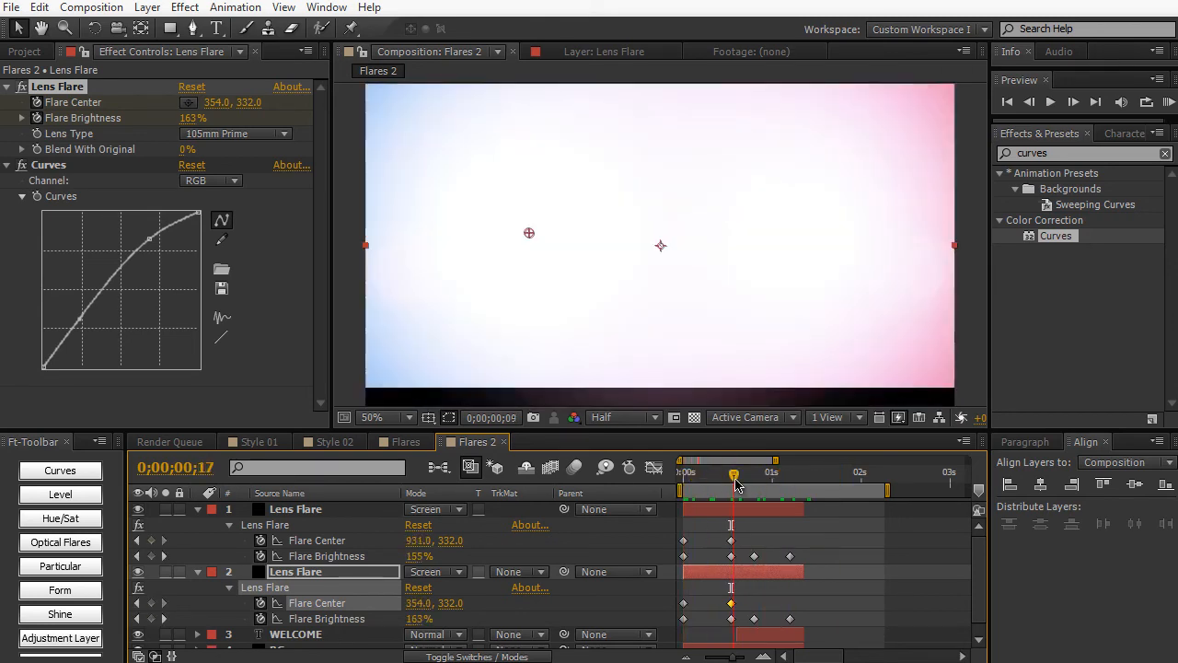
left_click_drag(734, 472, 707, 473)
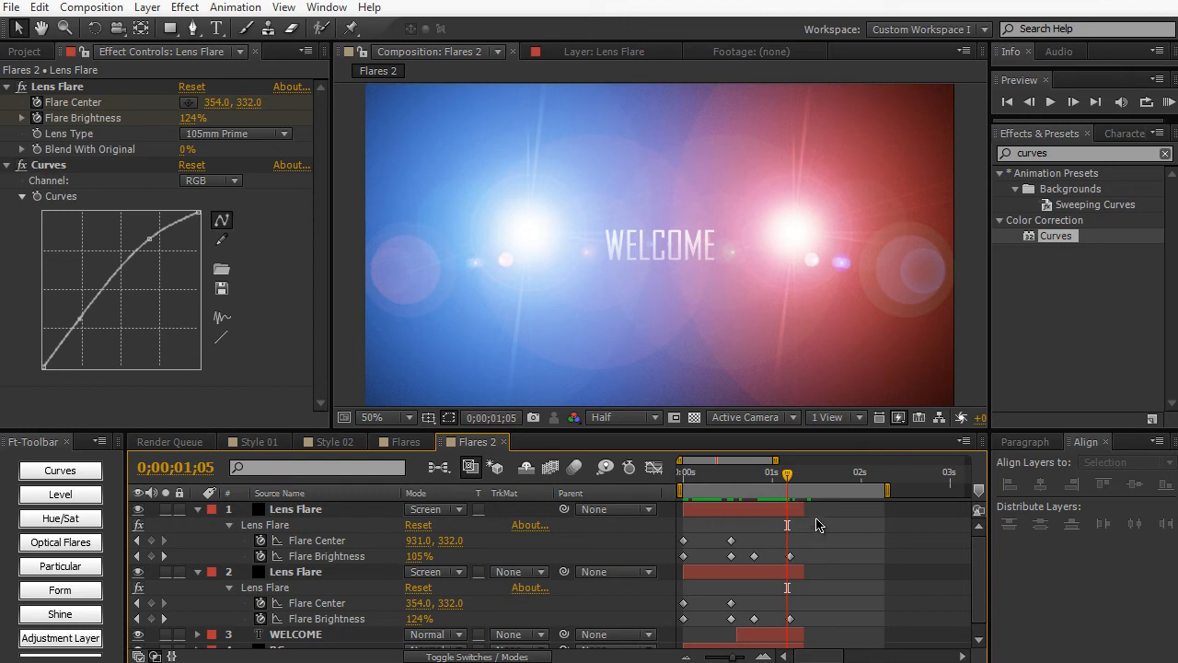
mouse_move(818, 481)
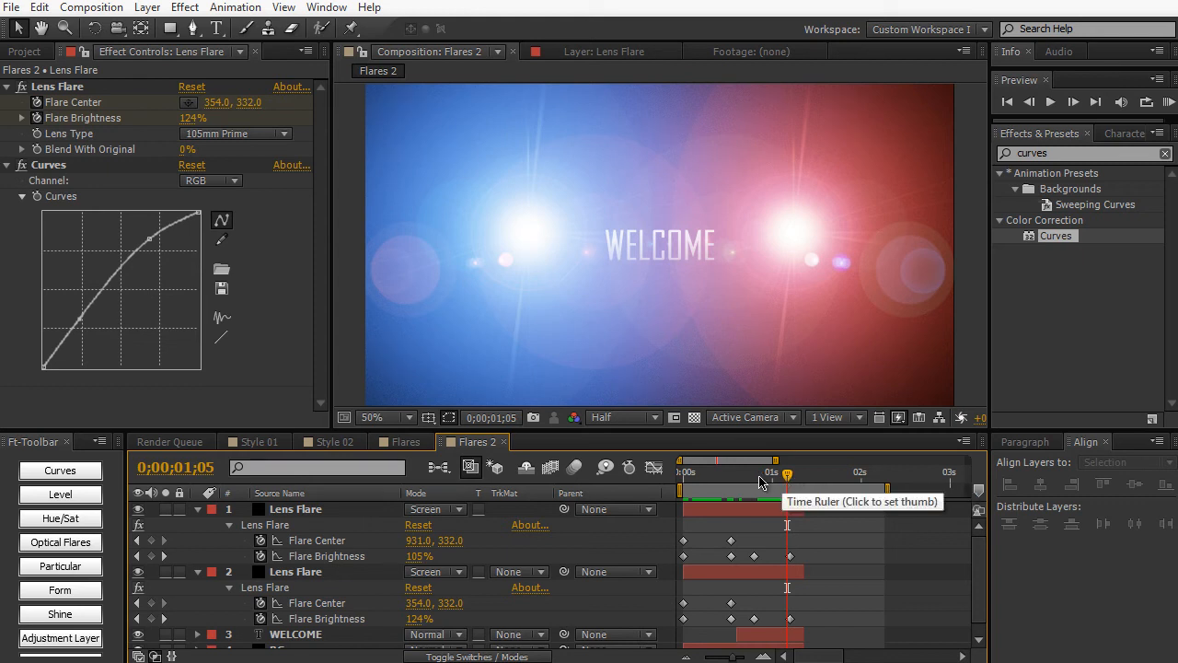
mouse_move(810, 531)
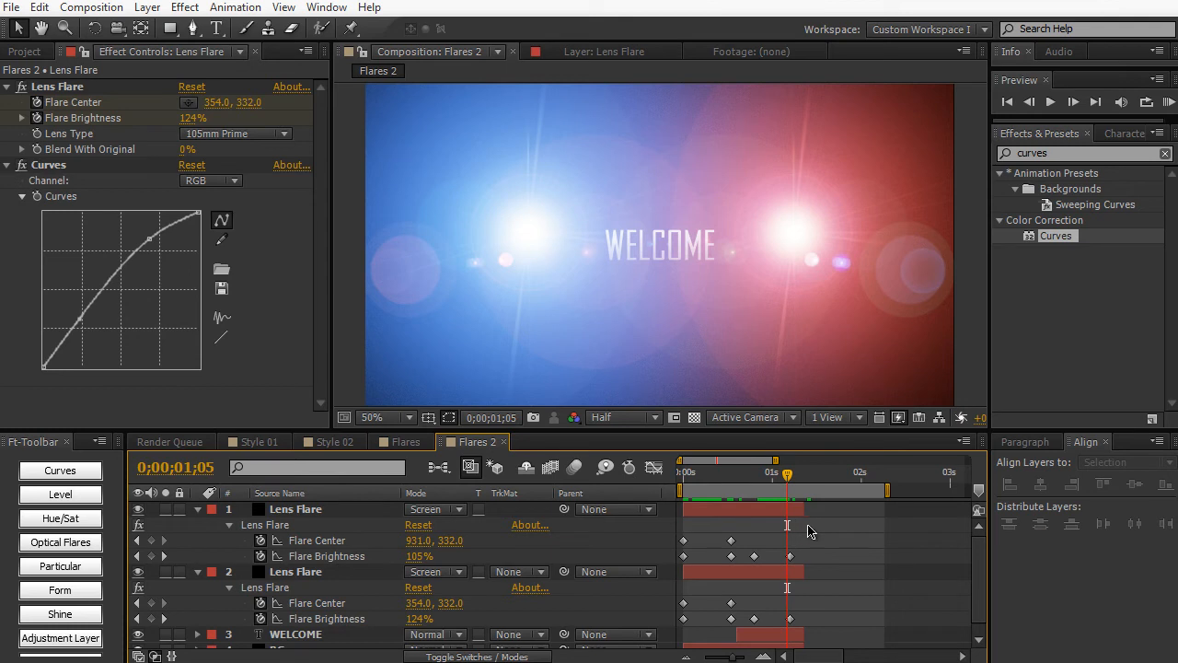
mouse_move(817, 541)
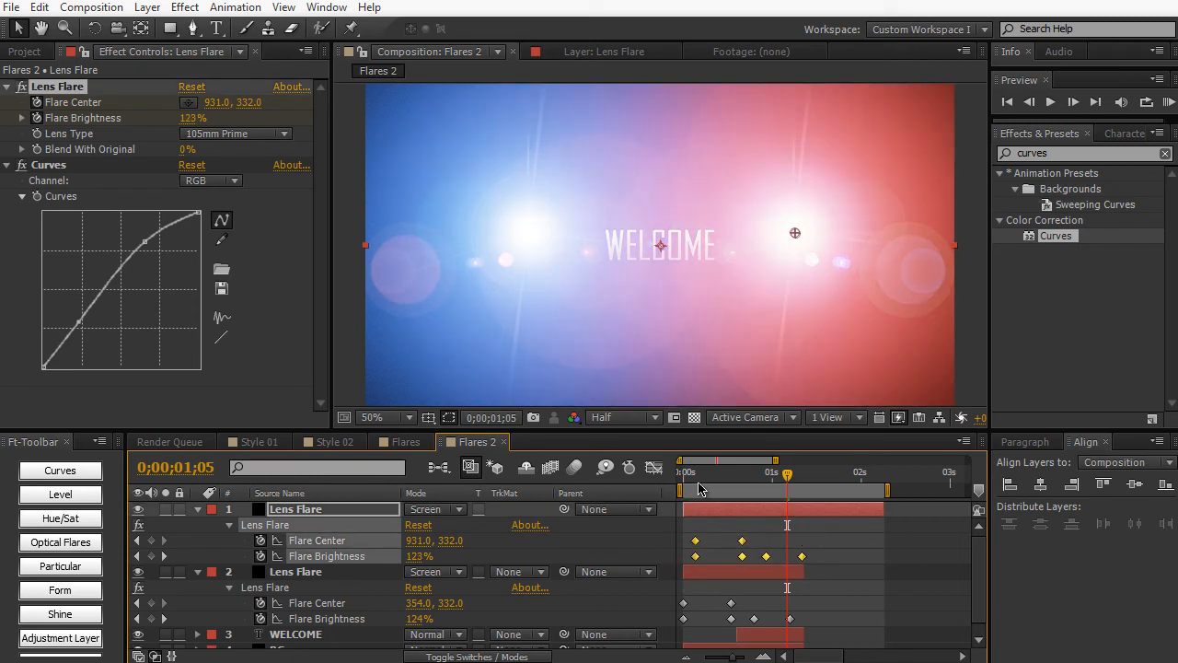
Step: Scrub through the staggered flares from the start to the WELCOME reveal
left_click_drag(787, 472, 691, 472)
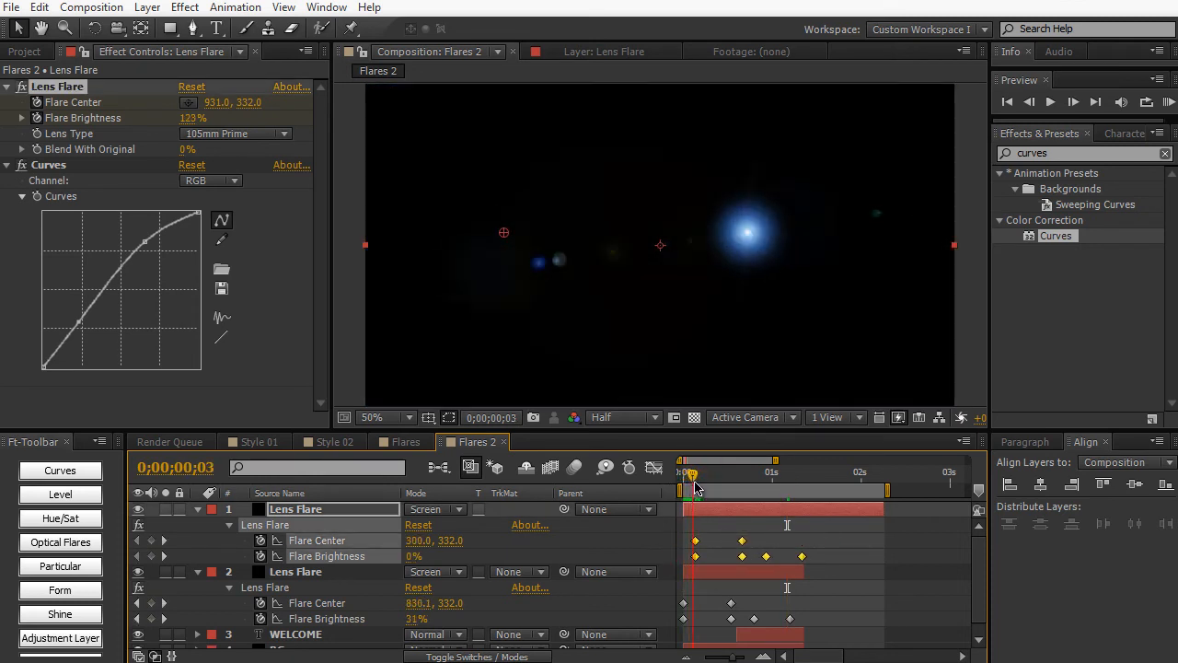
left_click_drag(689, 471, 730, 471)
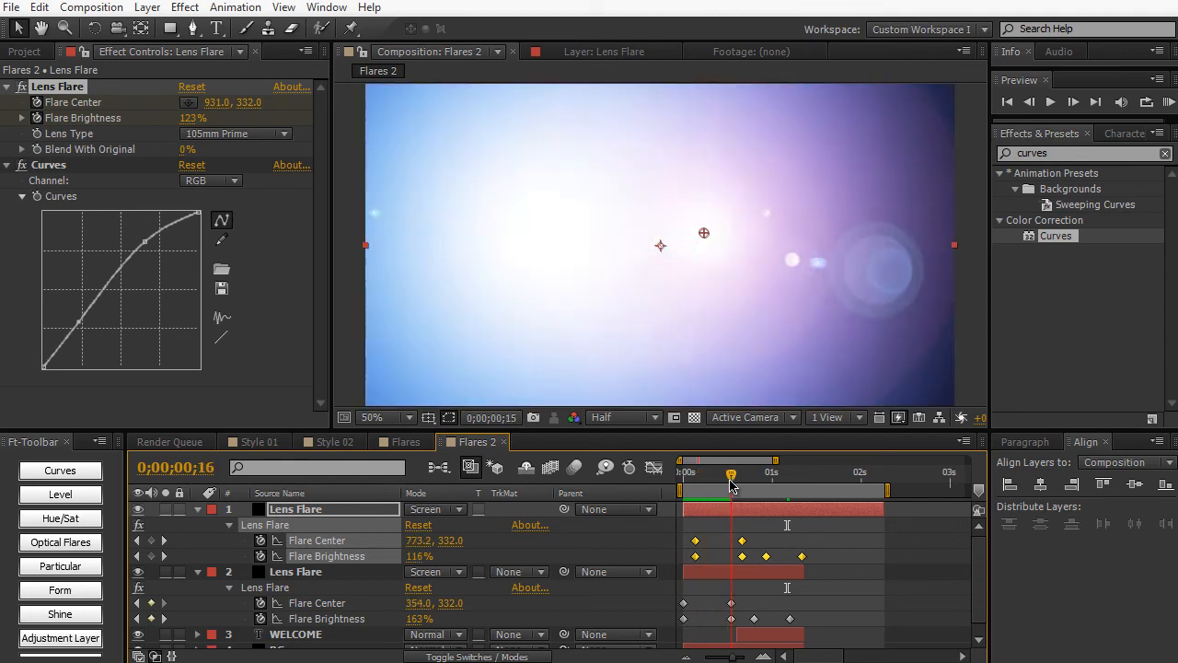
left_click_drag(730, 472, 763, 472)
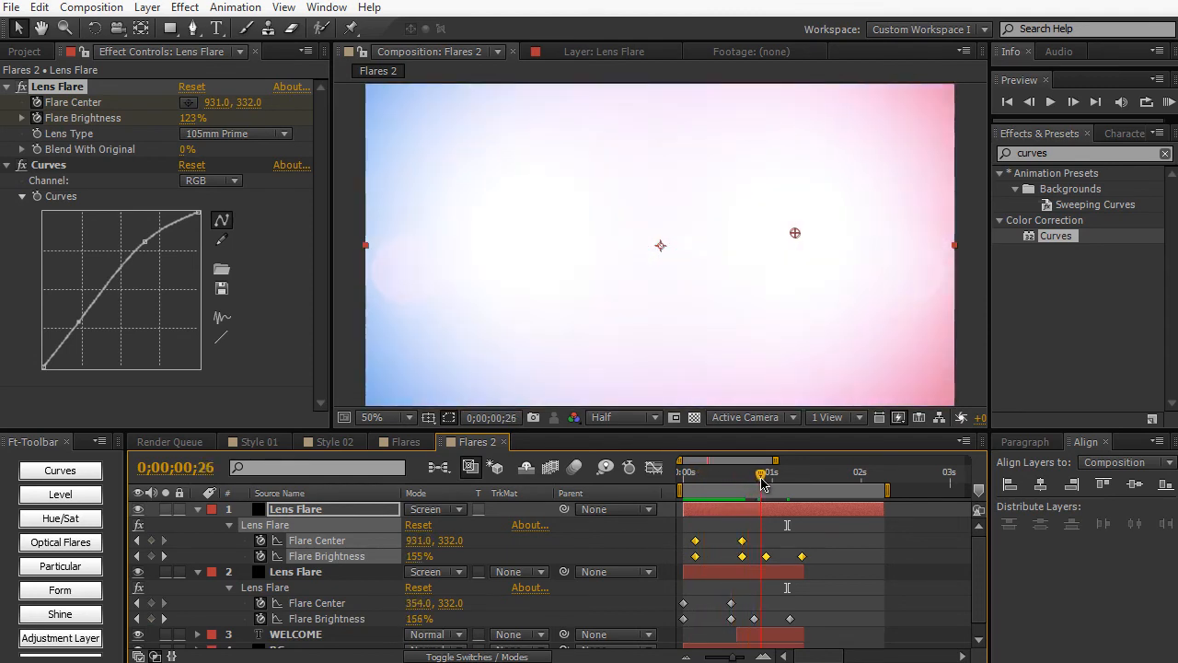
left_click_drag(762, 476, 799, 476)
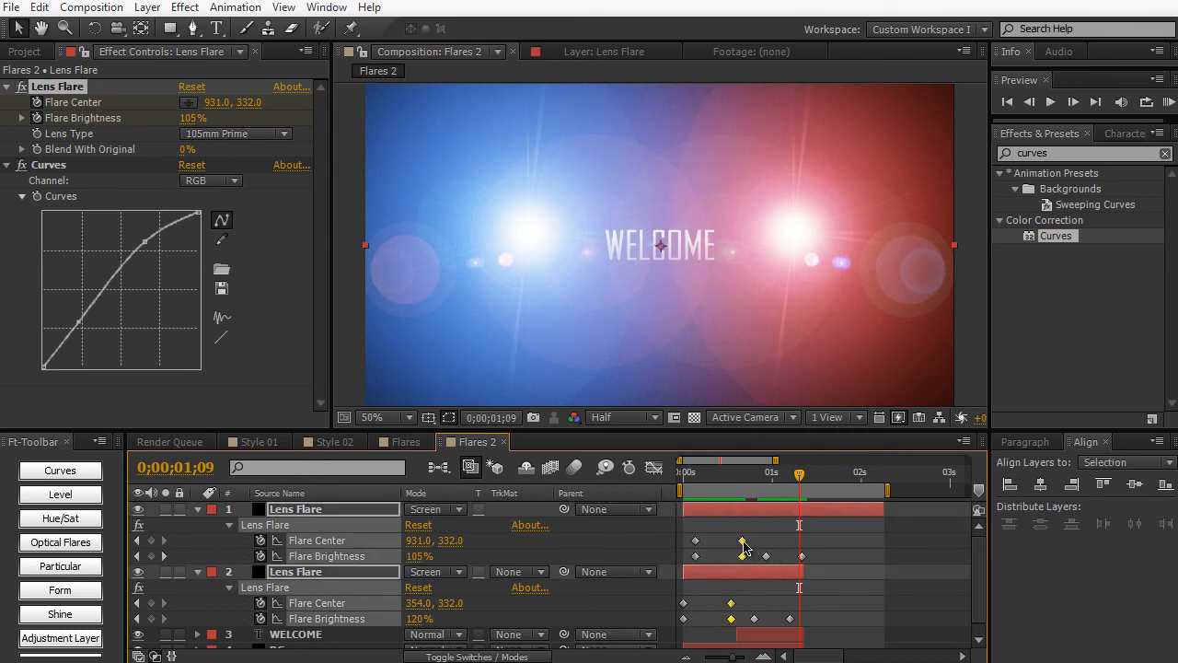
Step: Apply Easy Ease to the selected middle Flare Center and brightness keyframes
right_click(743, 555)
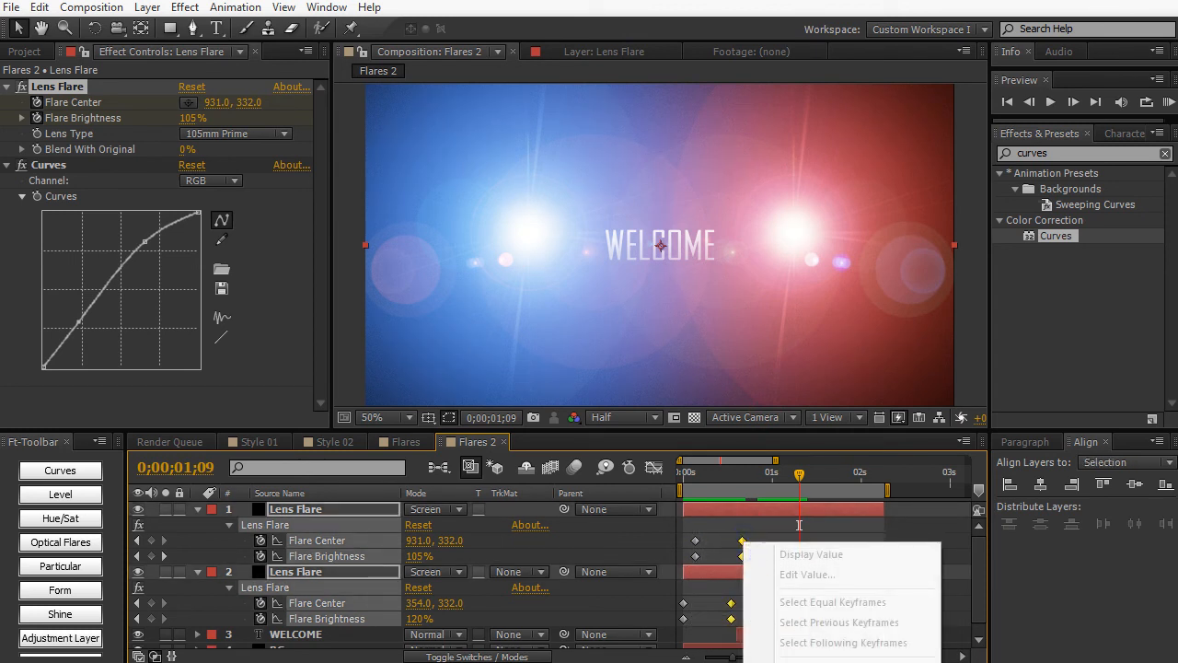
left_click(819, 549)
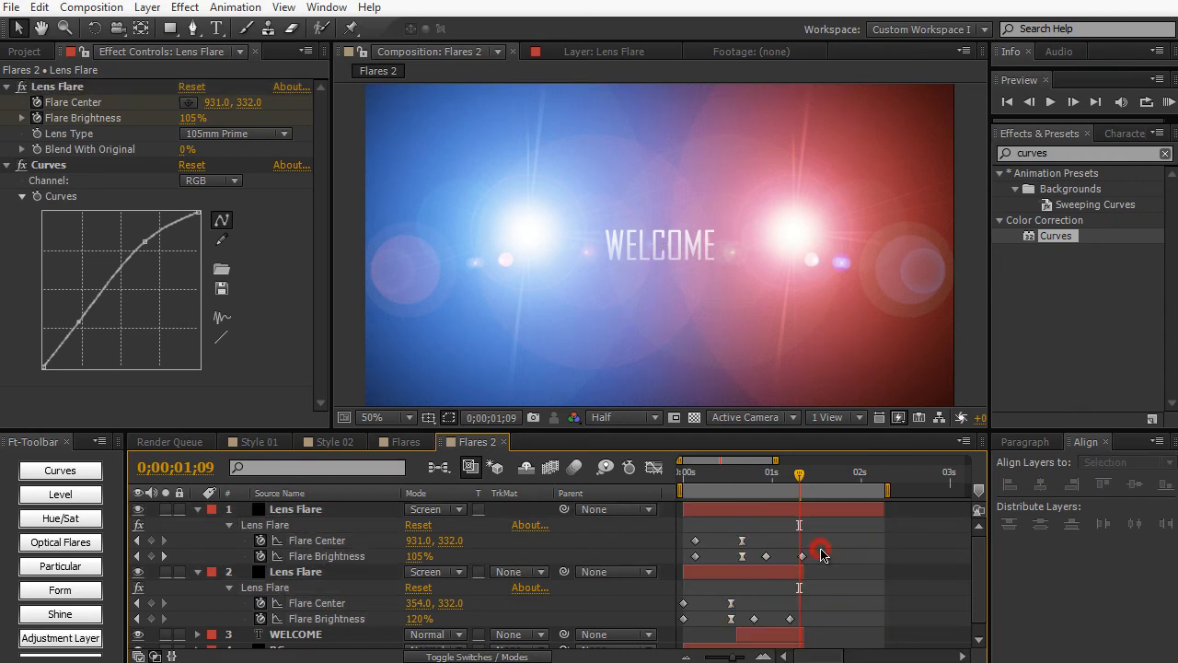
key("0")
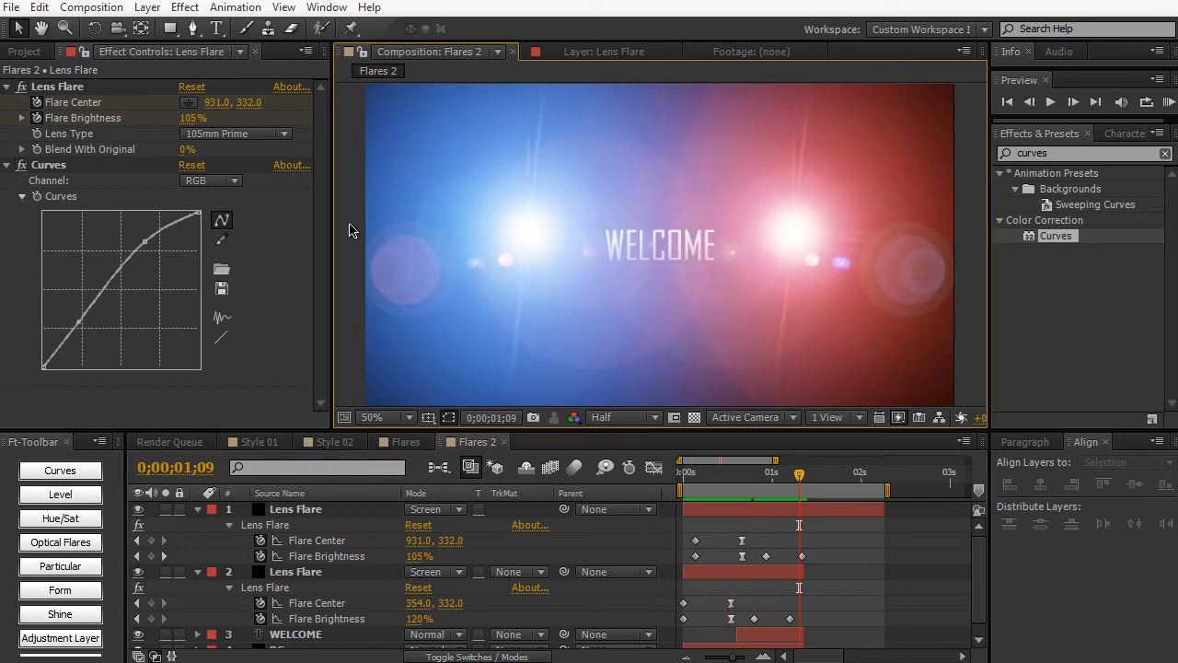
left_click(148, 7)
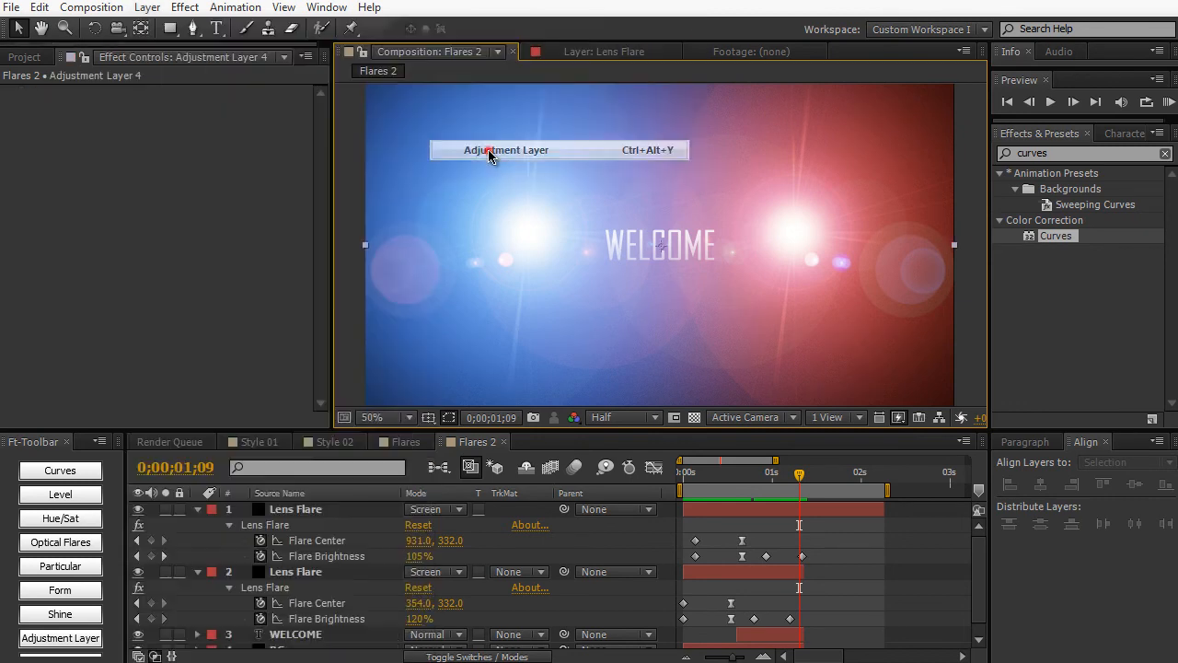
Step: Add the CC adjustment layer and bend its Curves into an S shape
left_click(505, 149)
type("CC")
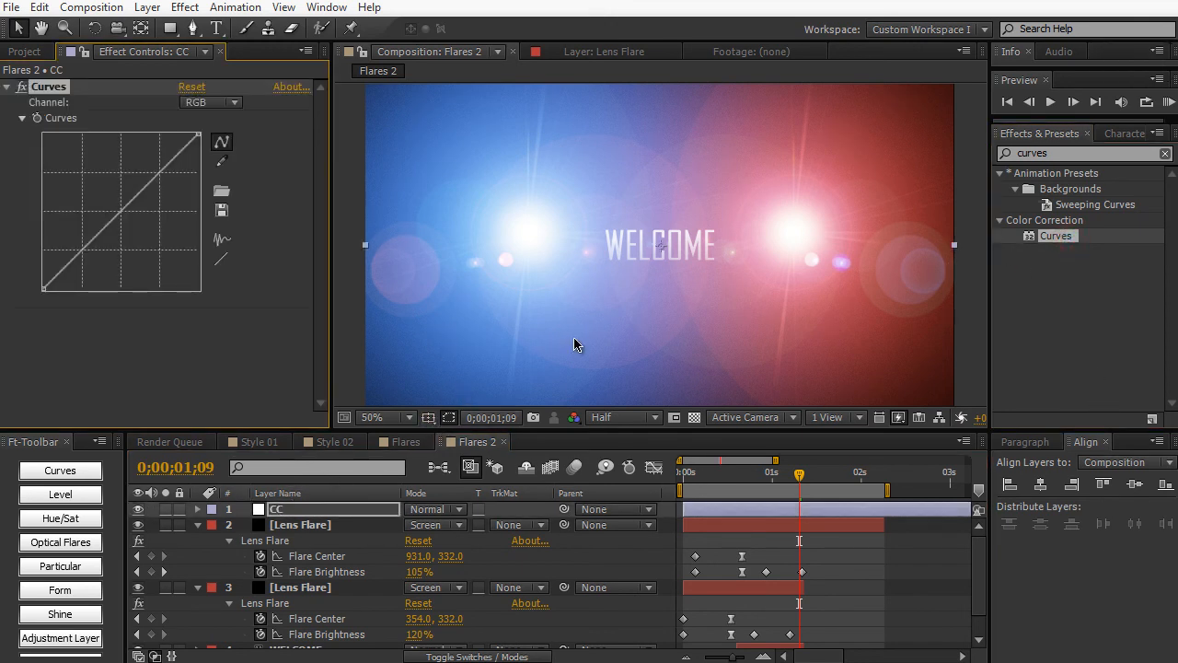
mouse_move(641, 211)
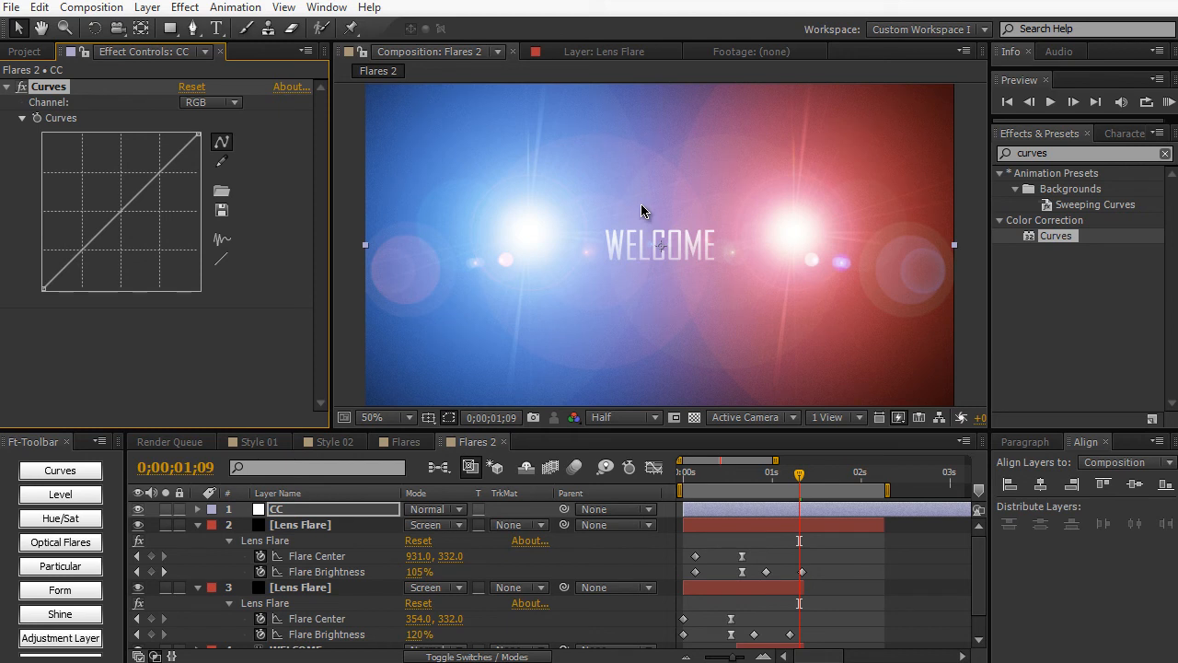
mouse_move(145, 184)
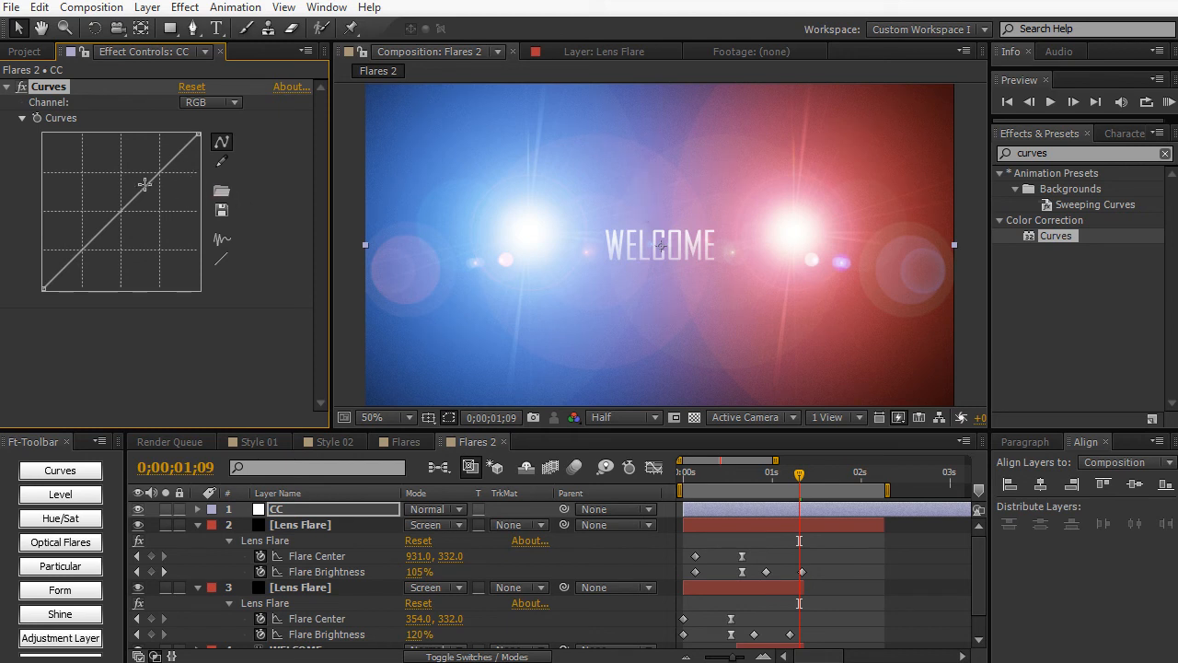
left_click_drag(144, 184, 88, 244)
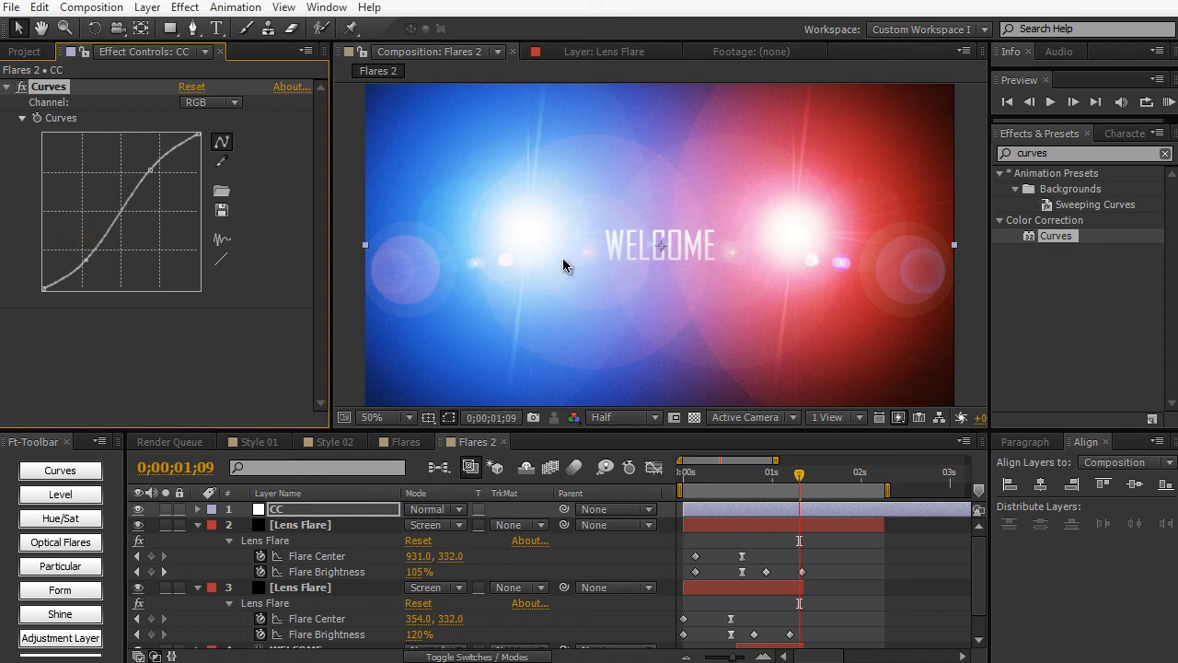
mouse_move(357, 276)
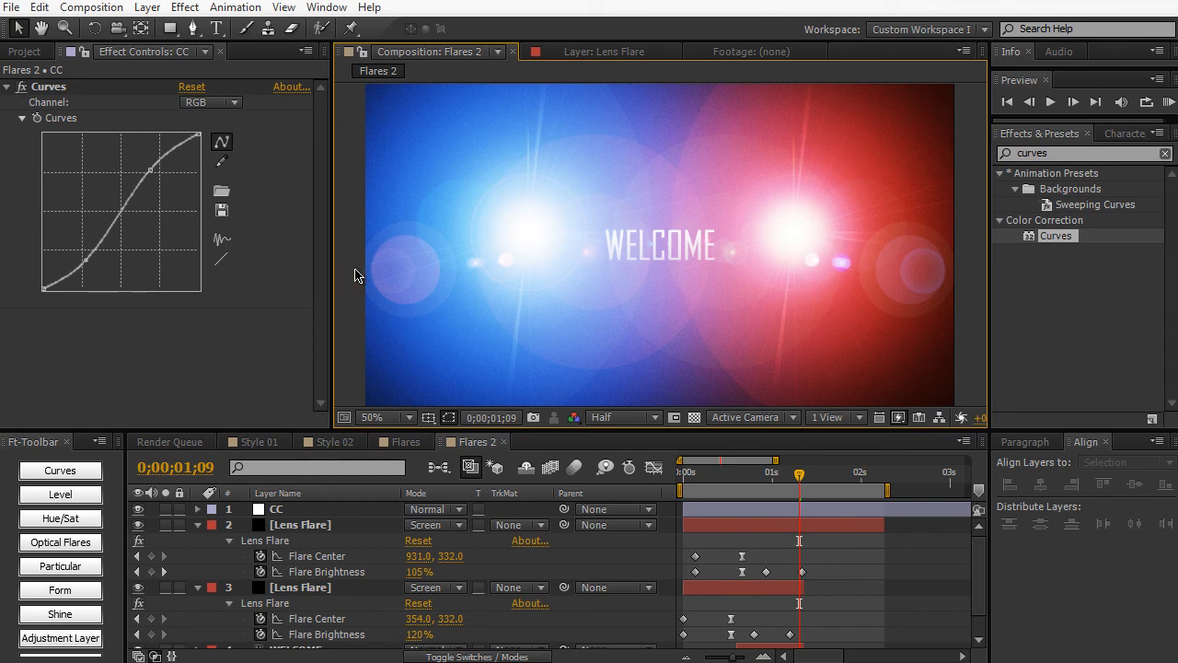
Step: Add a black Letterboxing solid with a subtracted rectangle mask forming top and bottom bars
key("ctrl+y")
type("Letterboxing")
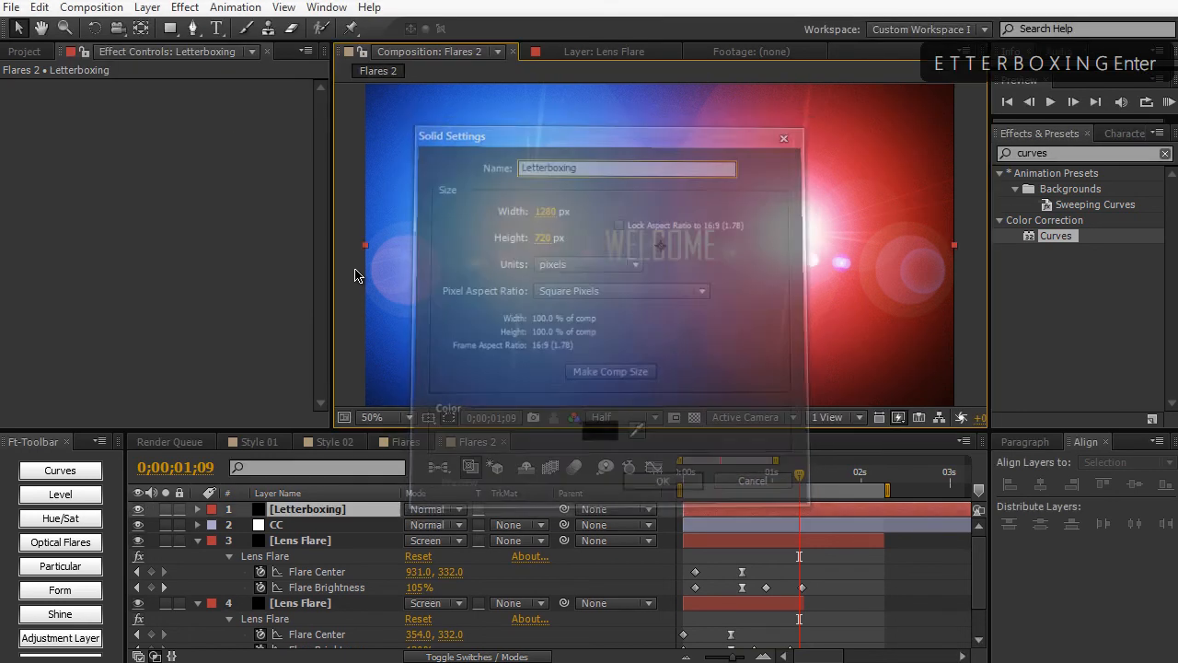
left_click(662, 480)
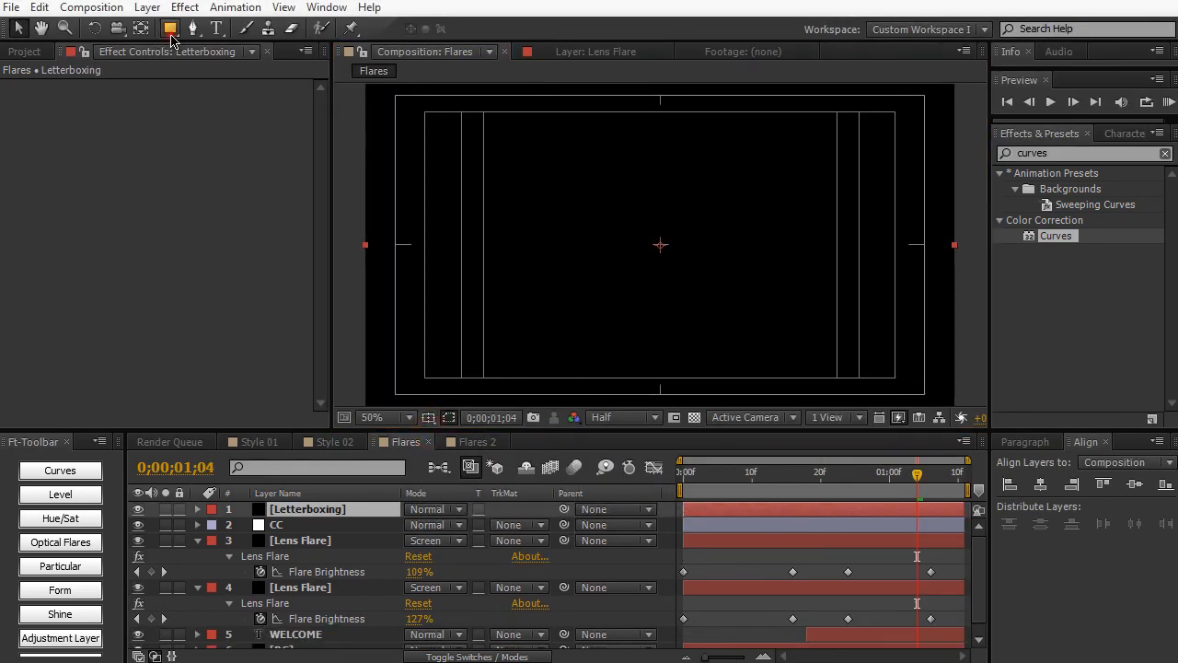
key("ctrl+z")
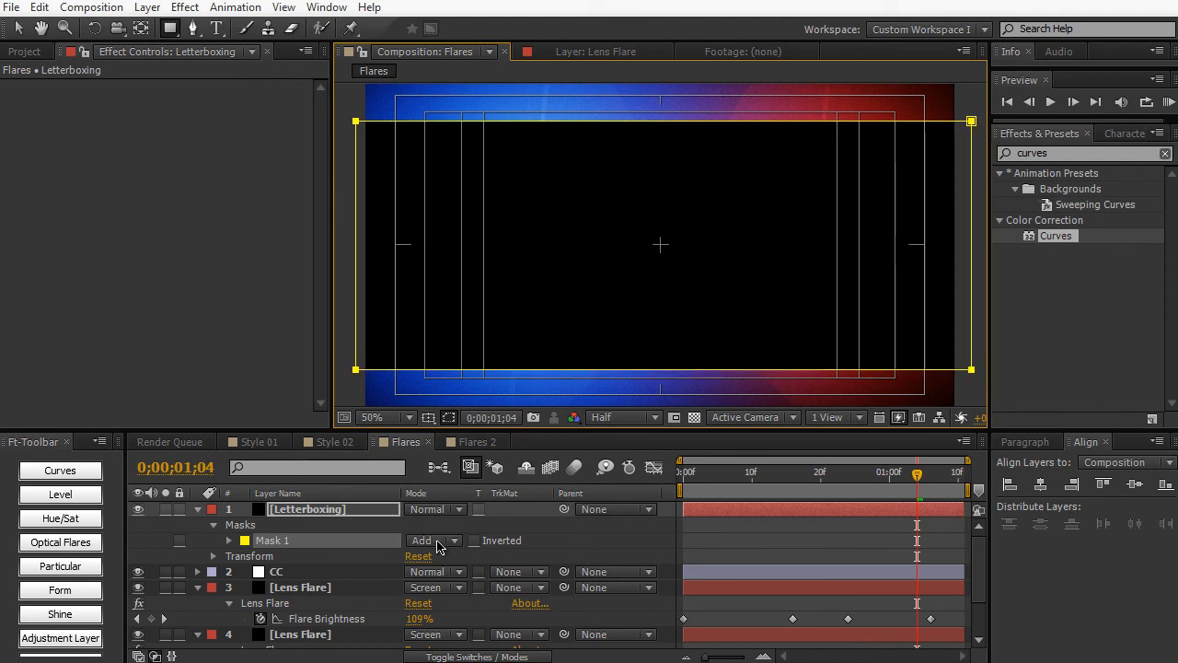
left_click(433, 540)
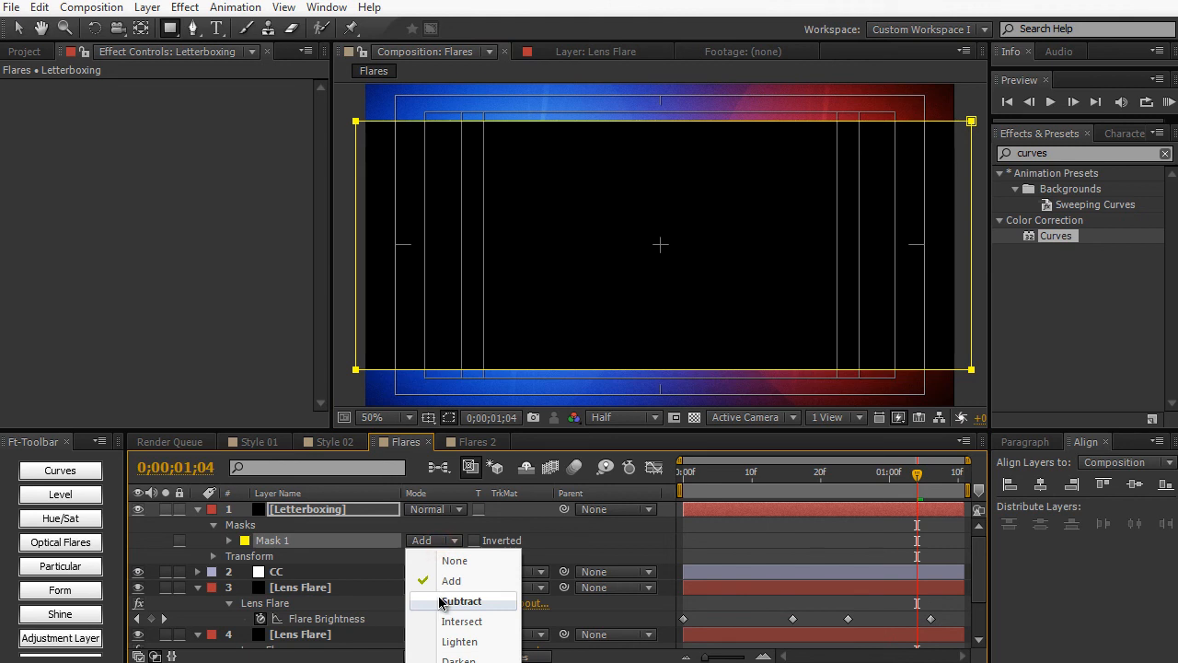
left_click(462, 600)
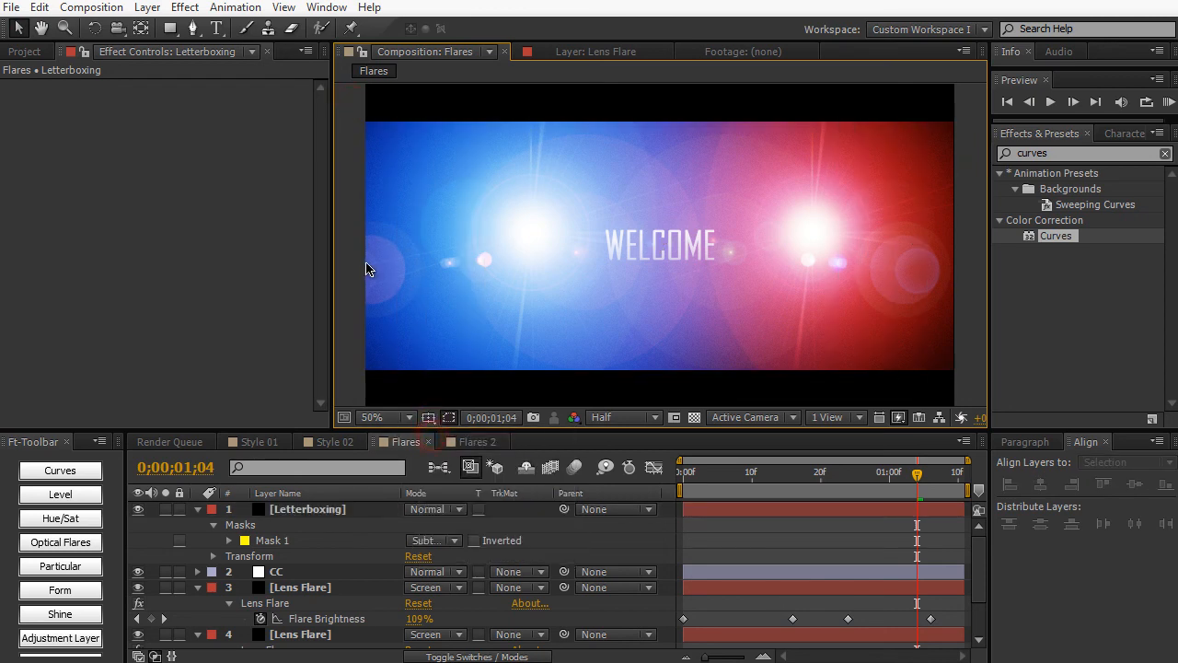
left_click(472, 442)
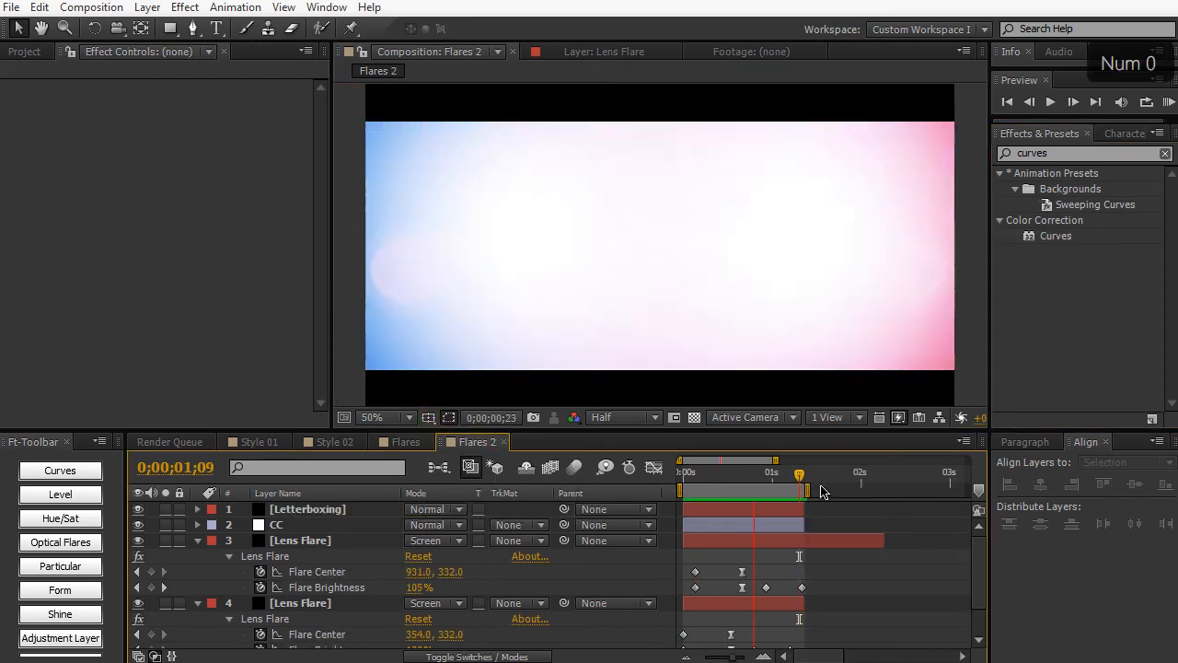